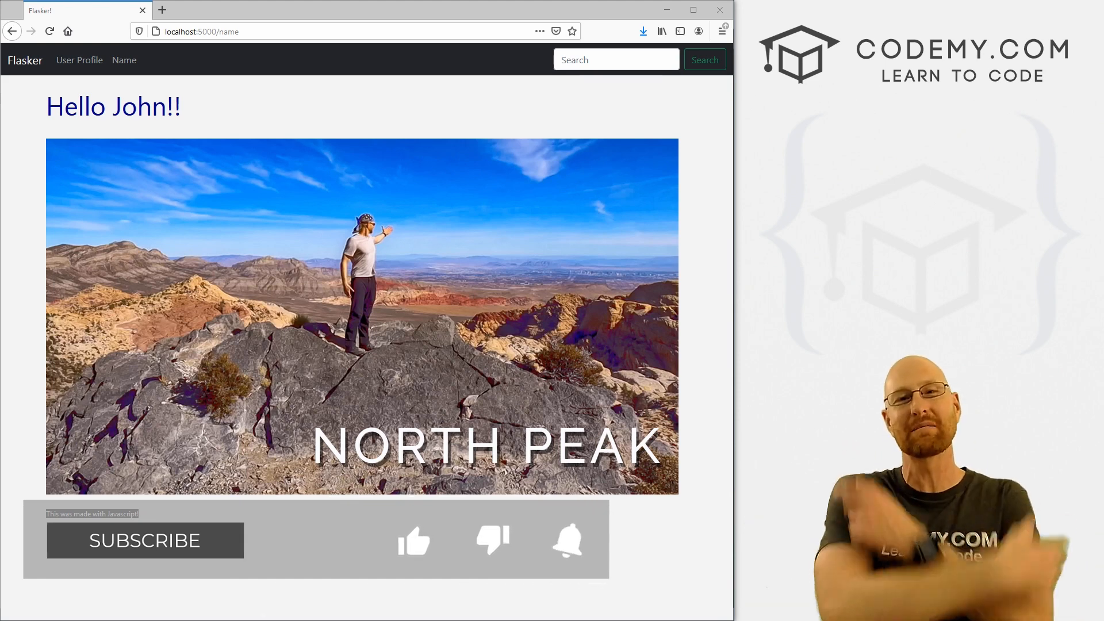
- Review the localhost:5000/name page with the North Peak image, then bring up the flasker project in Sublime Text
left_click(144, 540)
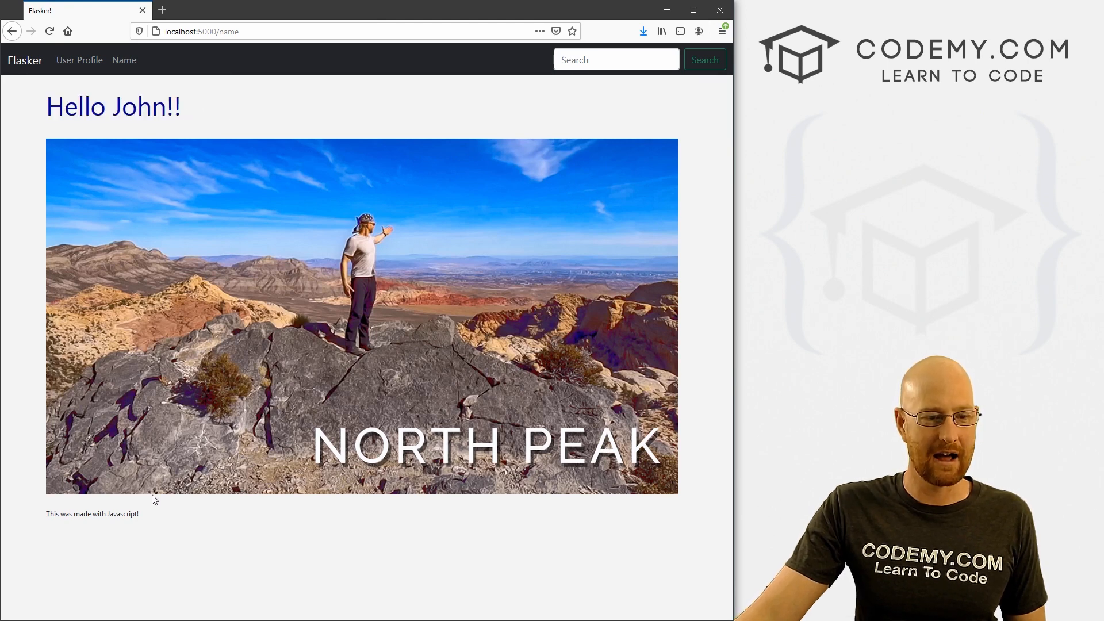
left_click_drag(70, 514, 139, 514)
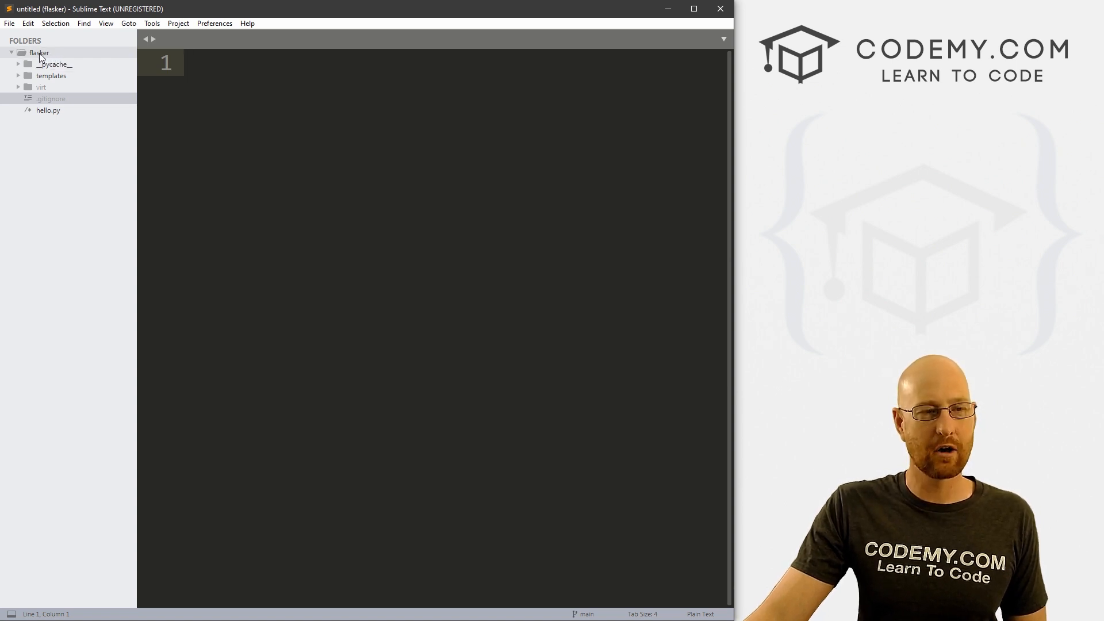
- Create a 'static' folder under flasker in the sidebar and start adding a subfolder inside it
right_click(38, 52)
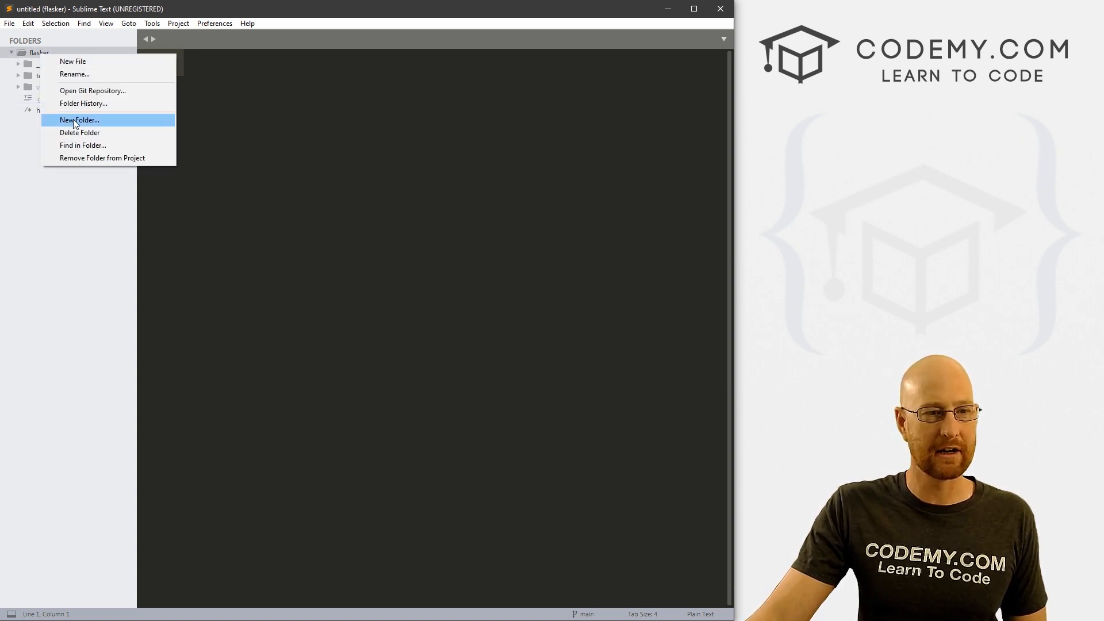
left_click(78, 120)
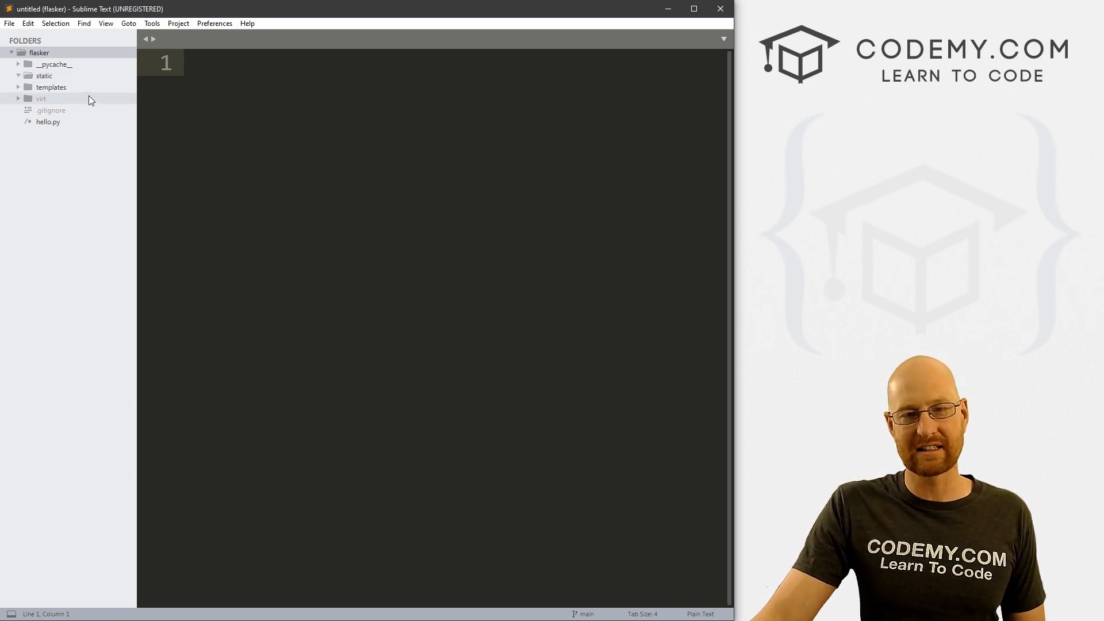
mouse_move(103, 102)
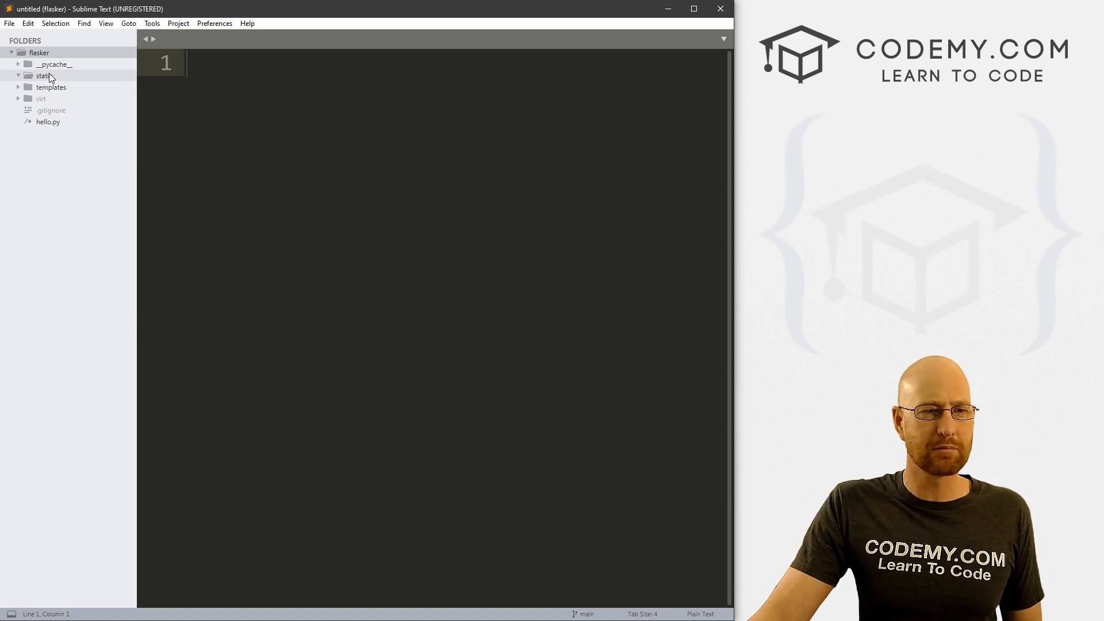
right_click(44, 75)
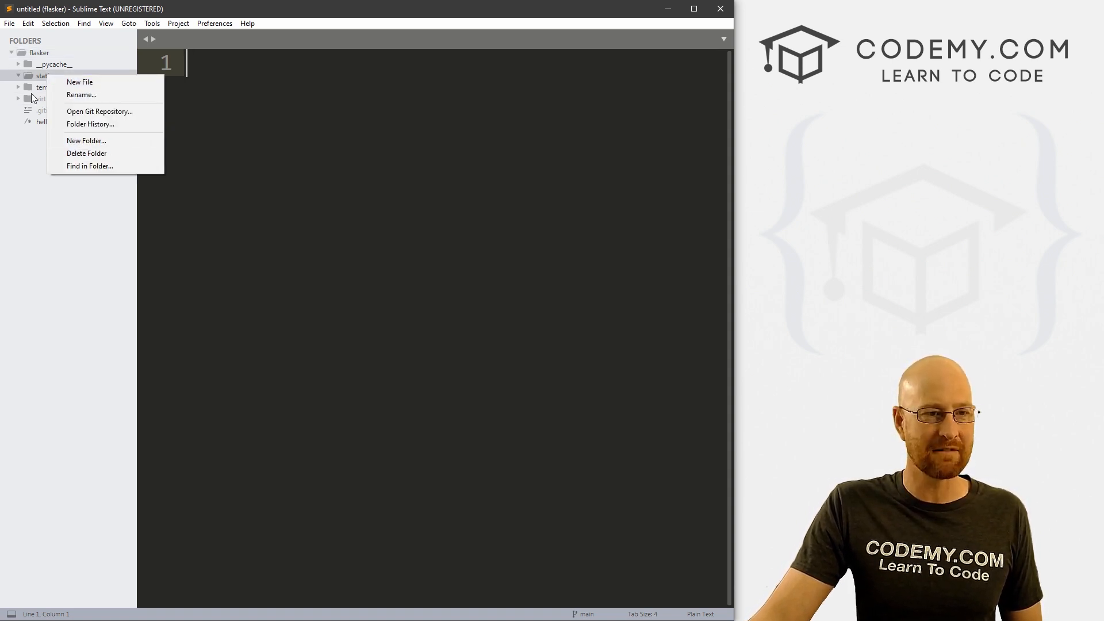
left_click(86, 140)
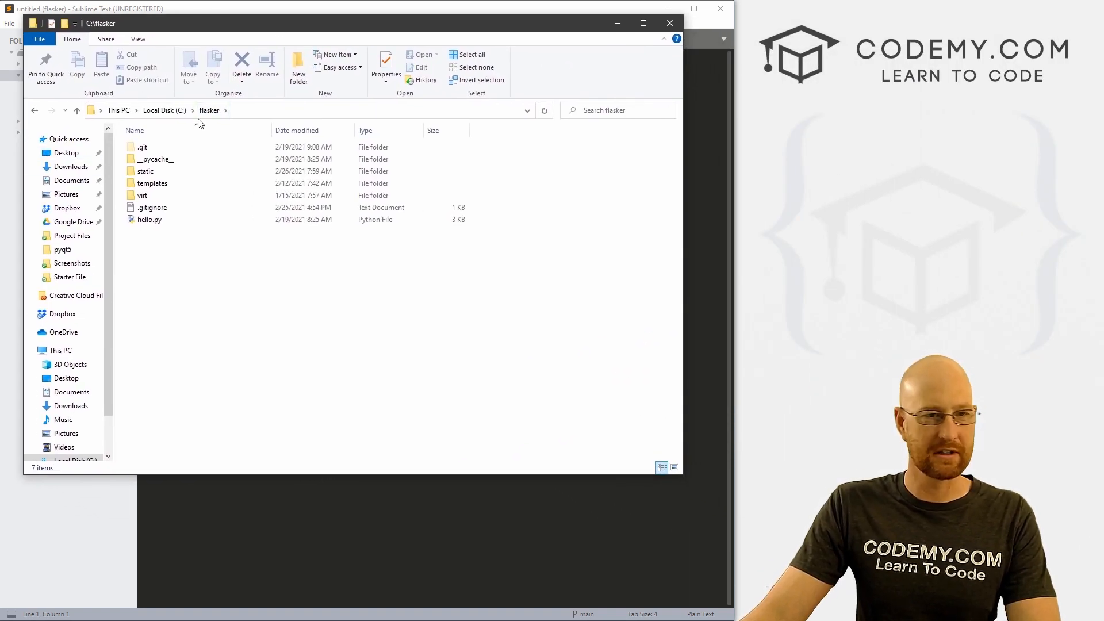
- Browse static > images in File Explorer to confirm NorthPeak.png, then close the window
double_click(145, 171)
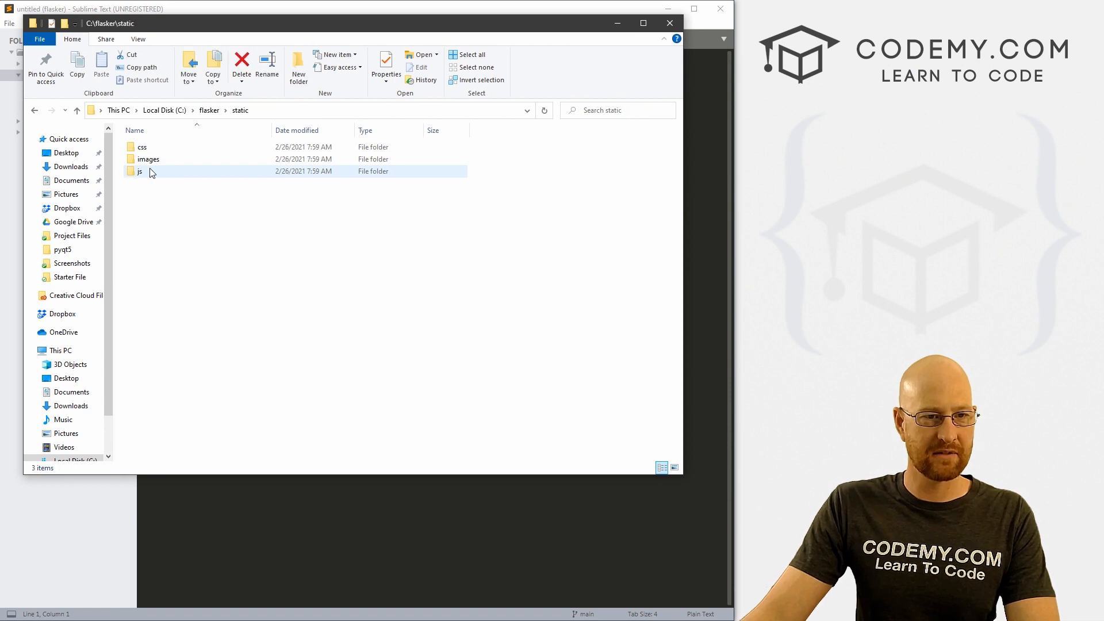
double_click(148, 159)
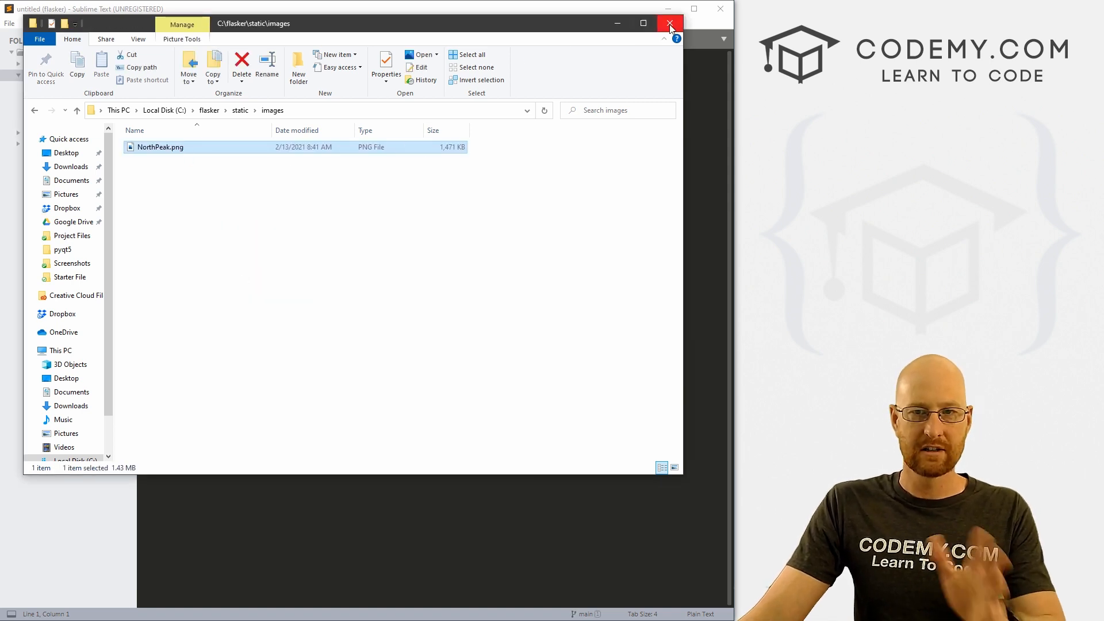
left_click(669, 23)
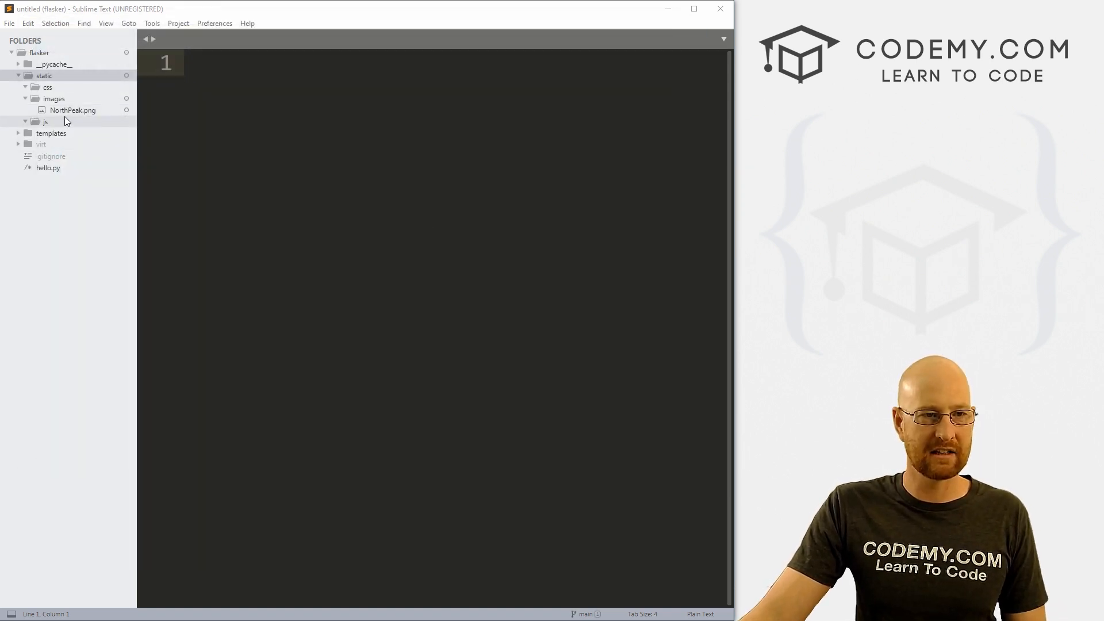
- Preview NorthPeak.png, then create a new file in the css folder
double_click(72, 110)
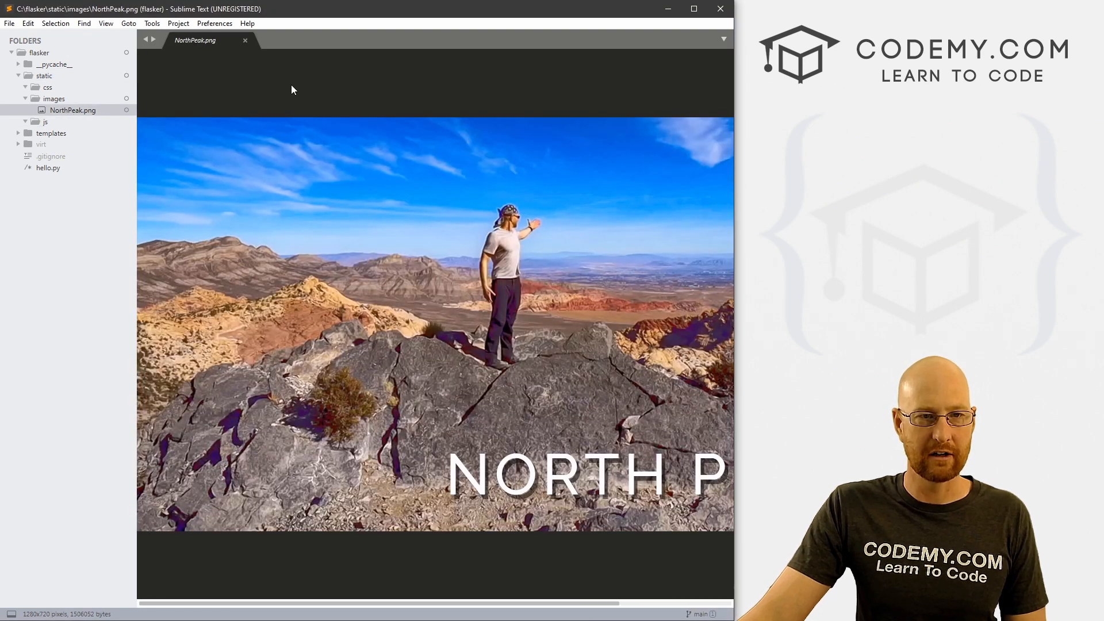
left_click(245, 40)
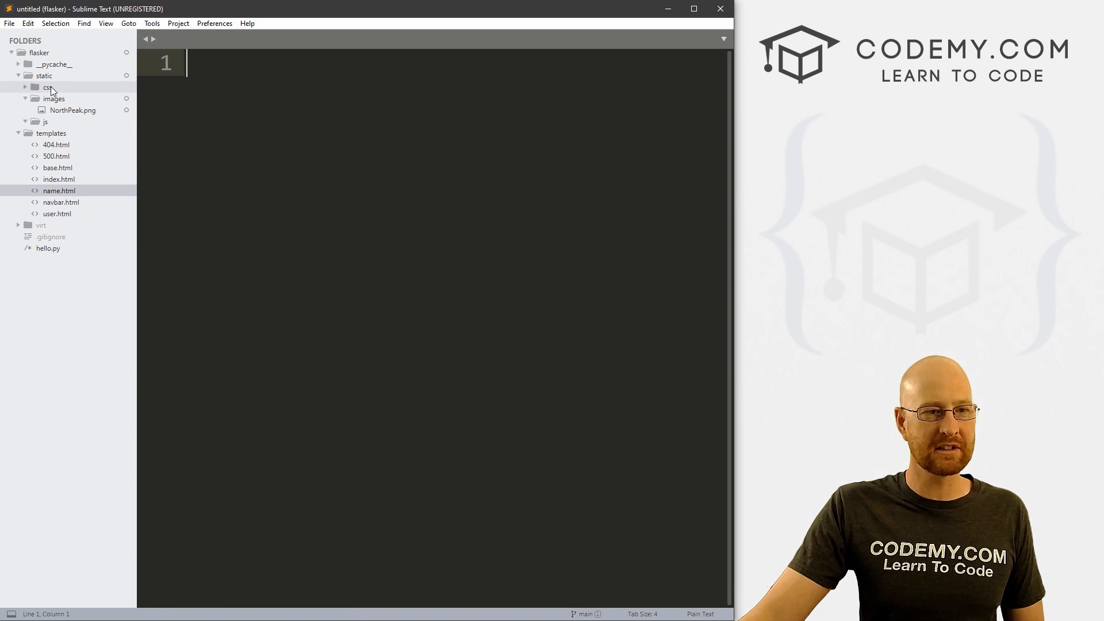
right_click(47, 87)
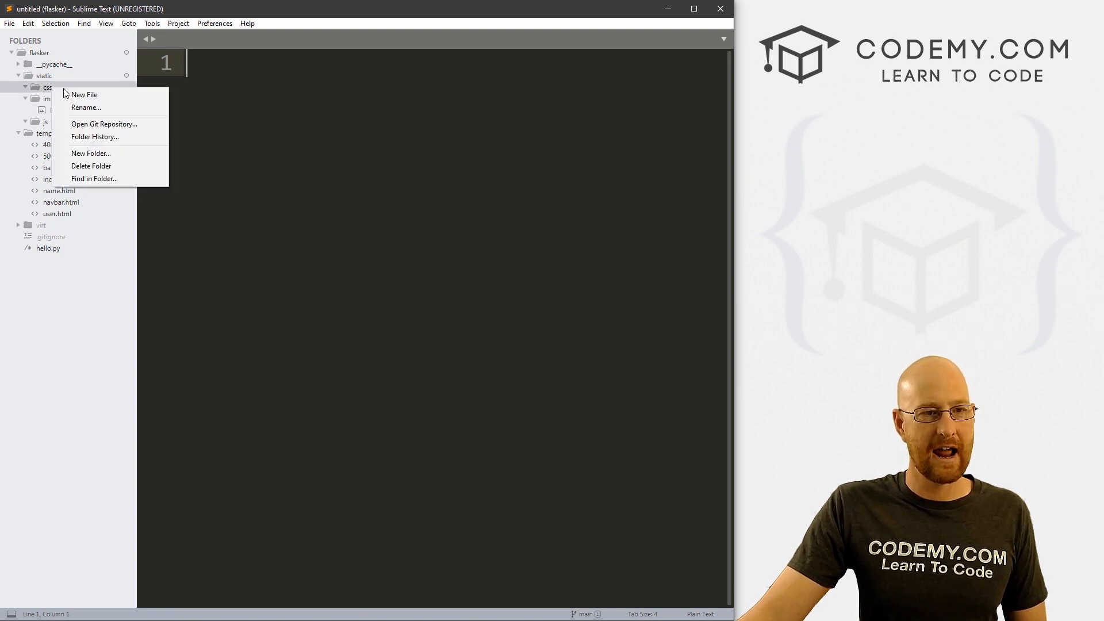
left_click(84, 95)
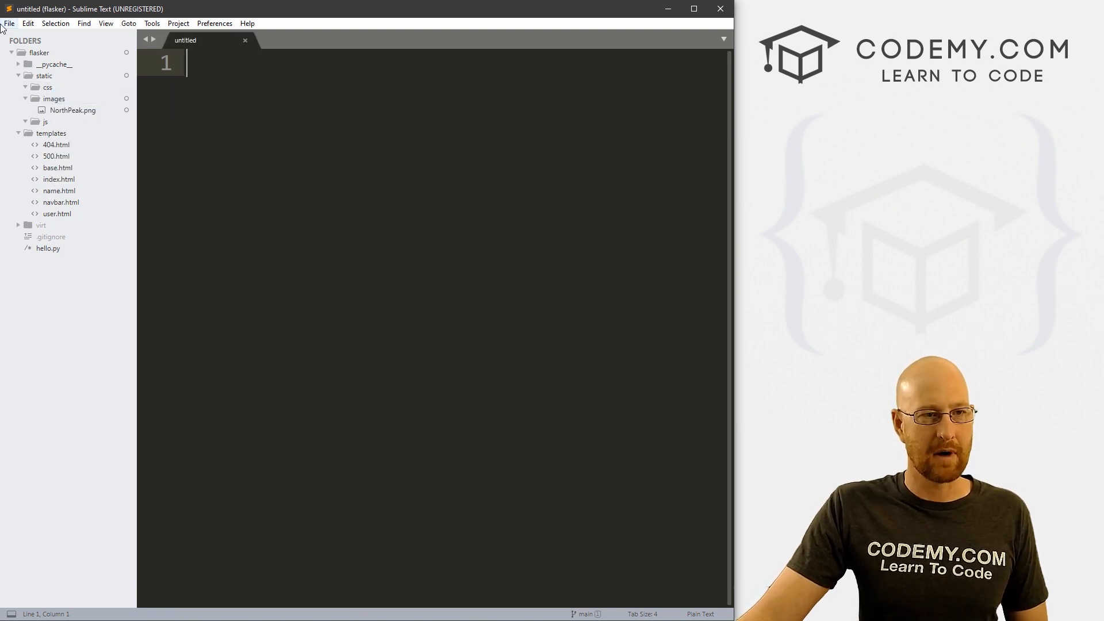
- Save the new empty file as style.css
left_click(10, 23)
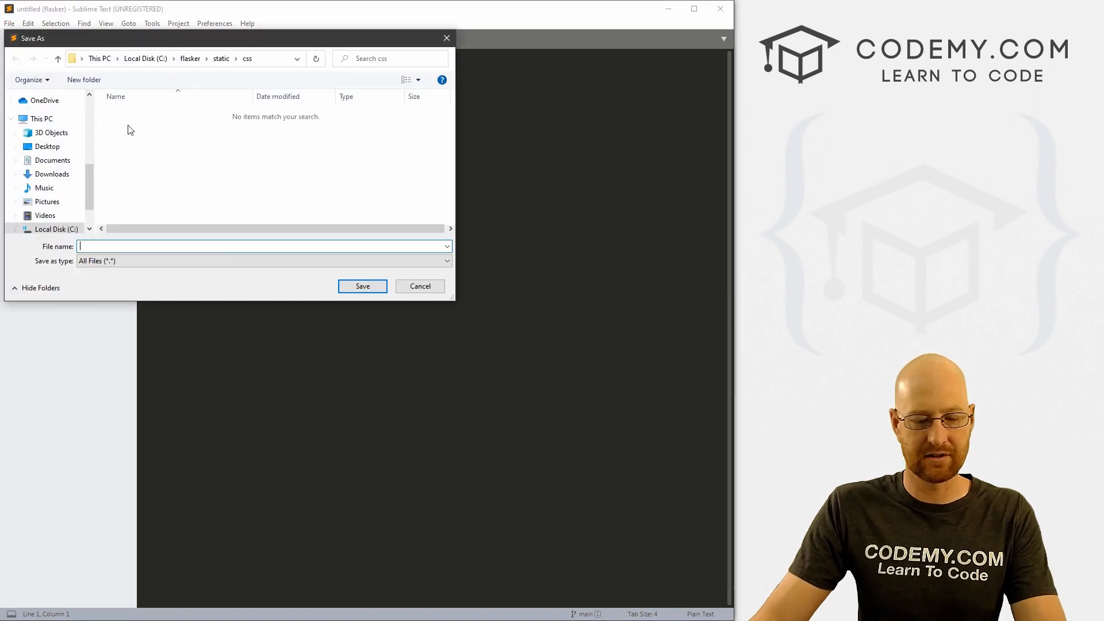
type("style.css")
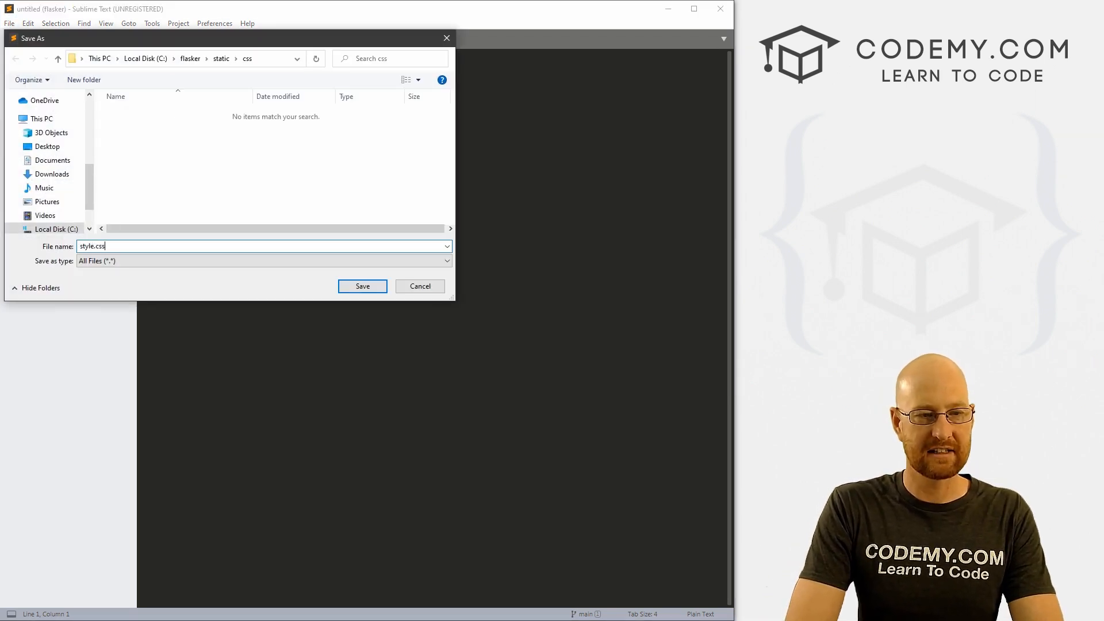
left_click(362, 286)
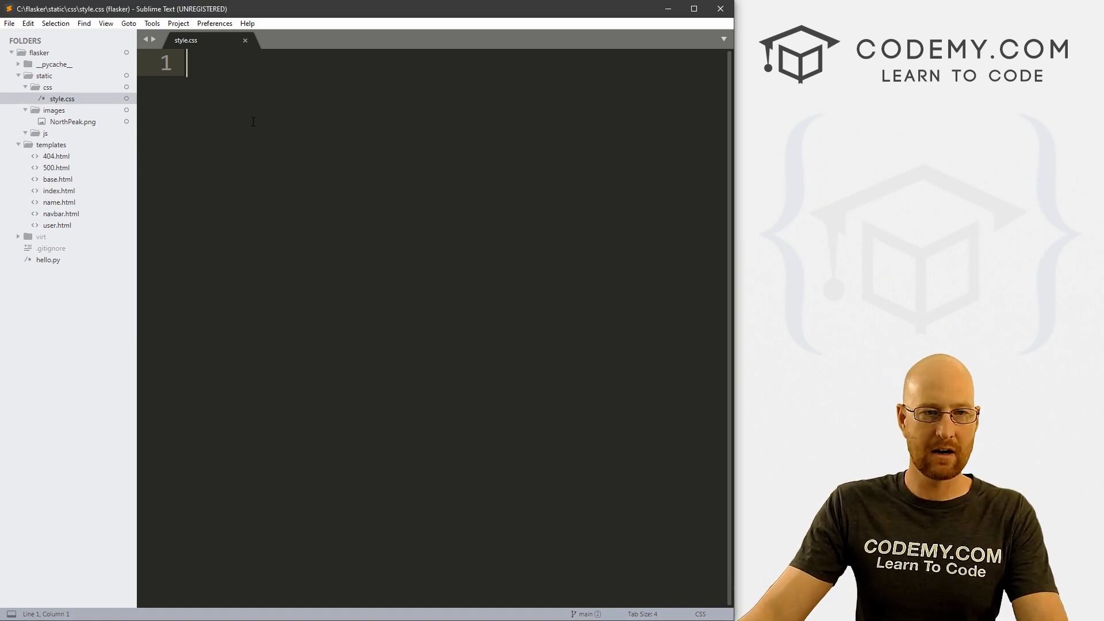
- Write an h1 rule in style.css with color darkblue and font-size 60px
type("h1 {")
type("color: da;")
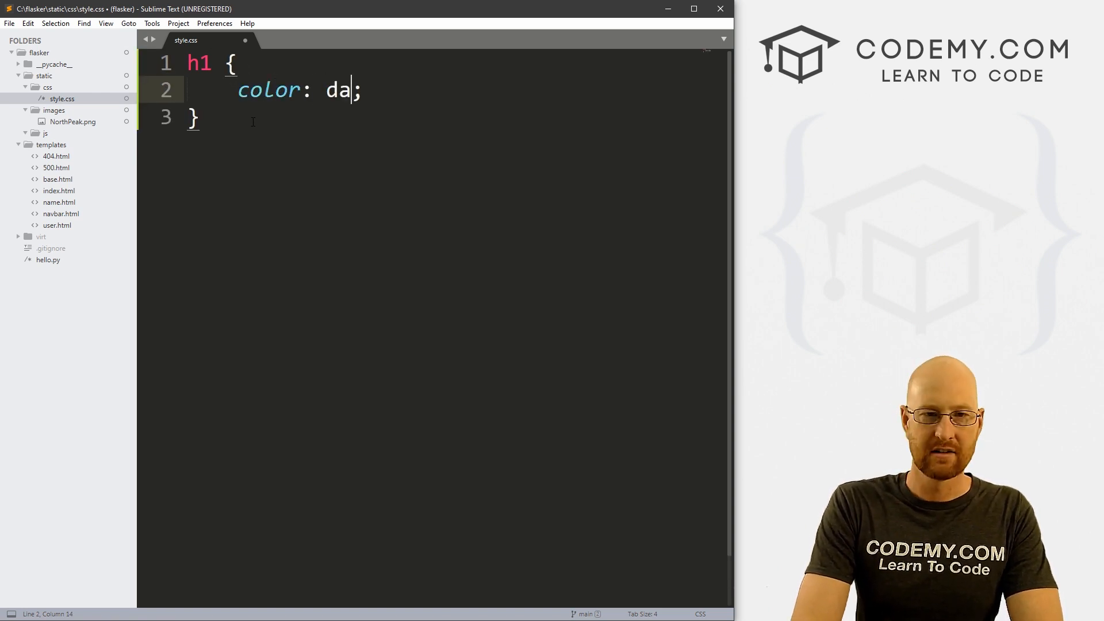
type("rkblu")
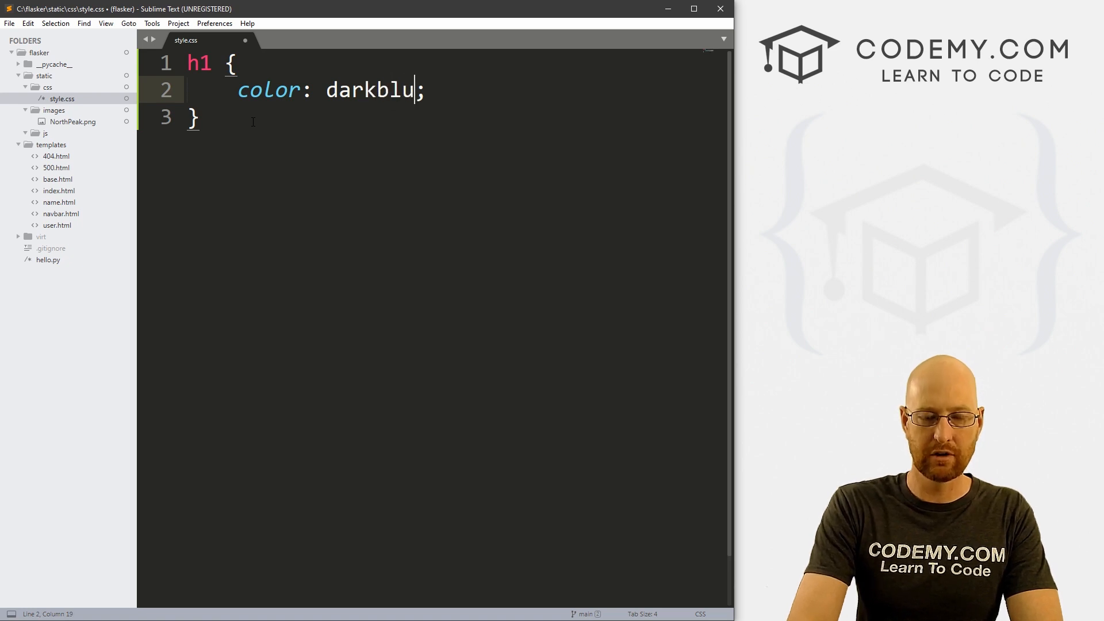
type("font-size:;")
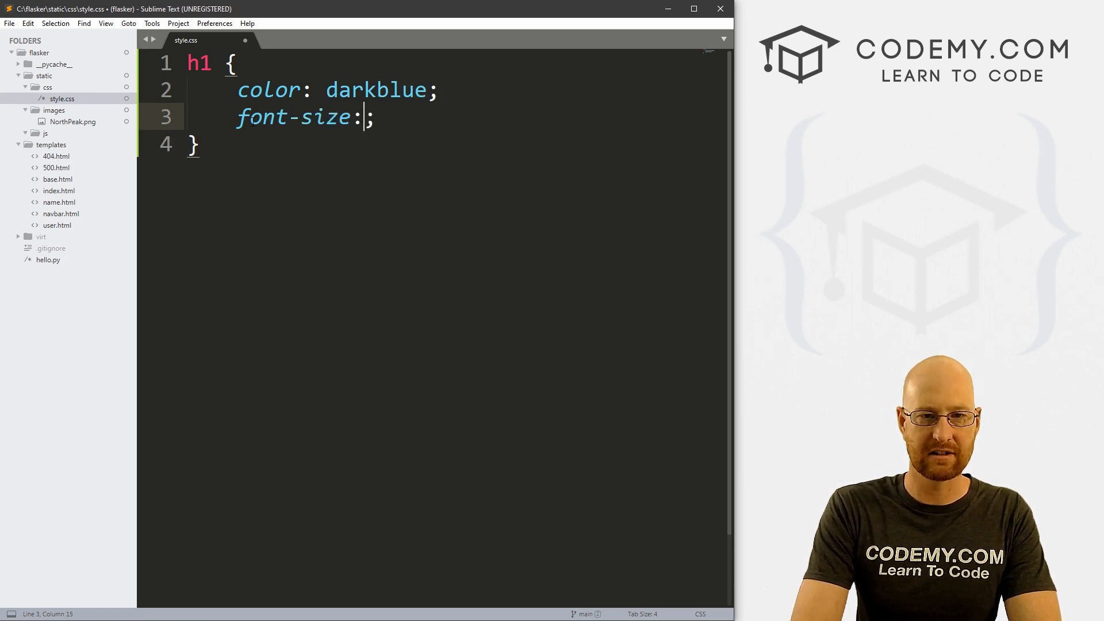
type("6")
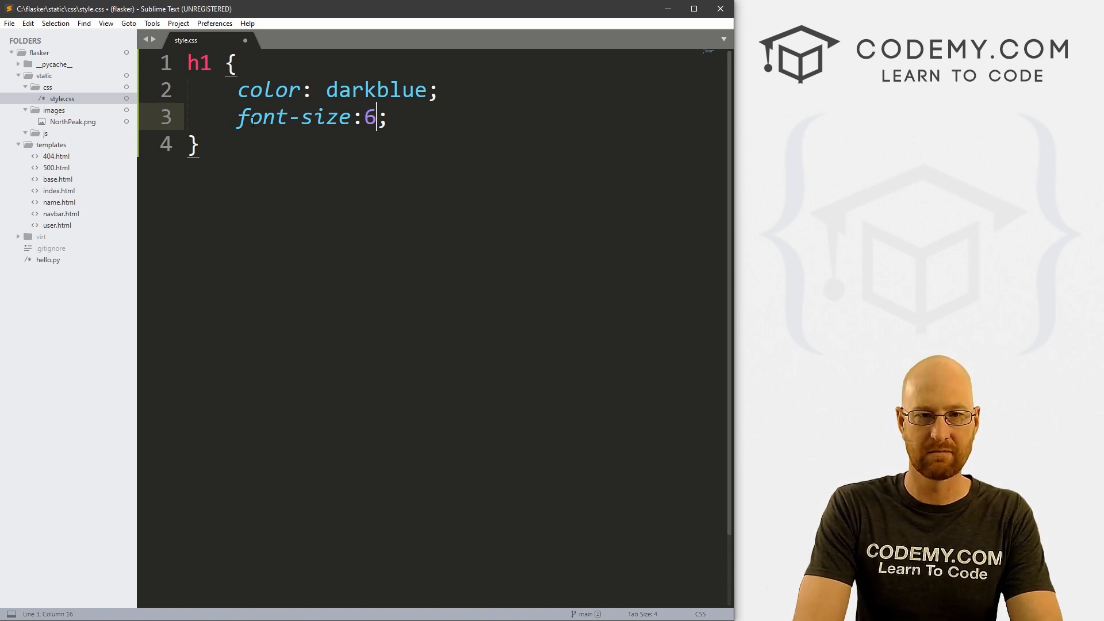
type("0px")
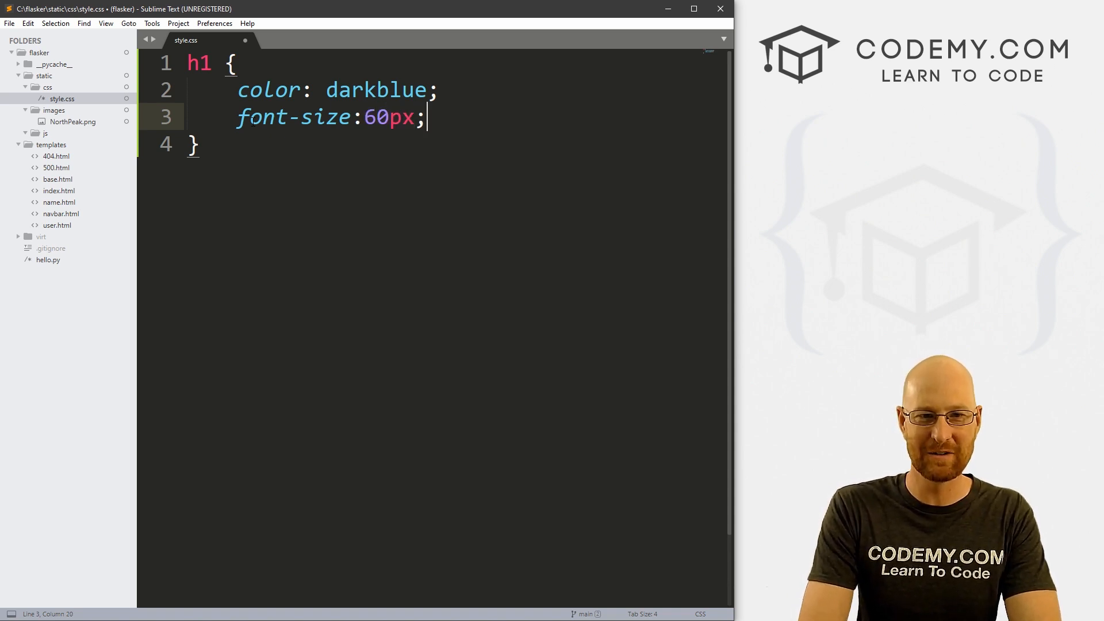
key("Enter")
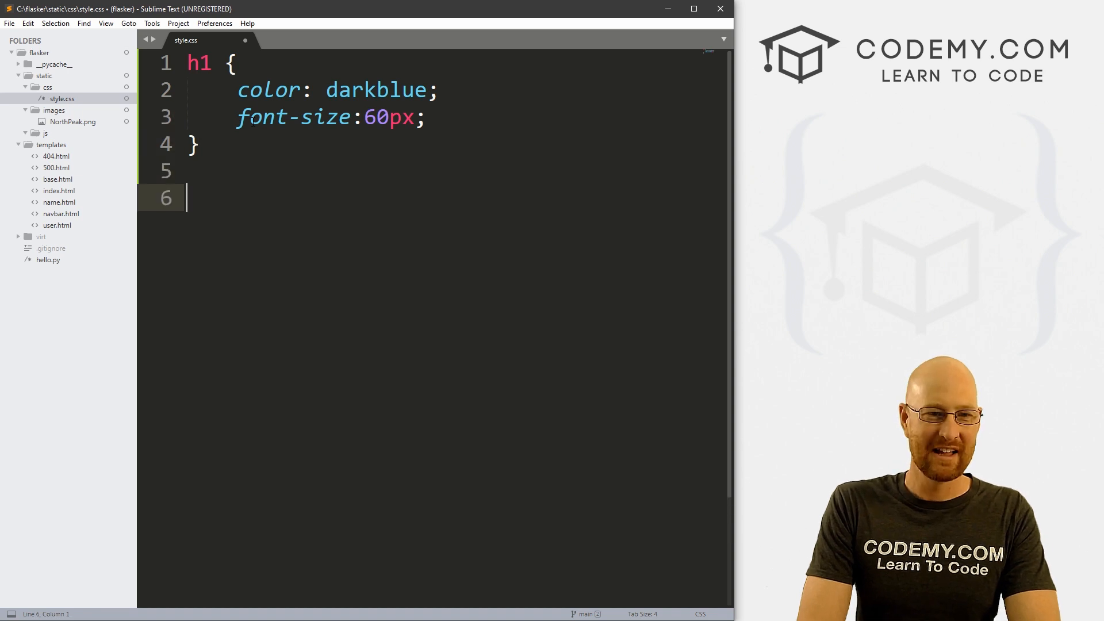
- Start a body rule with background #f4f4f4
type("bod")
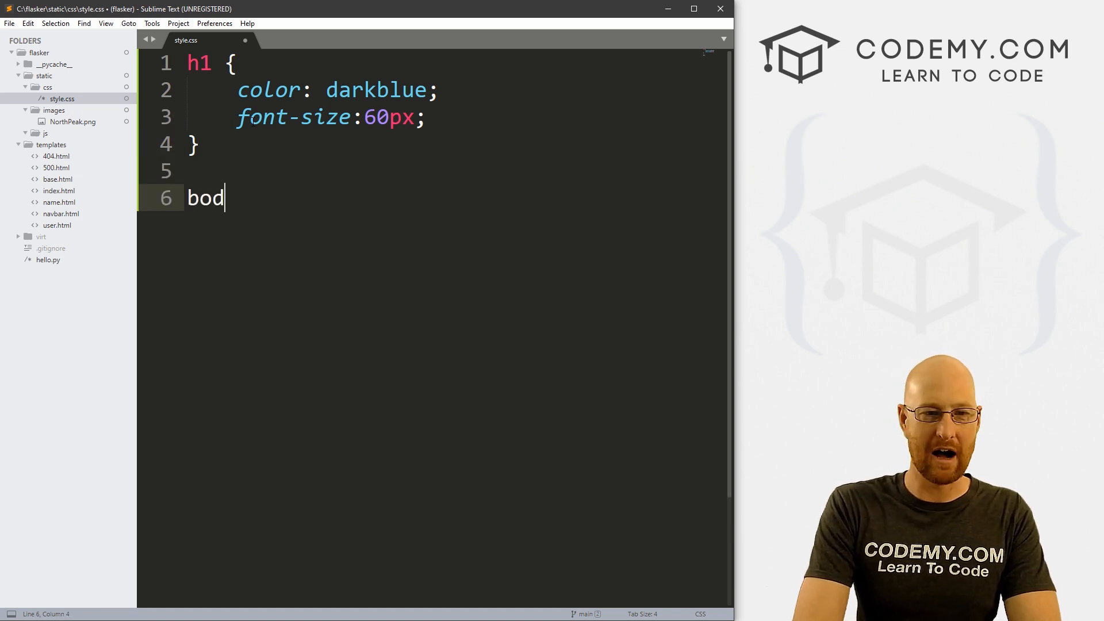
type("y {")
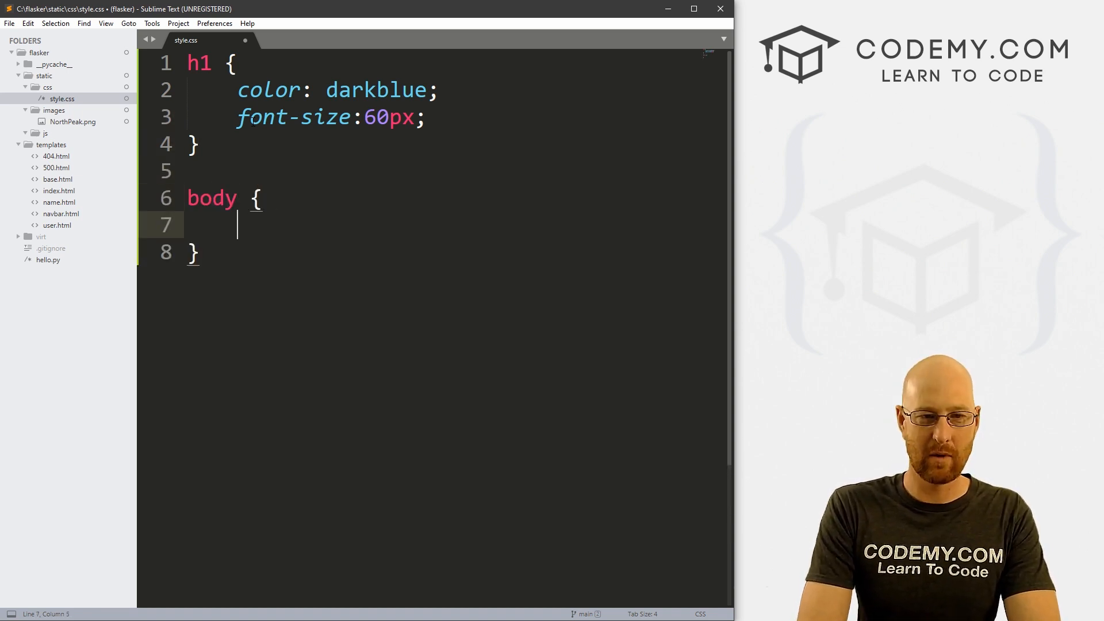
type("background:;")
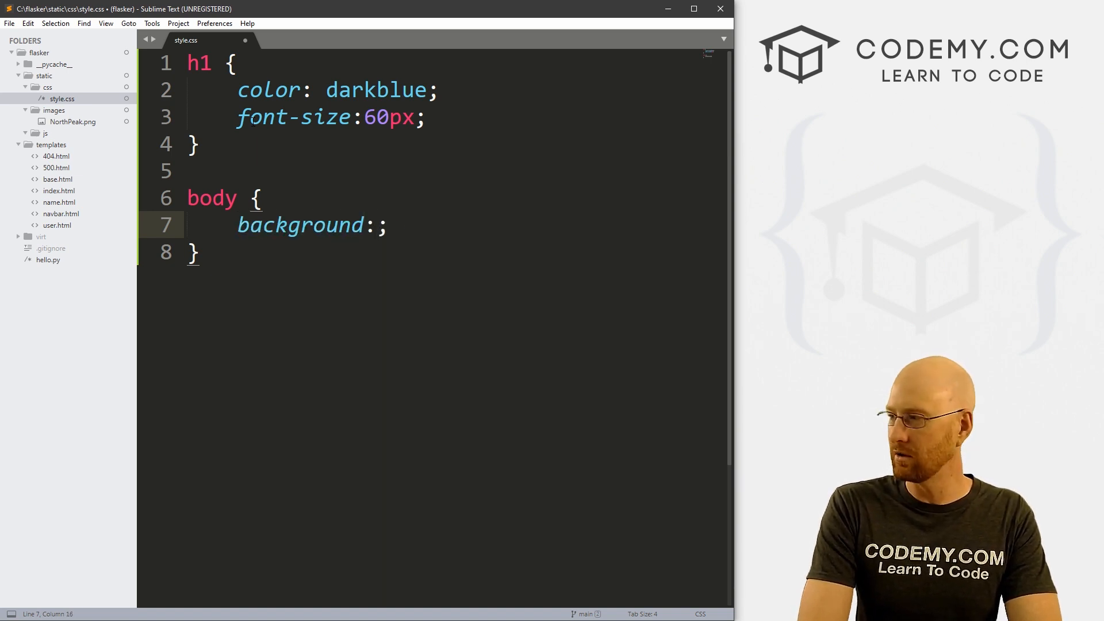
type("#f4f4f4")
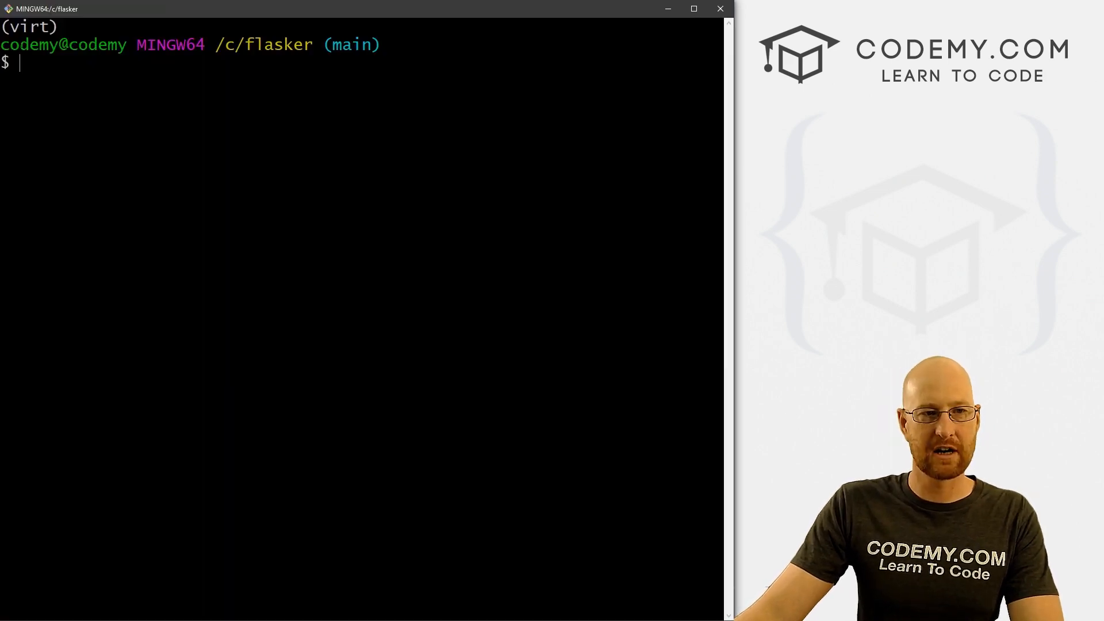
- Run flask, open the Name page in Firefox and submit the name form
type("flask")
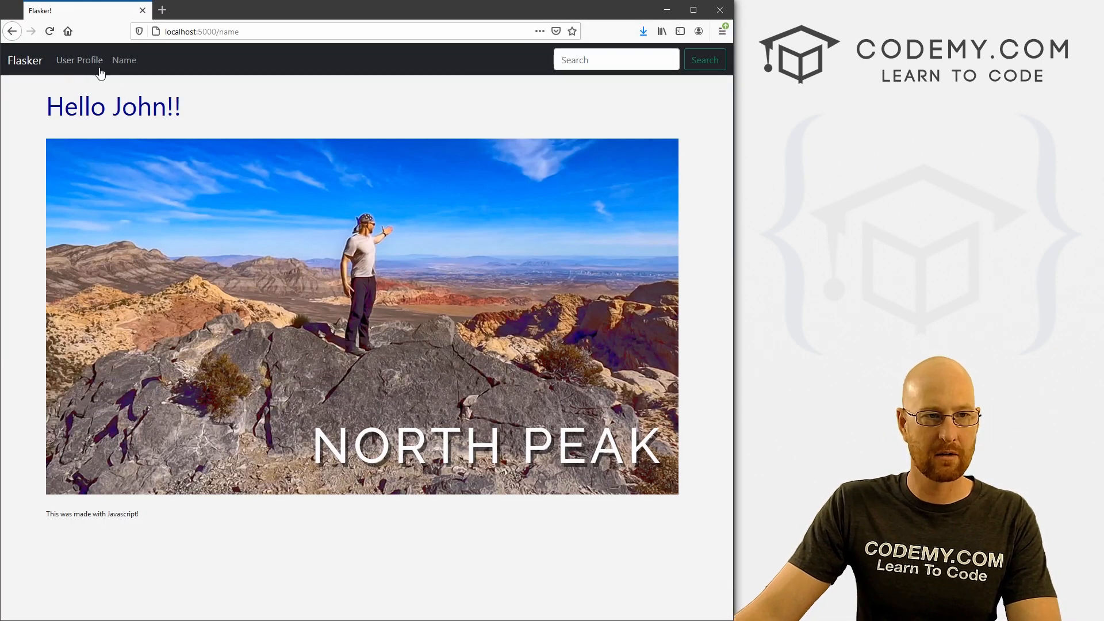
left_click(124, 60)
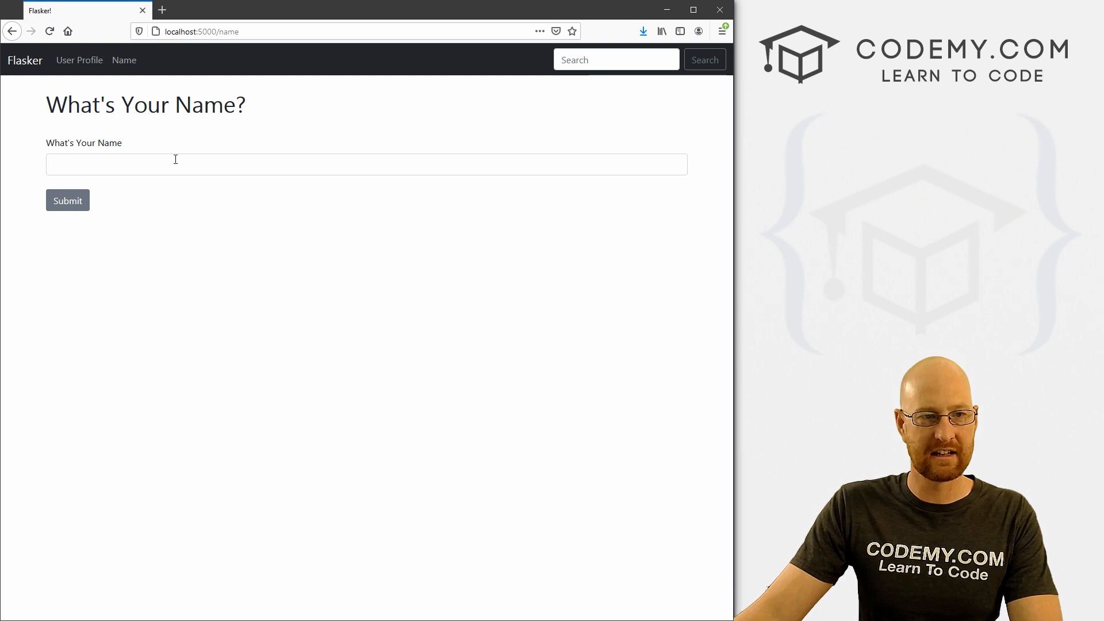
left_click(67, 200)
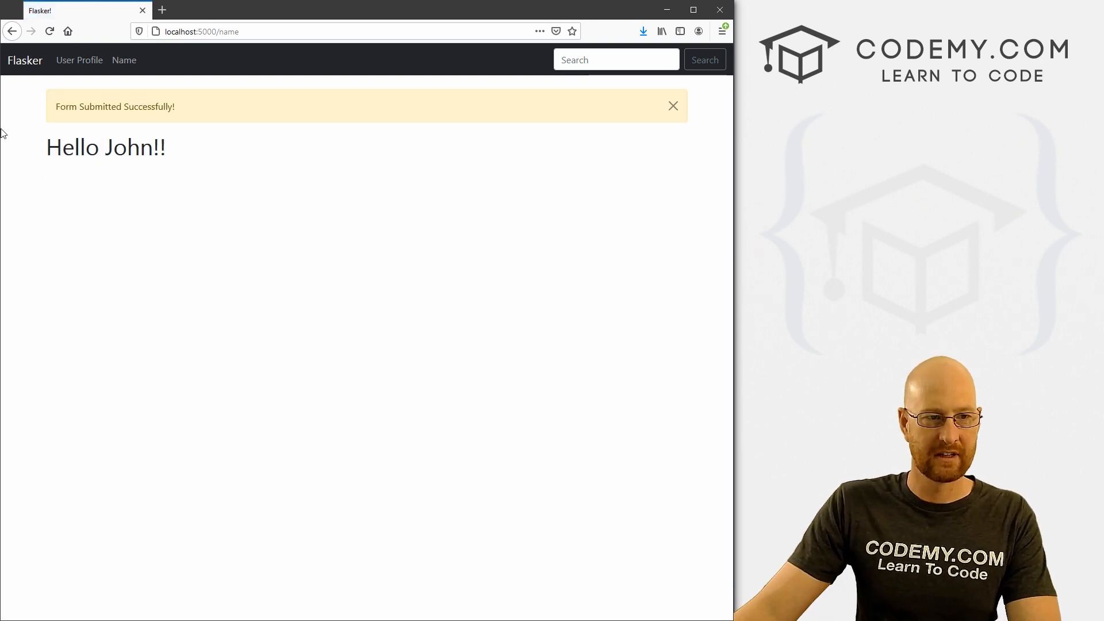
left_click(672, 105)
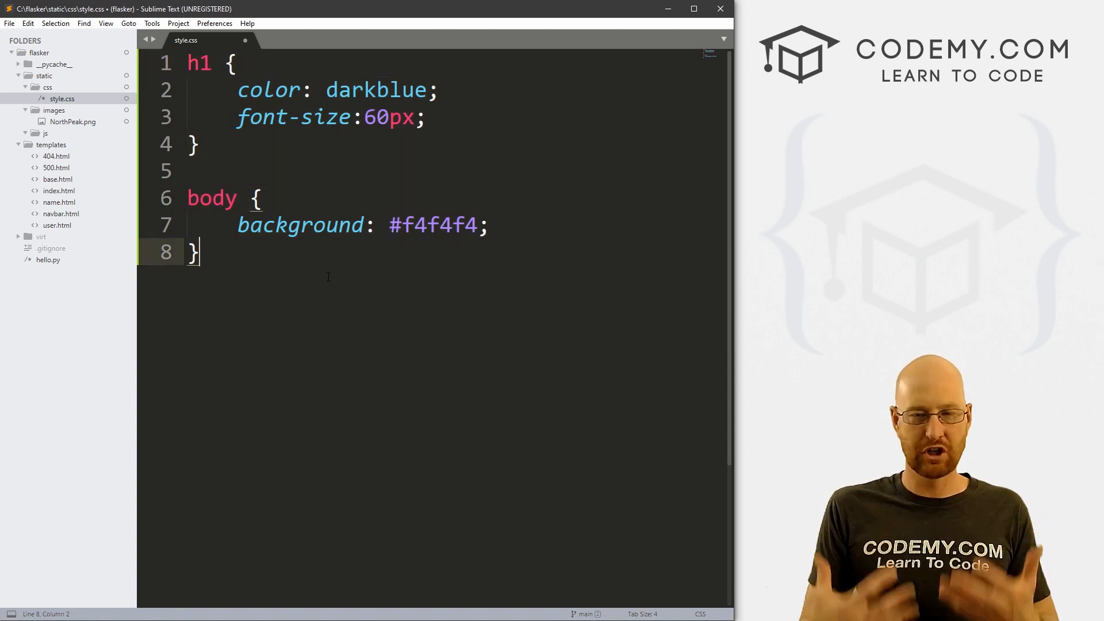
- Save style.css with Ctrl+S and open base.html from the sidebar
left_click(299, 225)
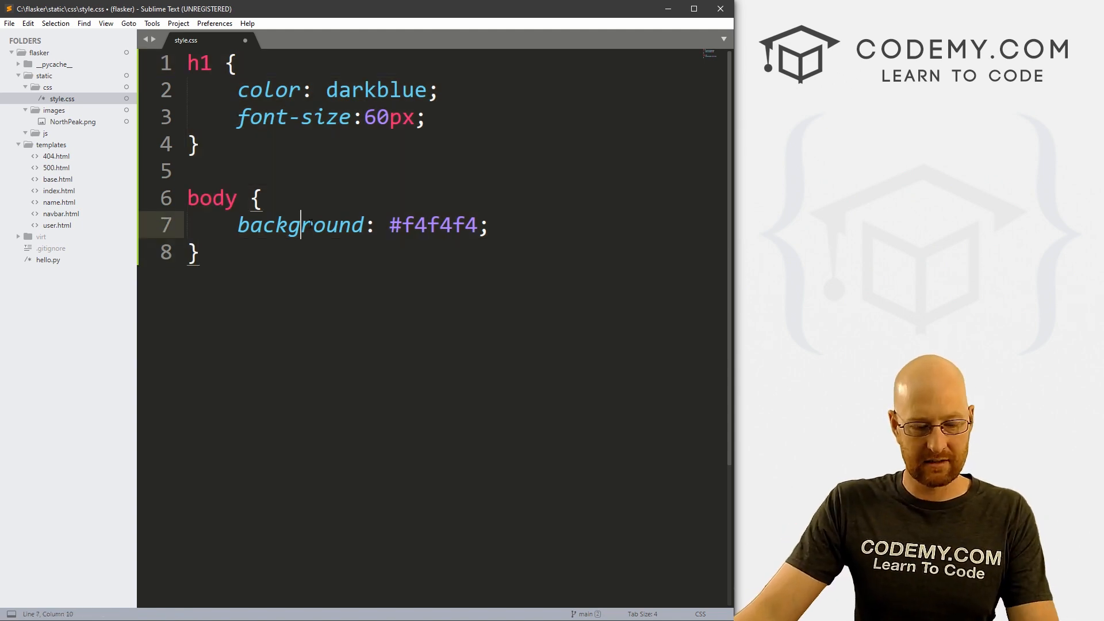
key("ctrl+s")
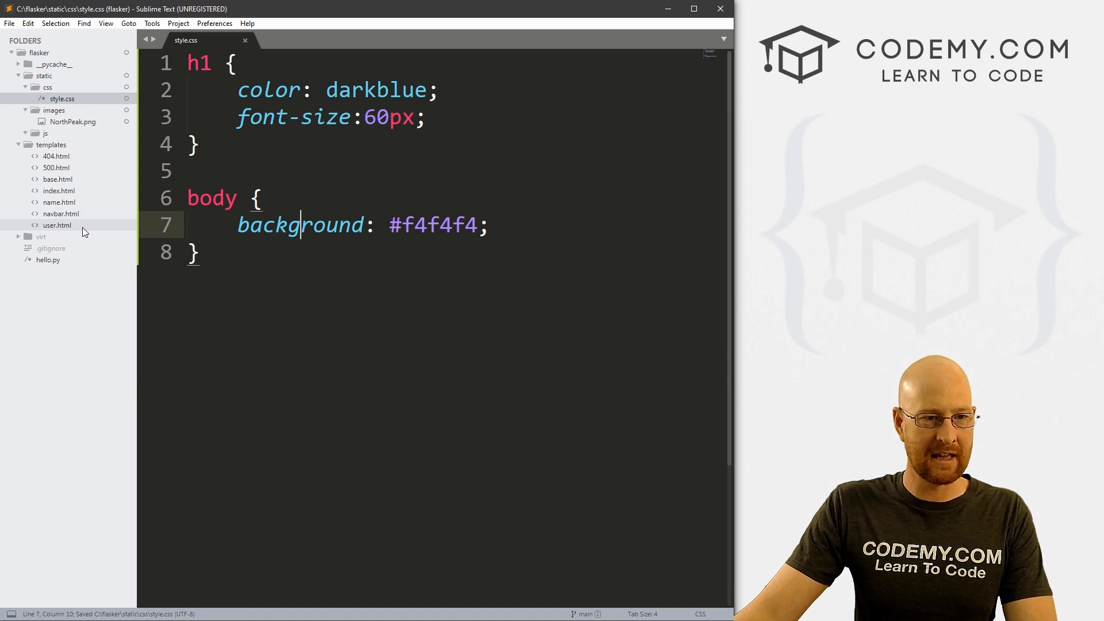
left_click(58, 179)
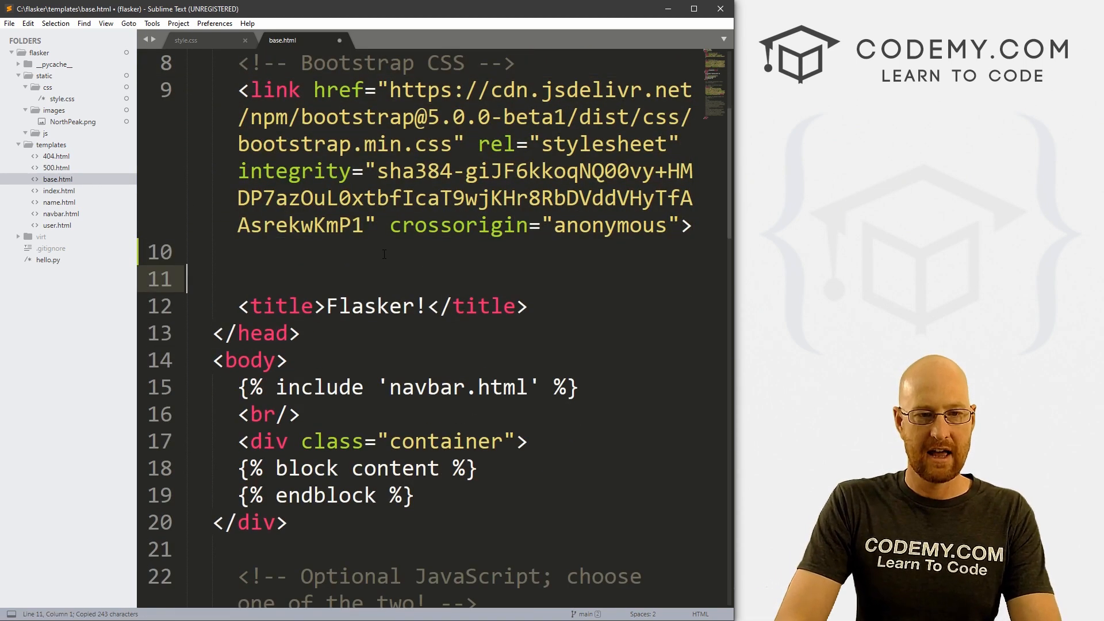
- Paste a copy of the Bootstrap link and strip its CDN URL, integrity and crossorigin
key("ctrl+v")
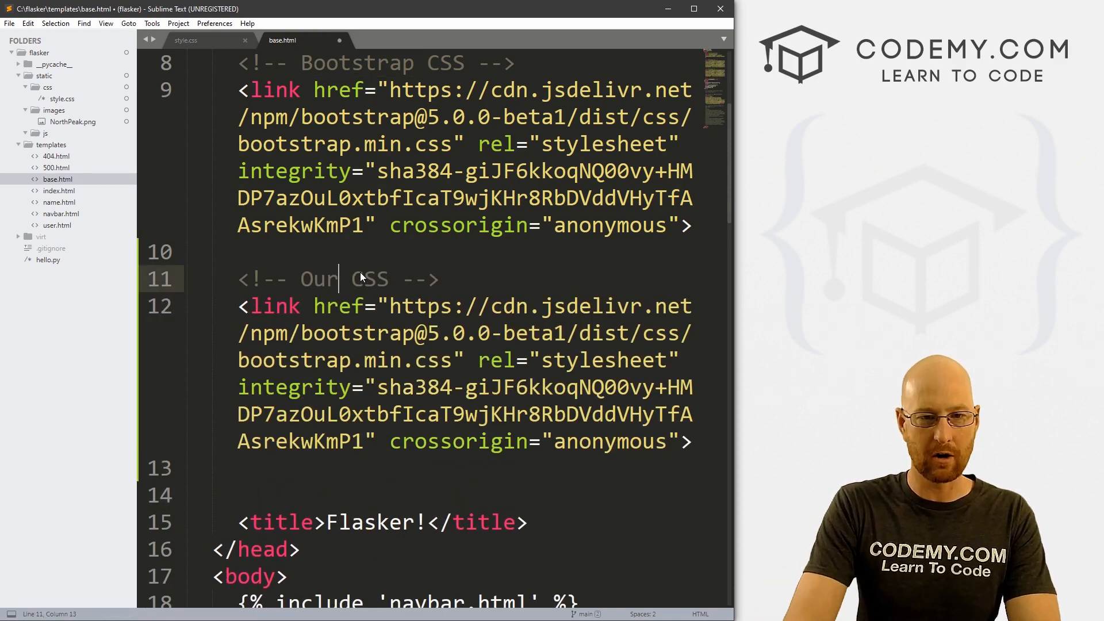
left_click_drag(389, 305, 440, 334)
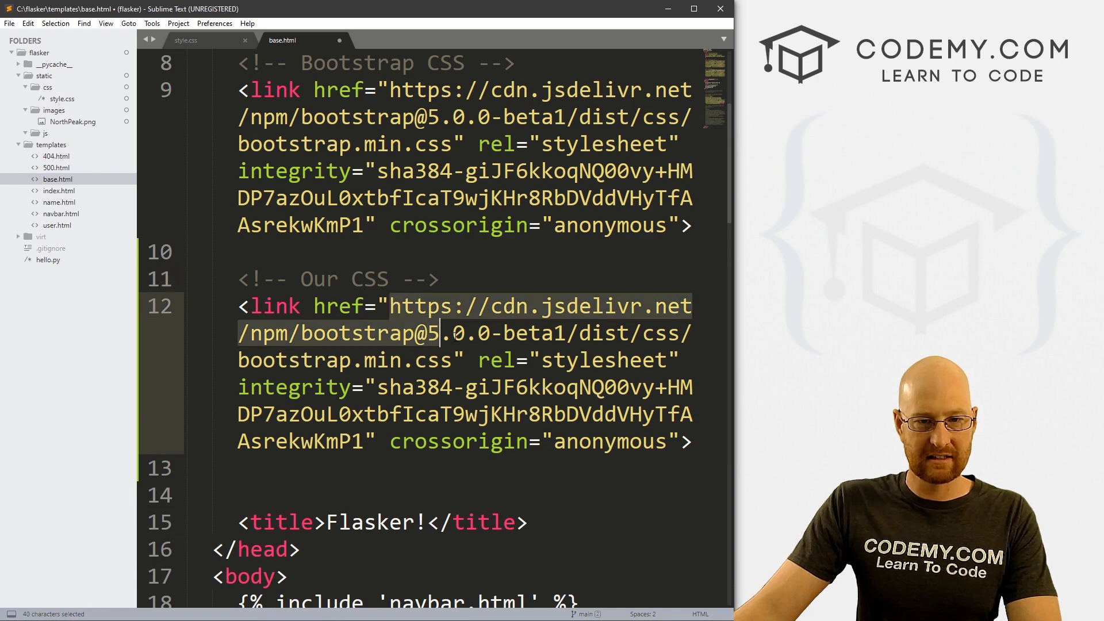
key("Delete")
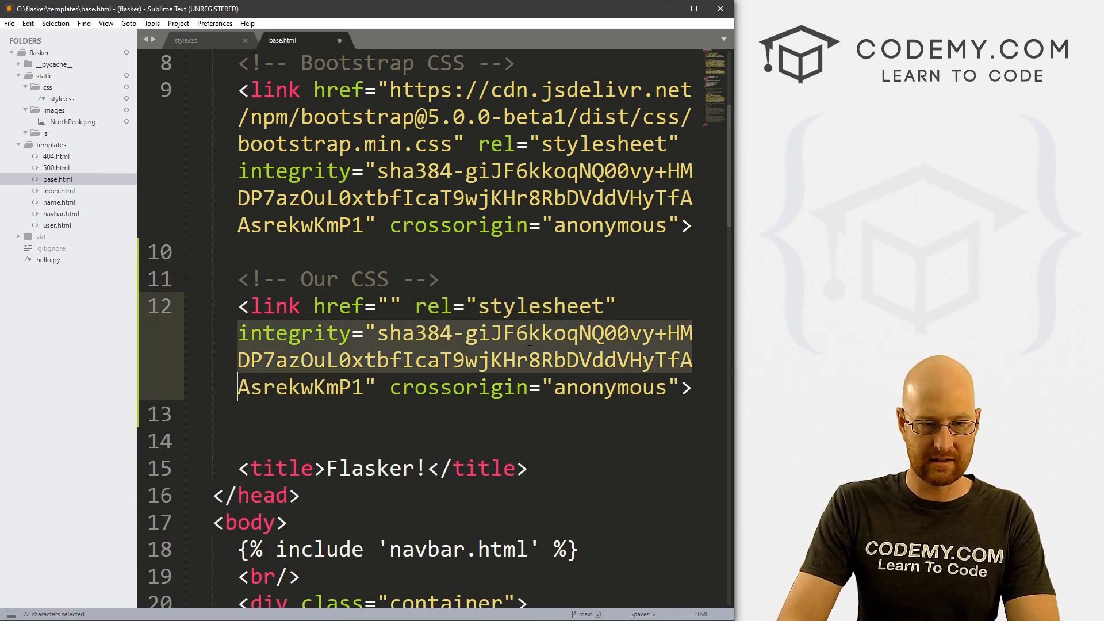
key("Delete")
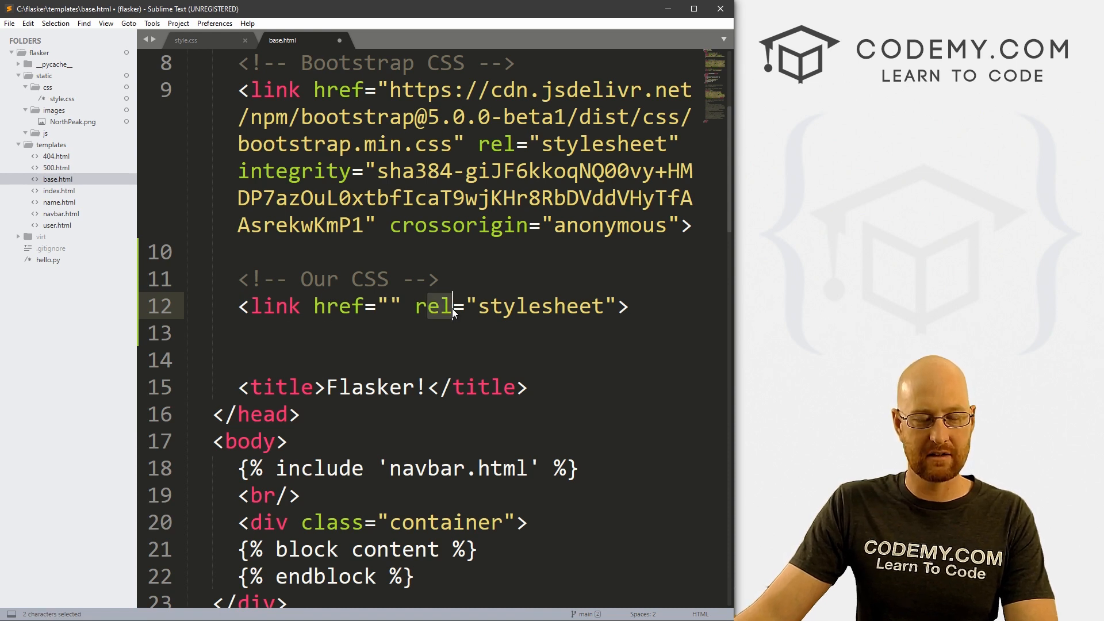
- Type {{ for_url() }} into the new link's empty href
double_click(542, 306)
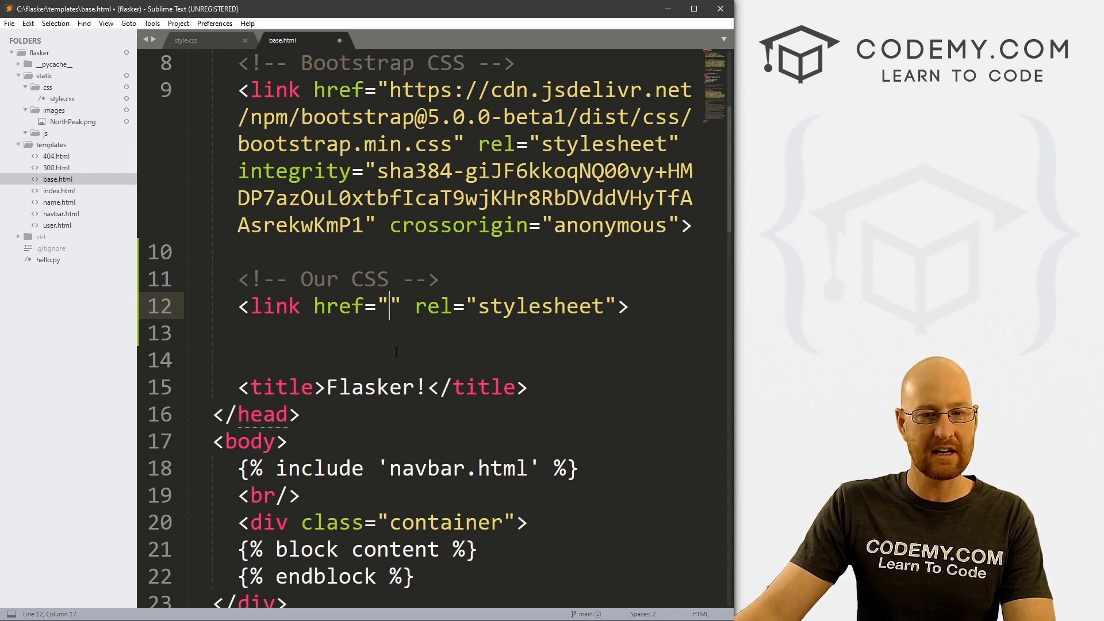
type("{{")
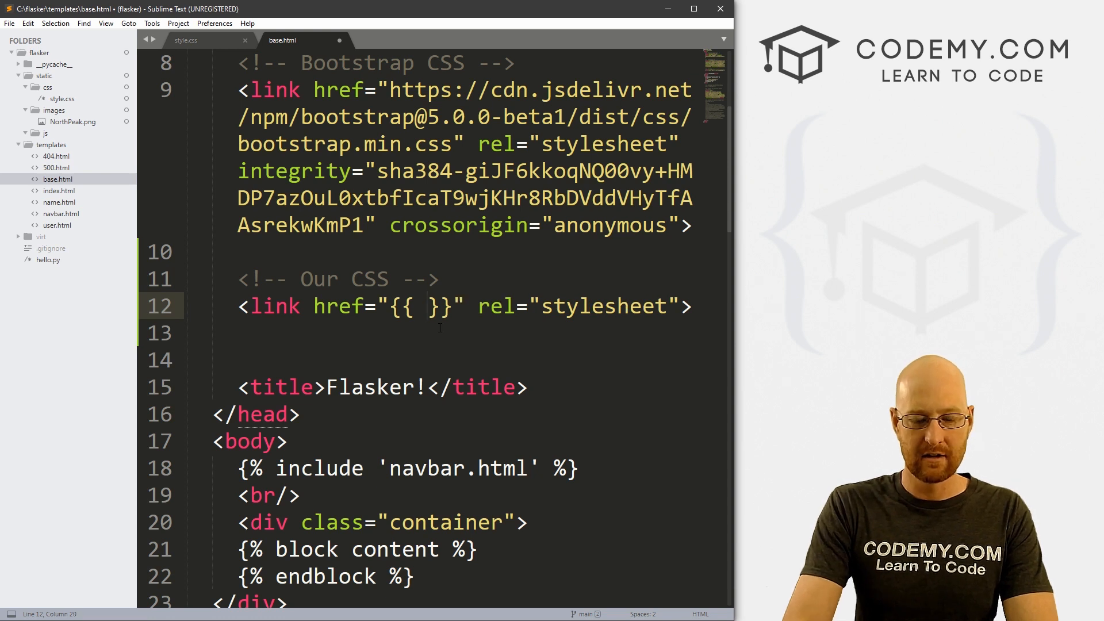
type("for")
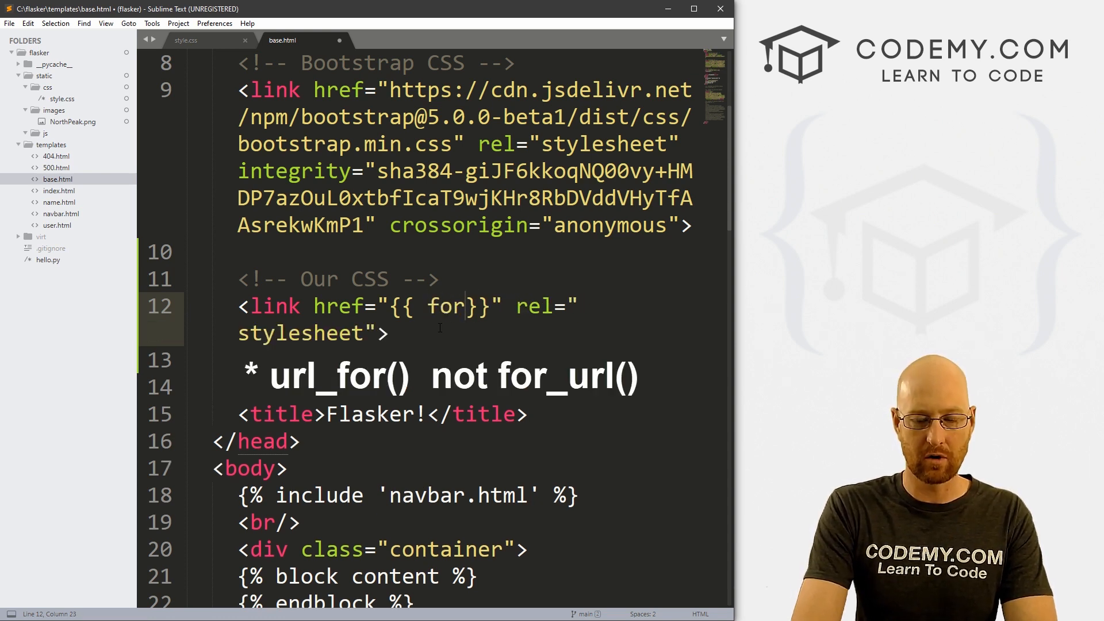
type("_url()")
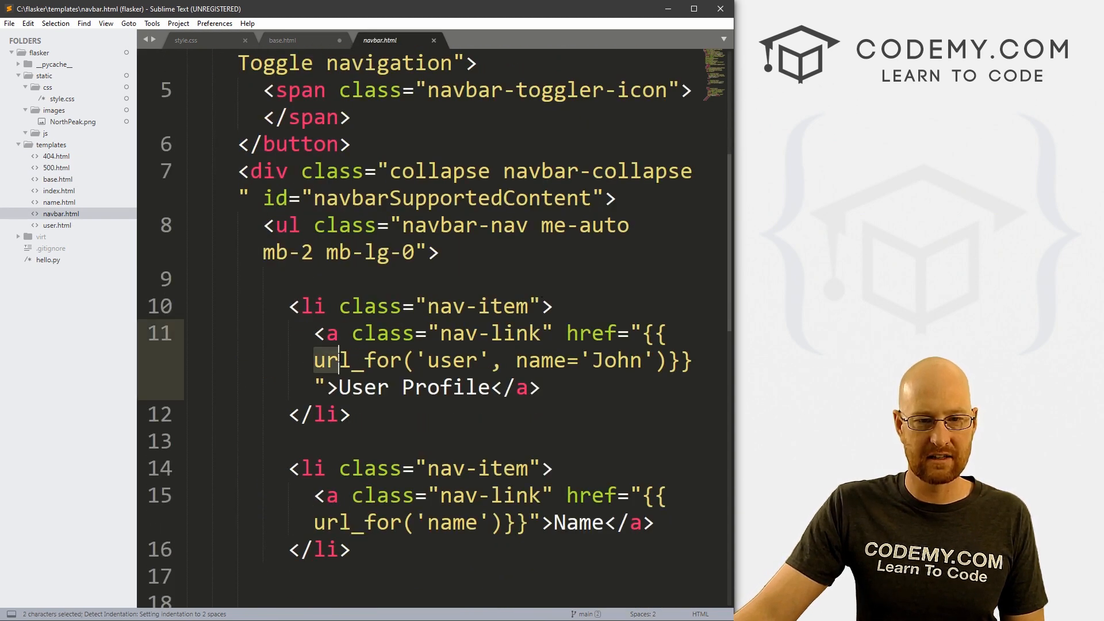
left_click_drag(316, 360, 665, 360)
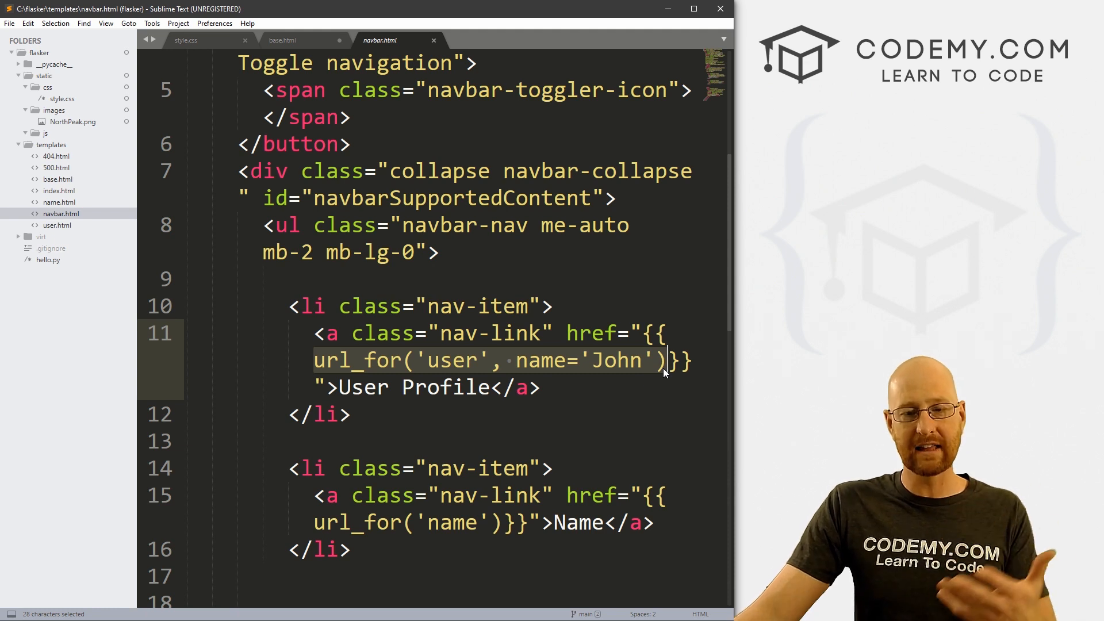
left_click(450, 360)
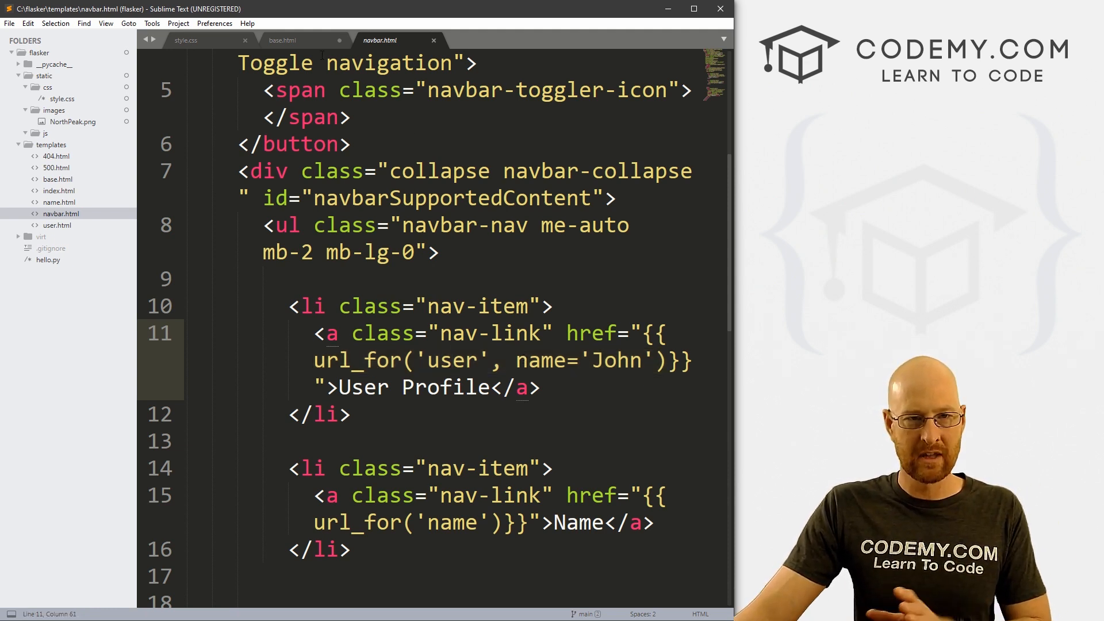
- In base.html, fill the for_url() call with 'static', filename='css/style.css'
left_click(282, 40)
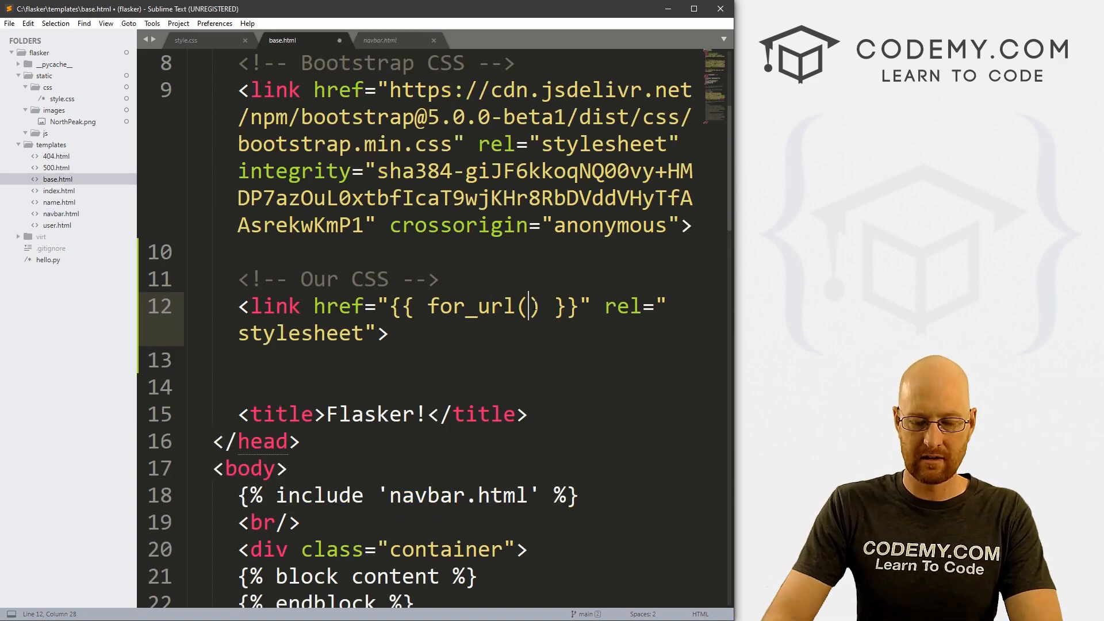
type("'static',")
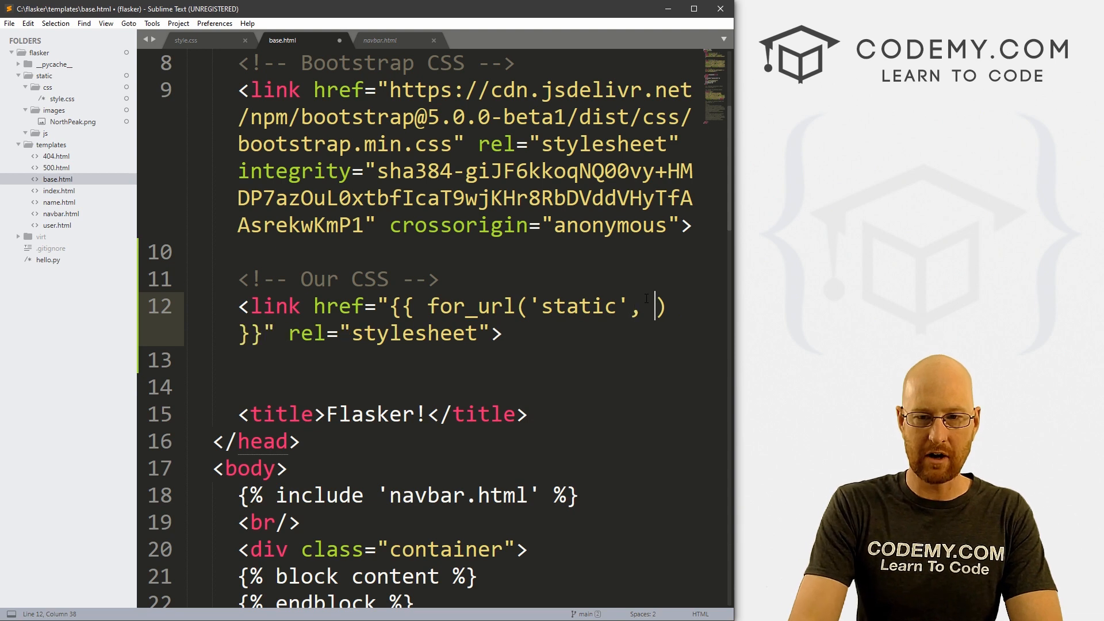
type("filenm")
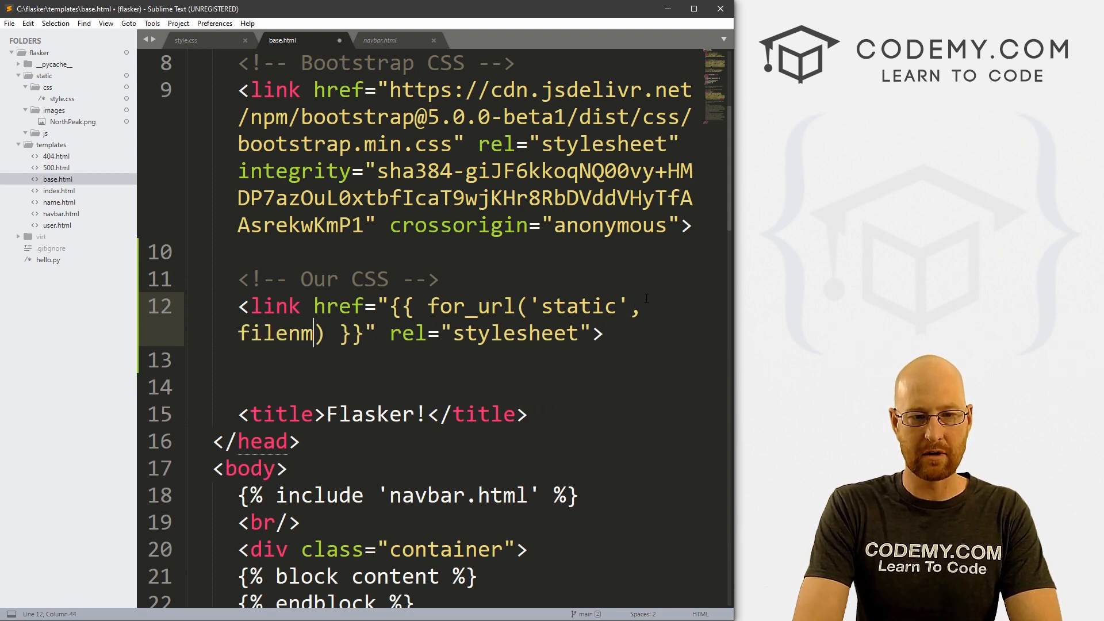
type("ame='")
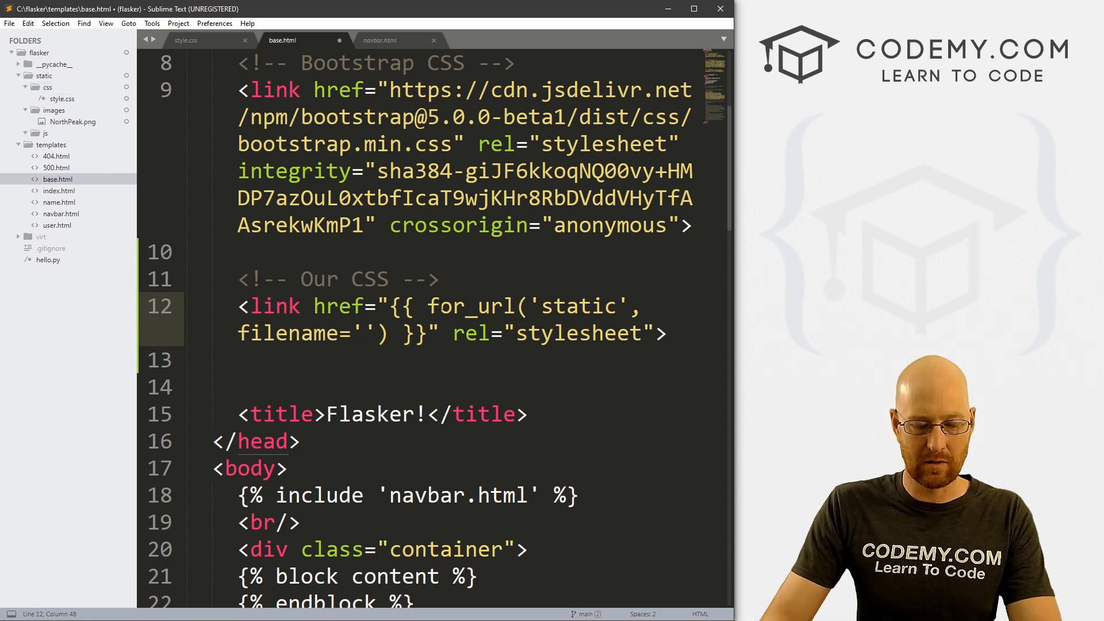
type("css/st")
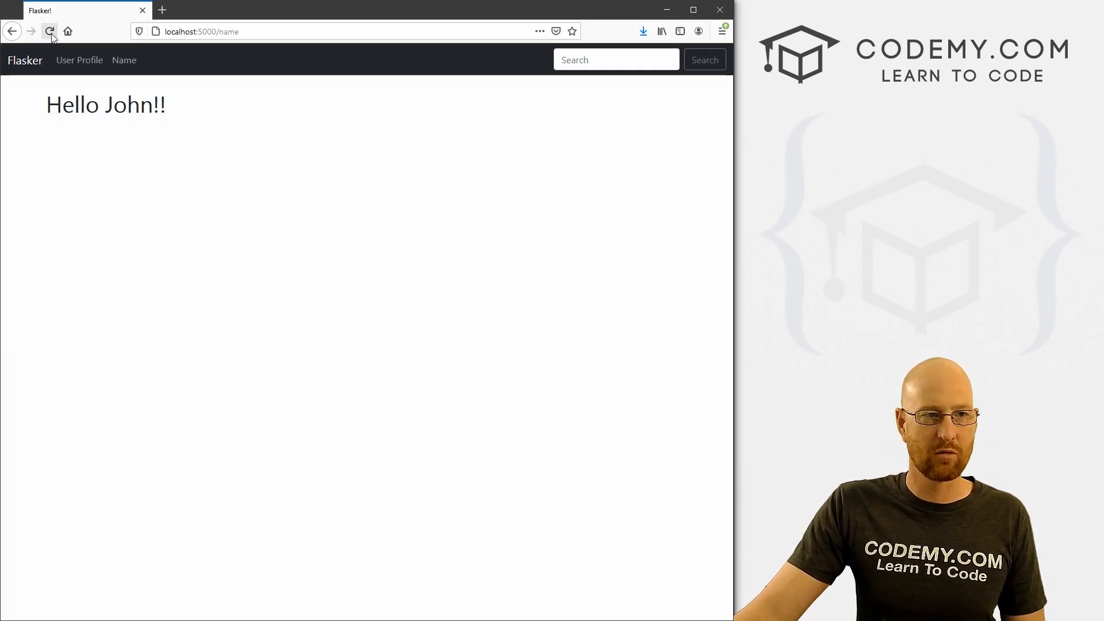
- Reload Firefox, correct for_url to url_for in base.html, and save it
left_click(49, 31)
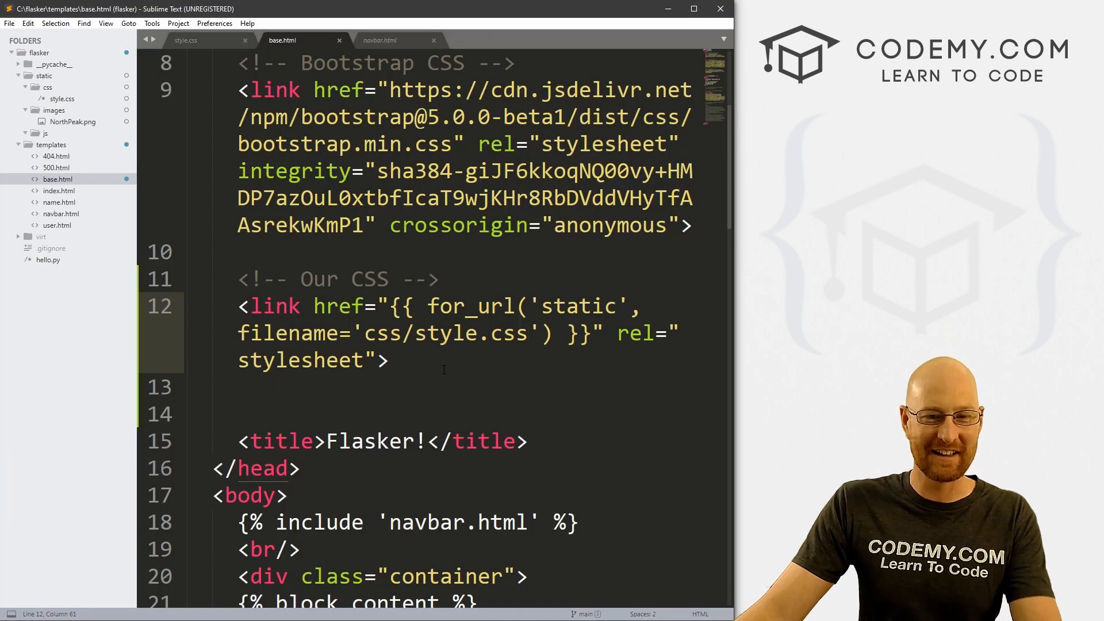
double_click(470, 306)
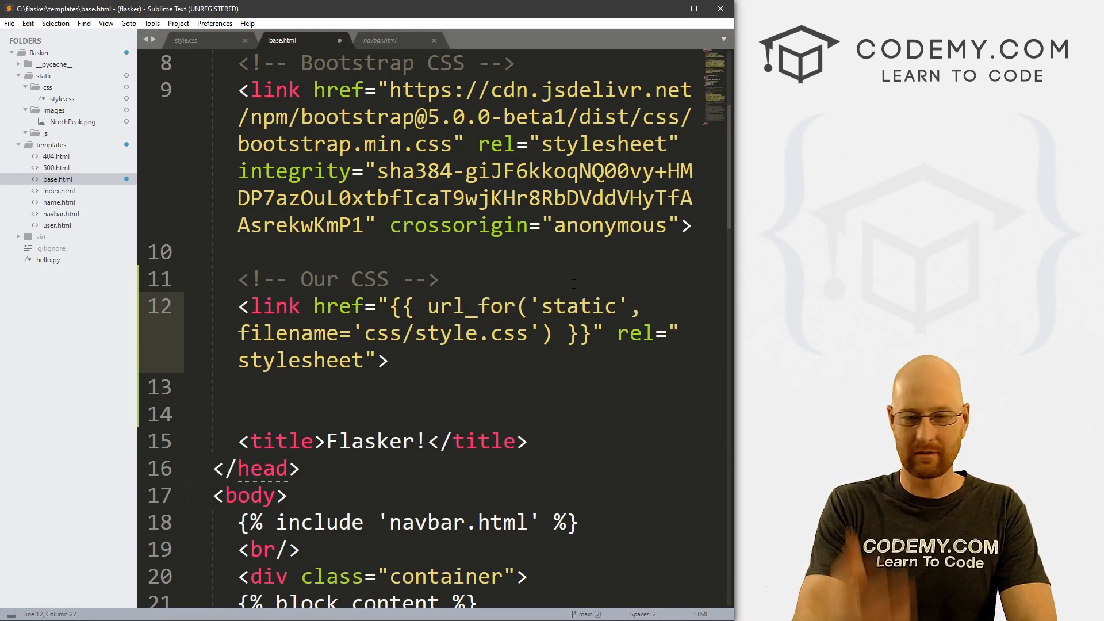
key("ctrl+s")
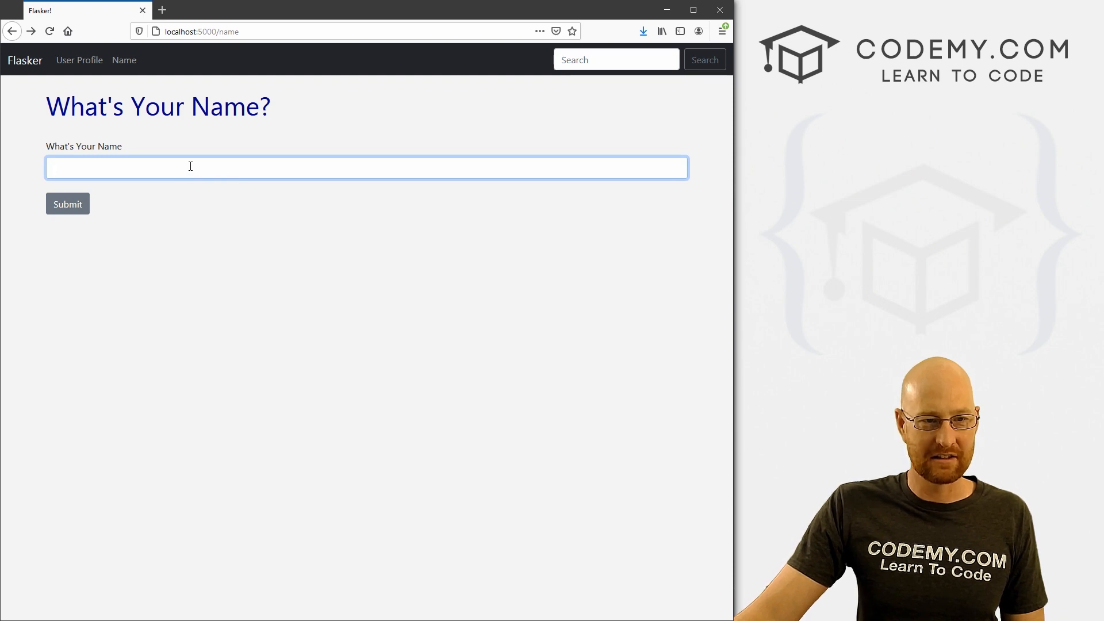
mouse_move(305, 181)
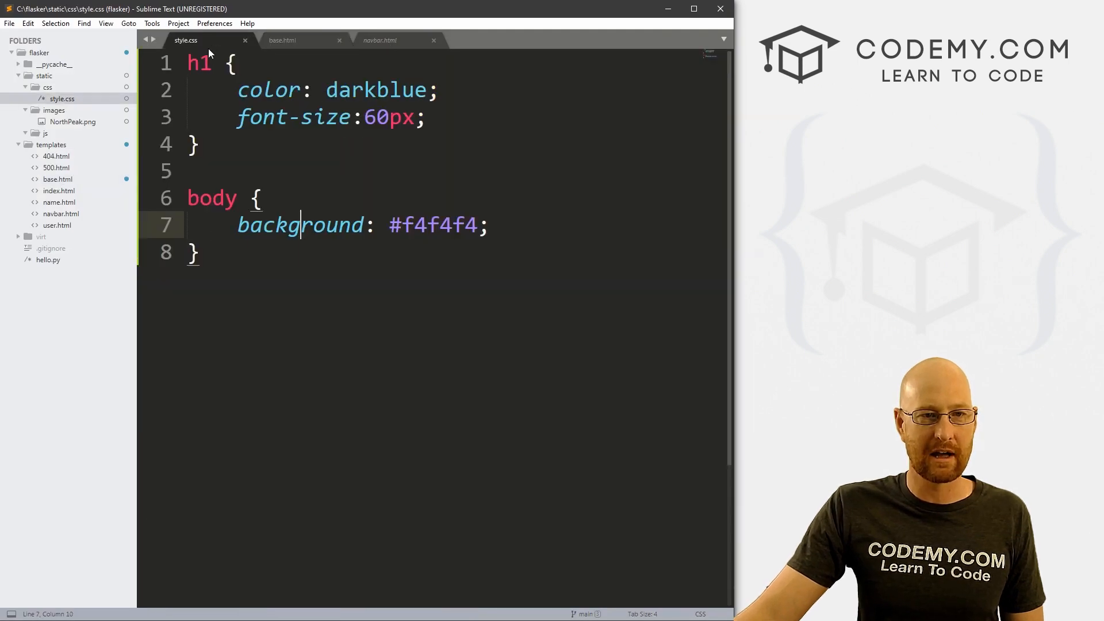
- Make h1 red and the body background green in style.css, then reload Firefox
type("red")
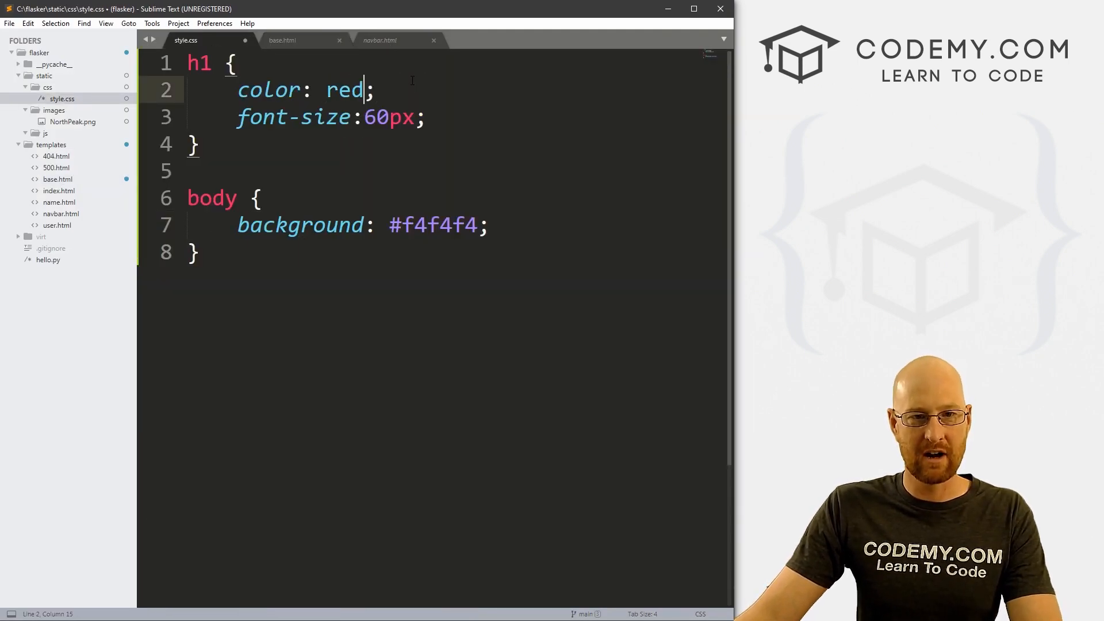
key("ctrl+s")
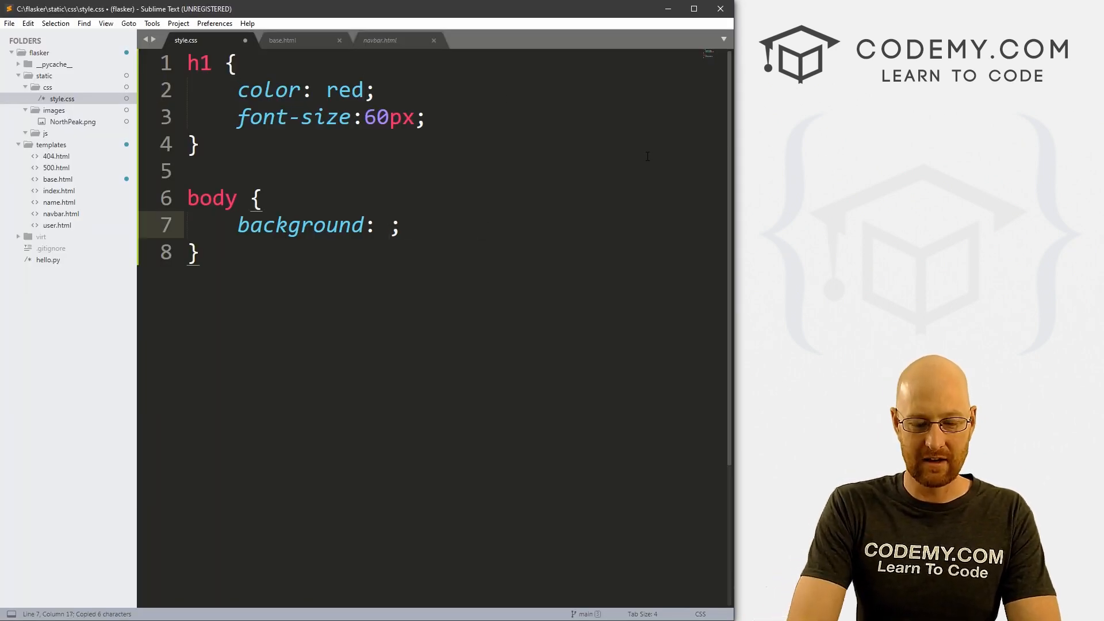
type("green")
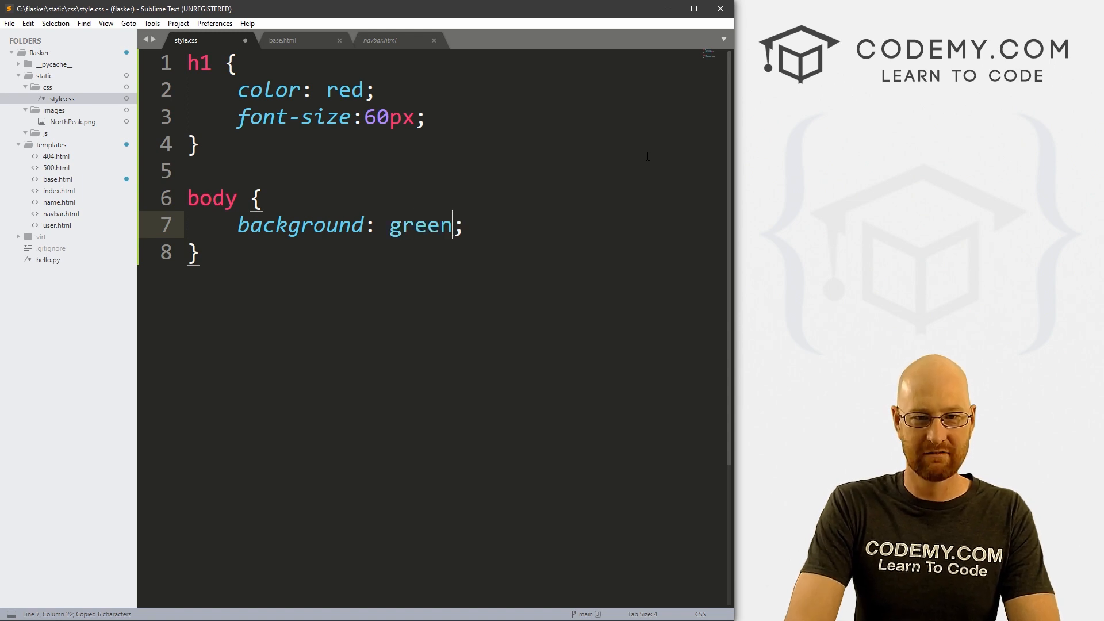
key("ctrl+s")
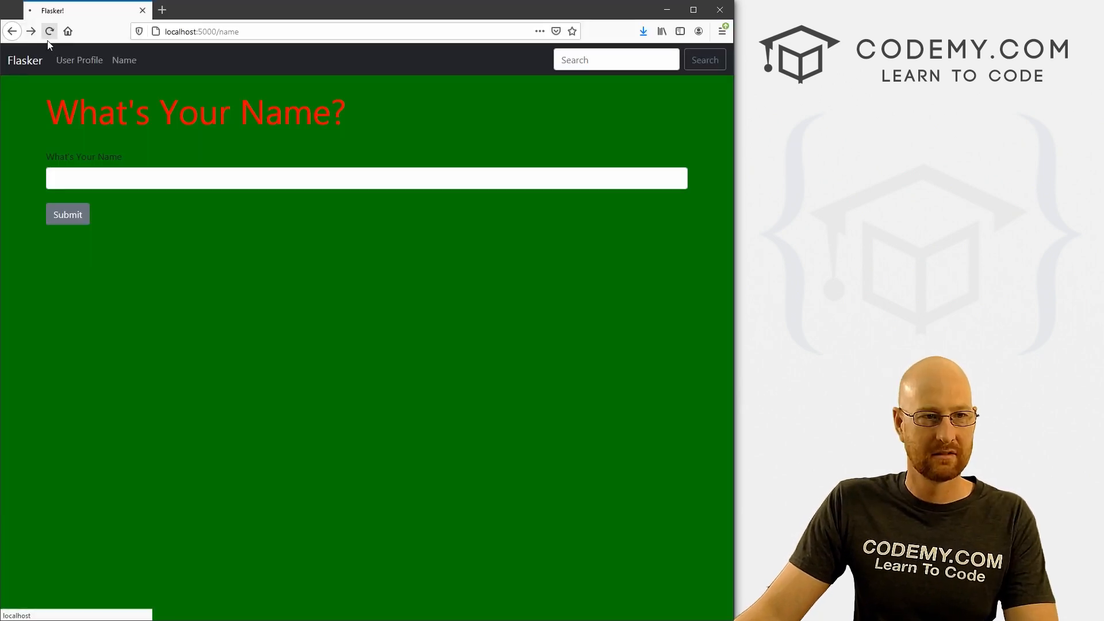
left_click(50, 31)
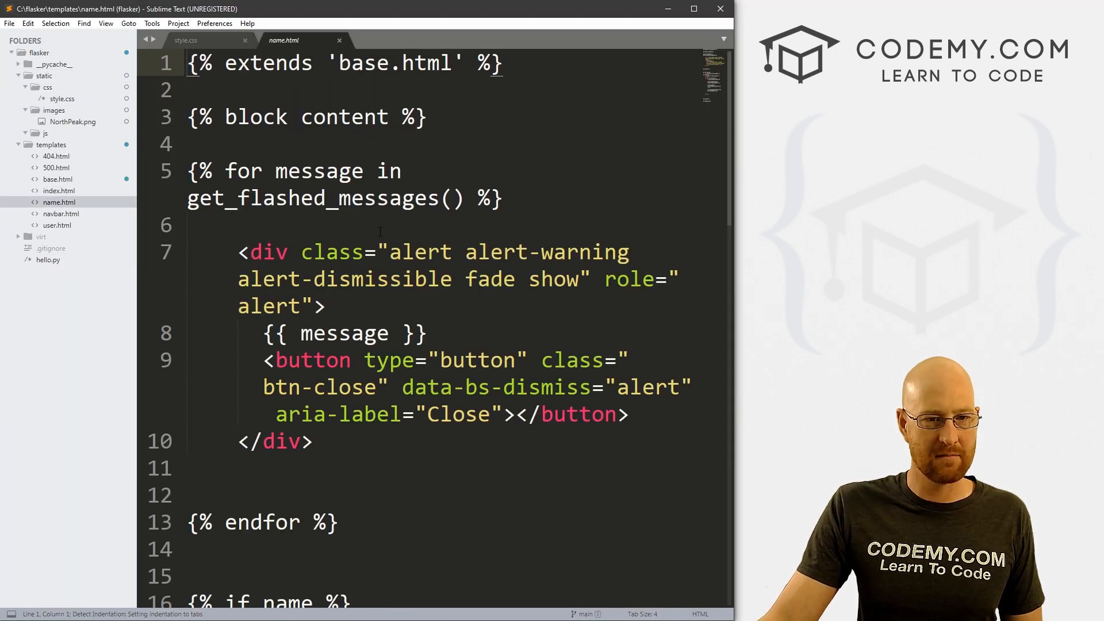
- Add <br/> and an img tag with url_for('static', filename='images/NorthPeak.png') below Hello
scroll("down", 3)
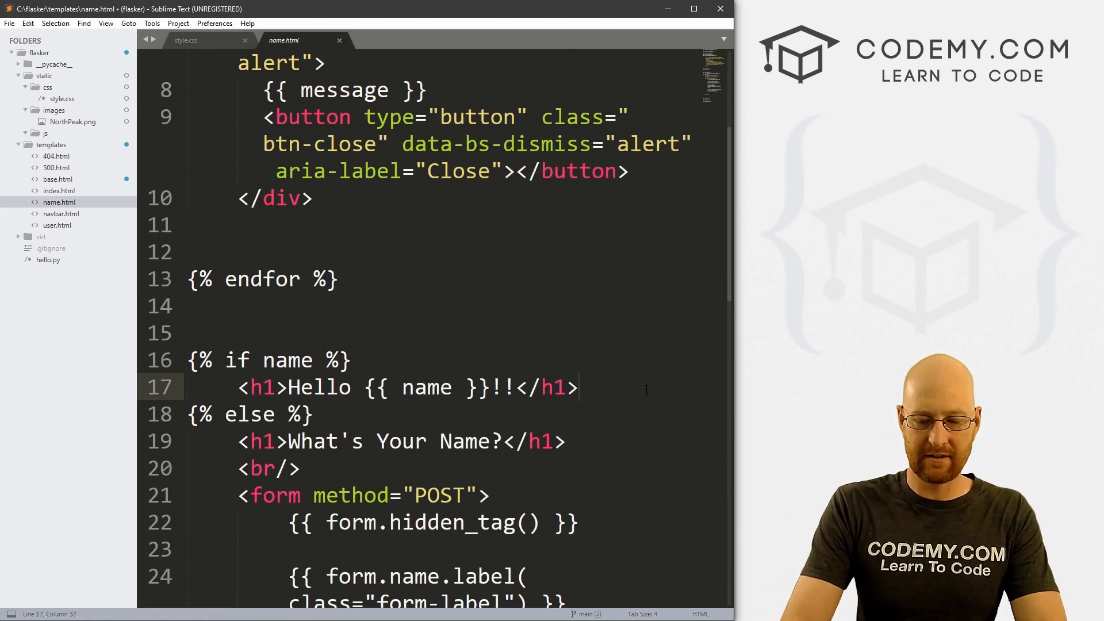
type("<br/>")
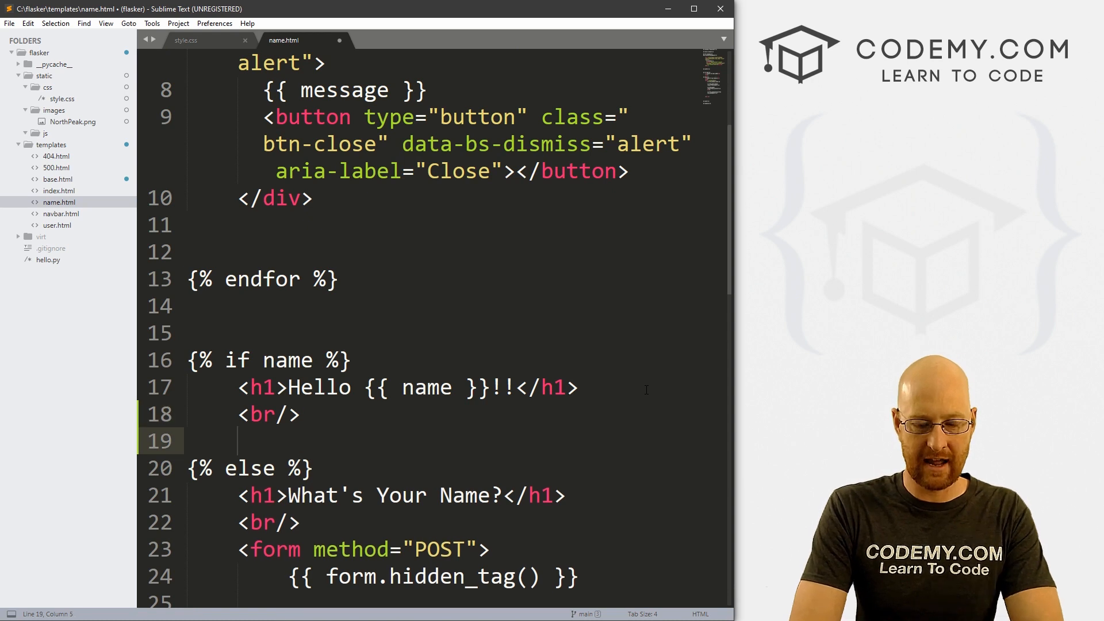
type("<img src")
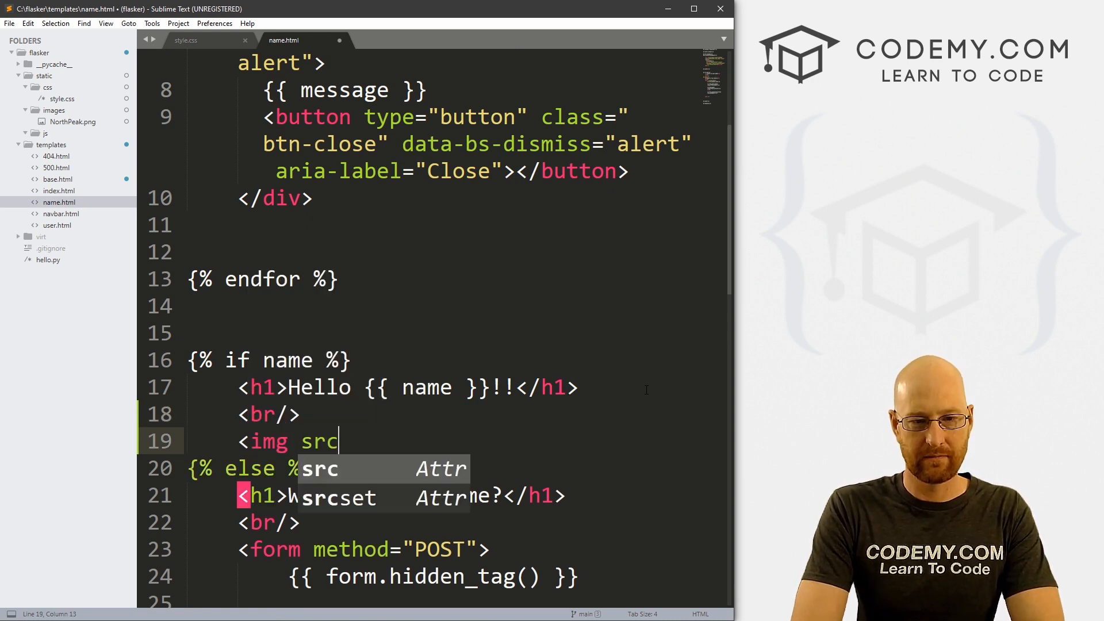
type("=\"\">")
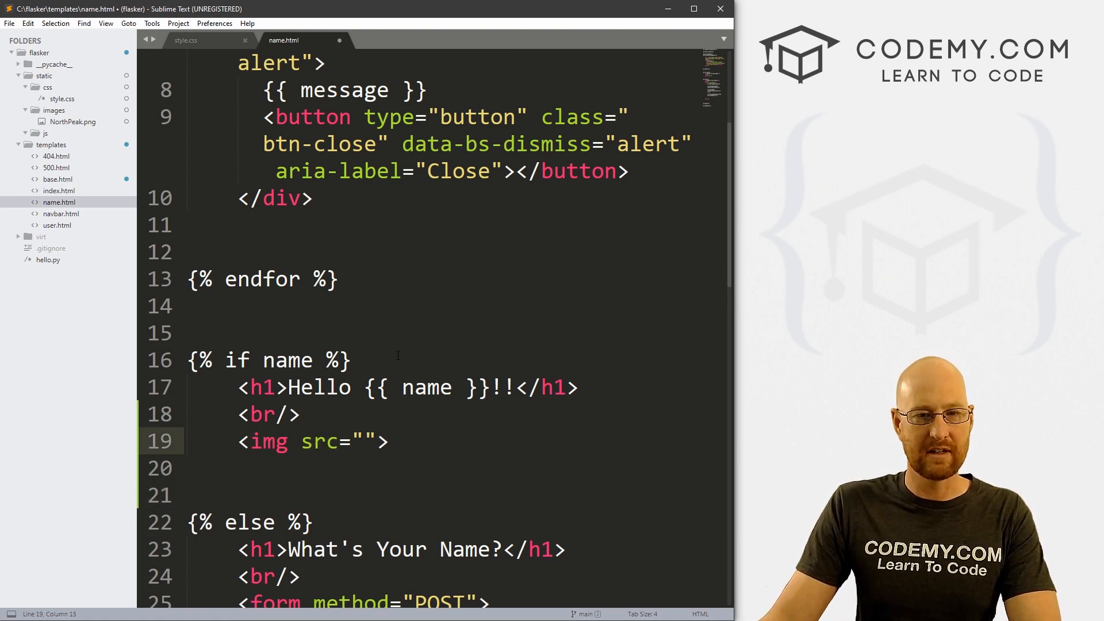
type("{{}}")
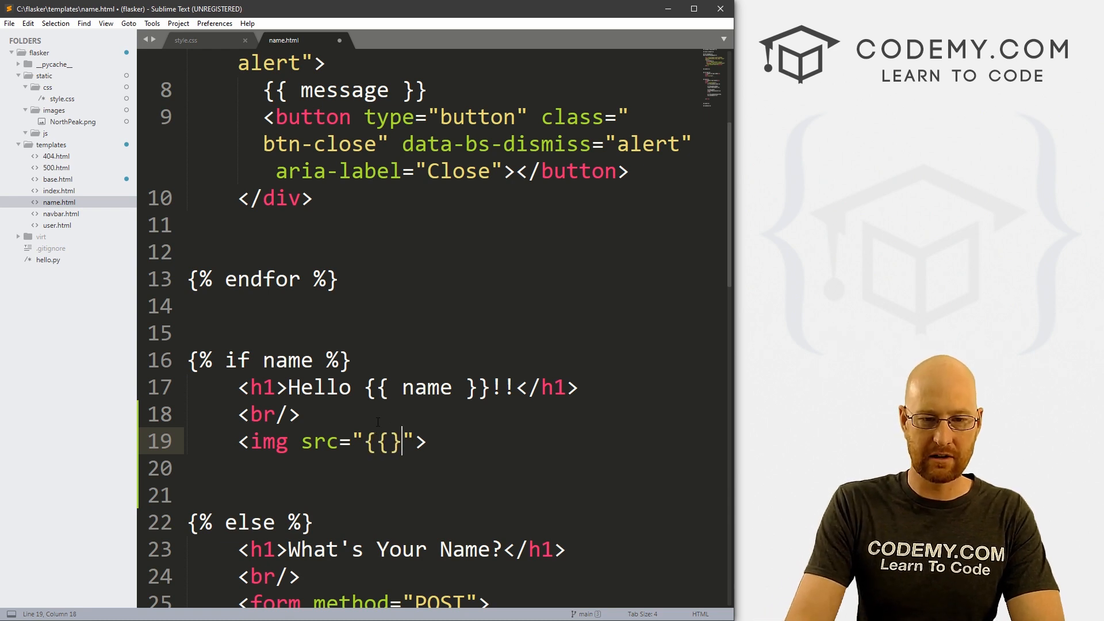
type("url")
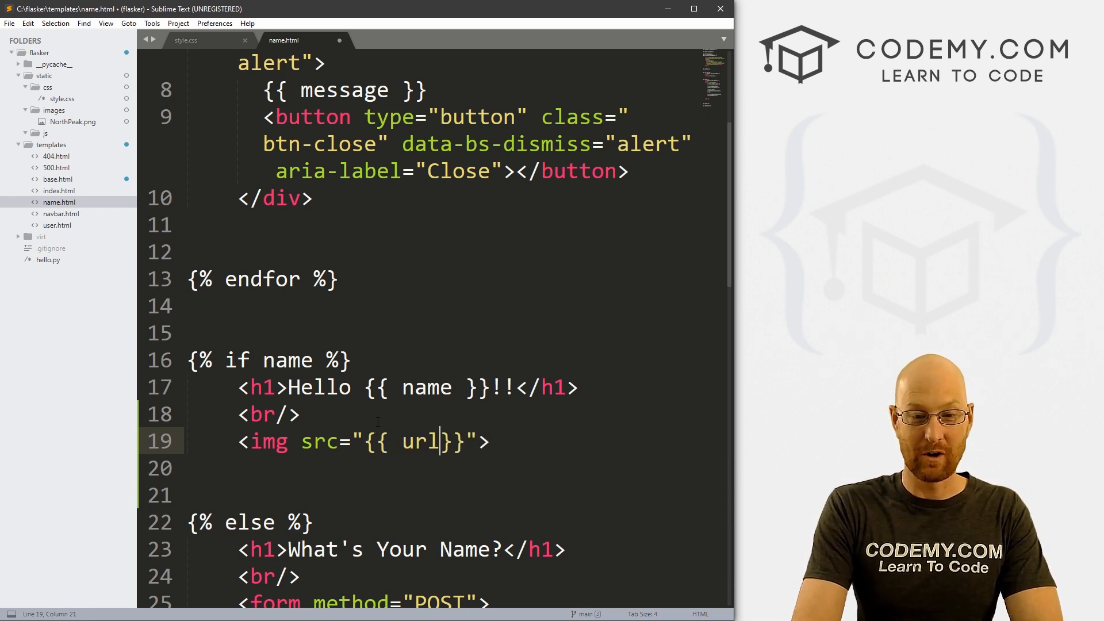
type("_for()")
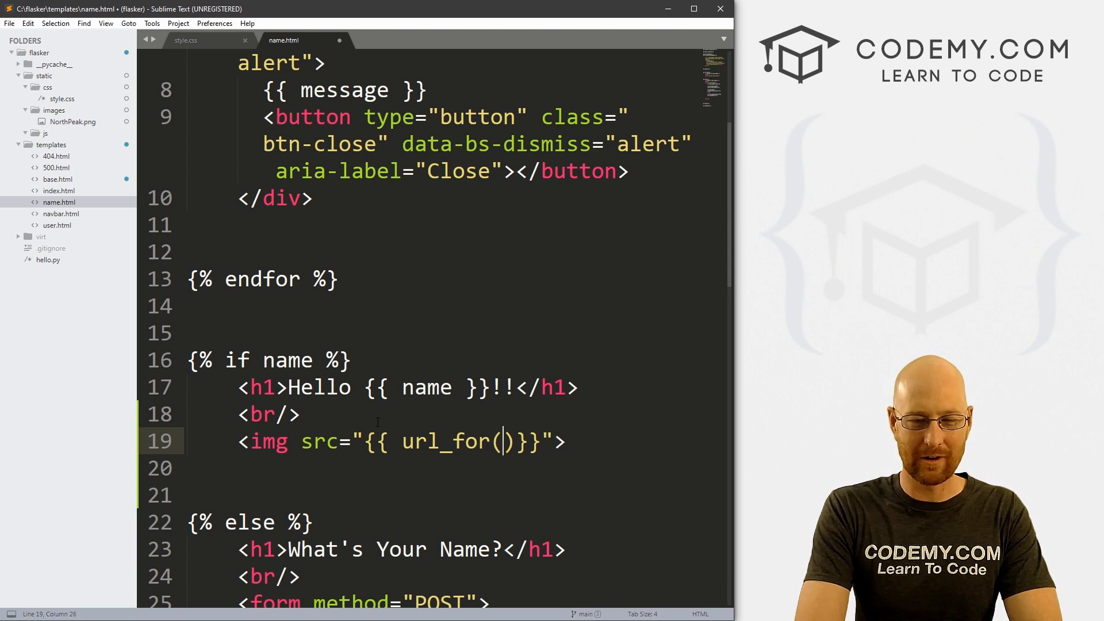
type("'static', filename=")
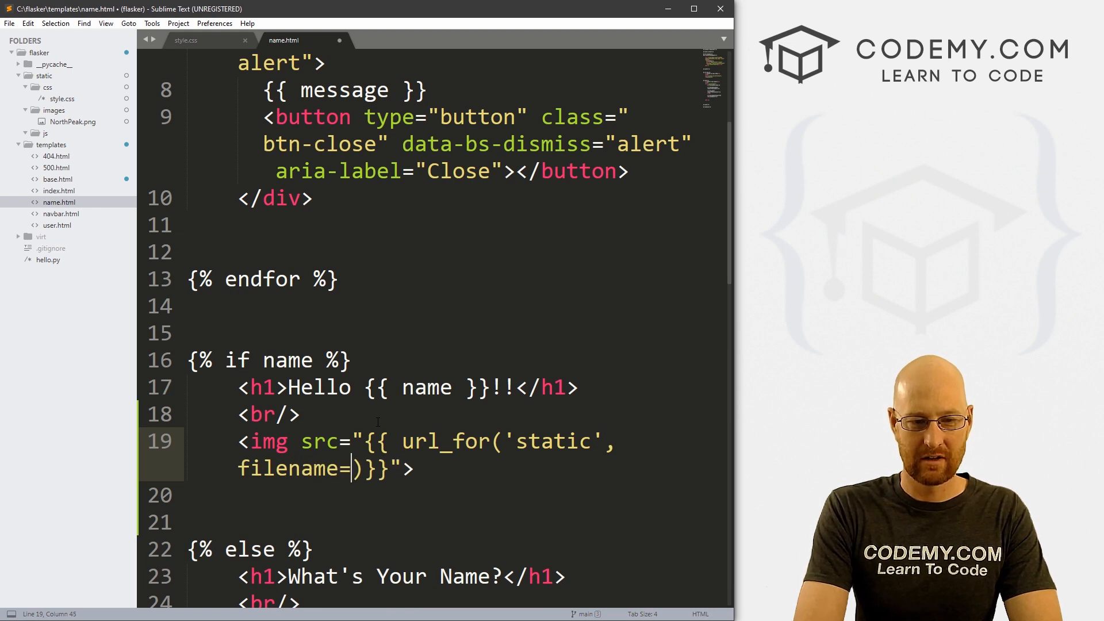
type("''")
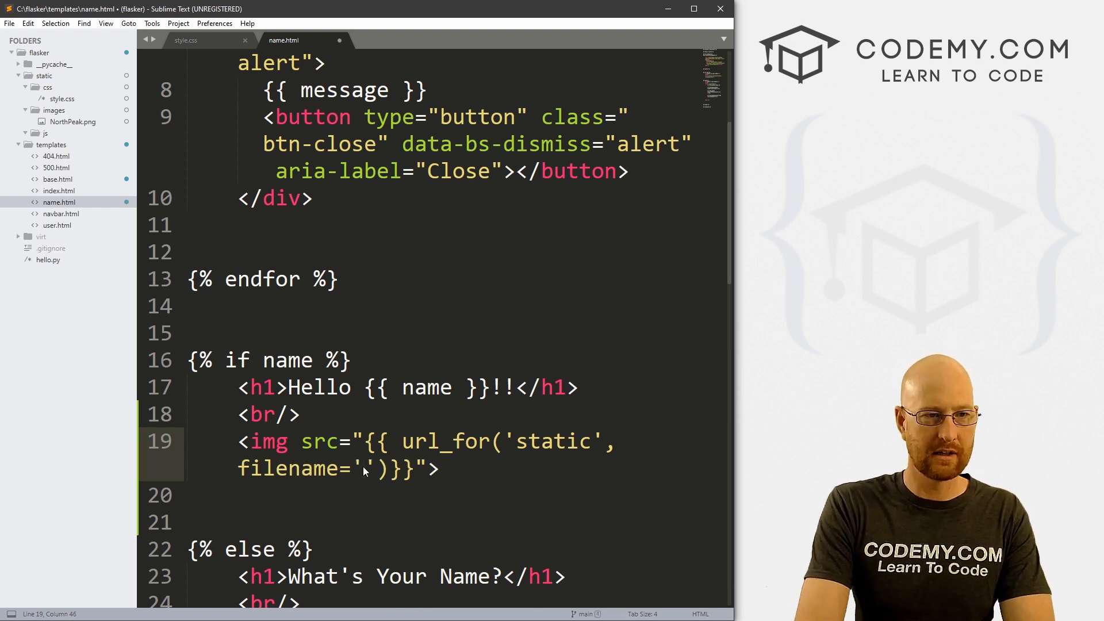
type("images/")
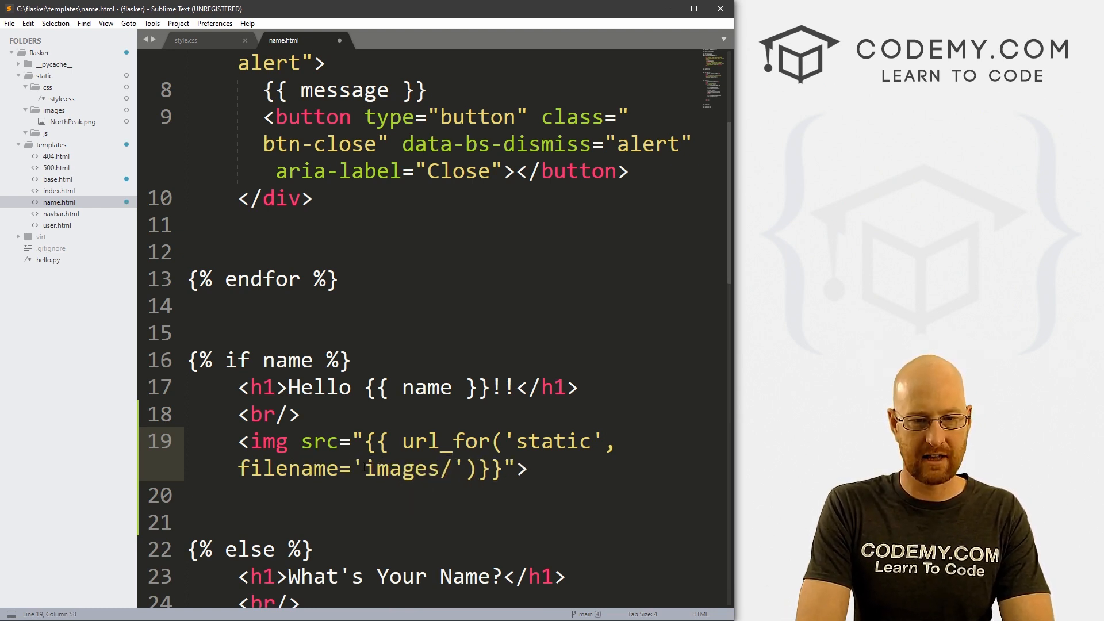
type("NorthPeak")
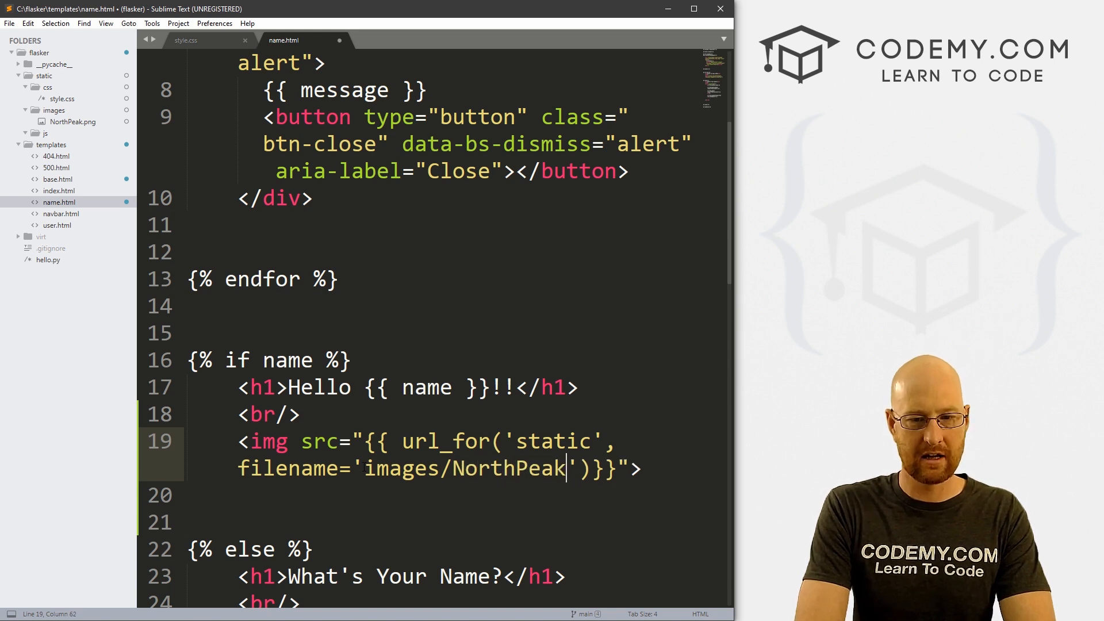
type(".png")
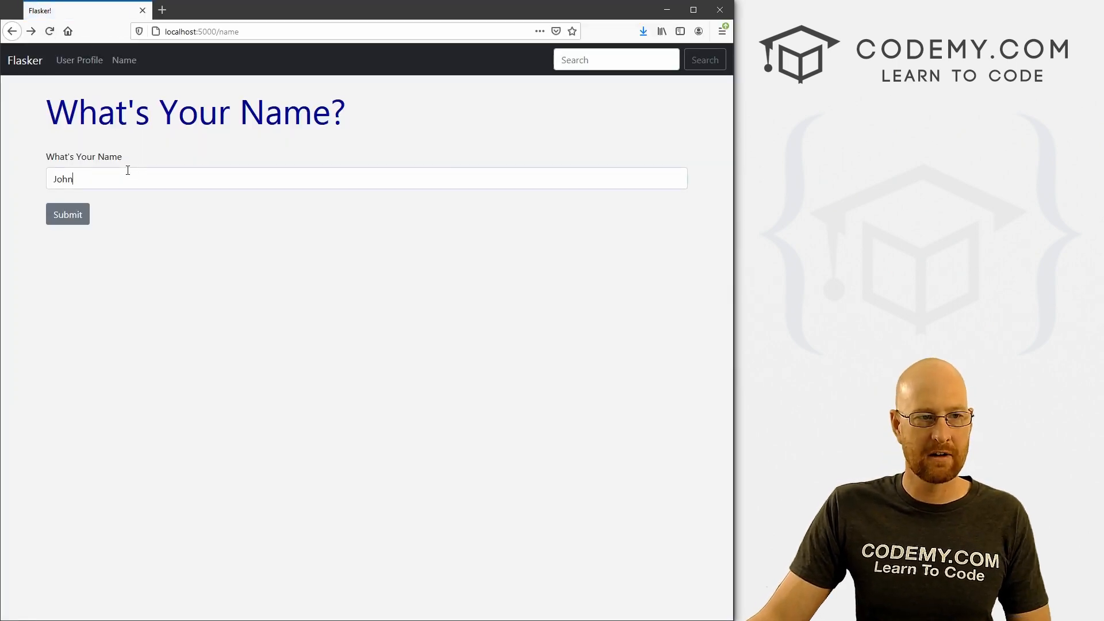
- Submit John, save the img width=1100 change, and resubmit to see the resized photo
left_click(66, 214)
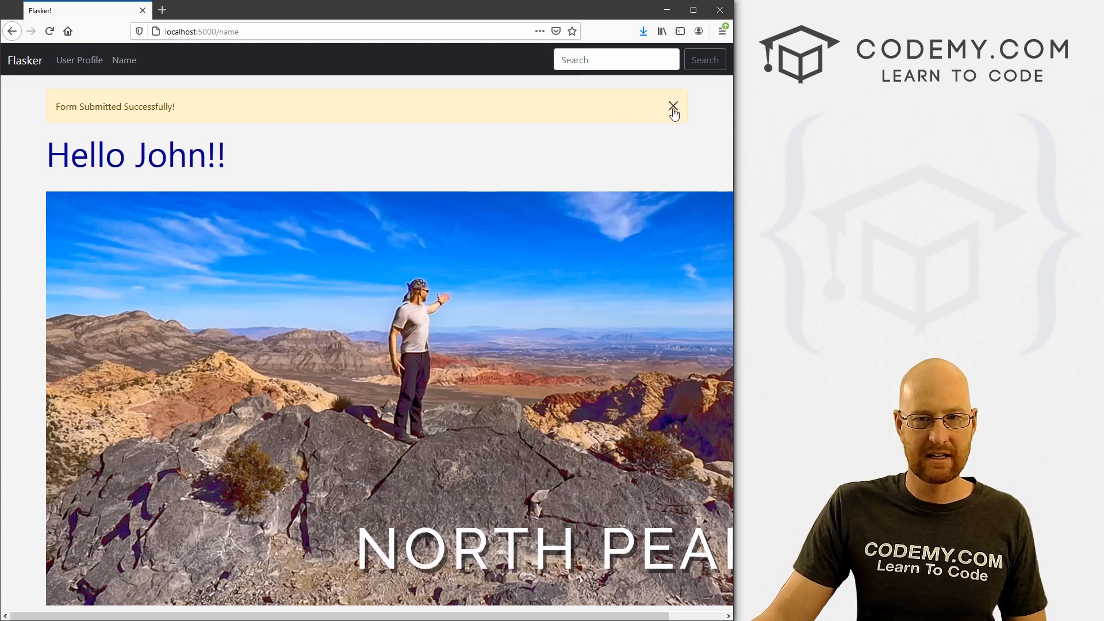
left_click(674, 106)
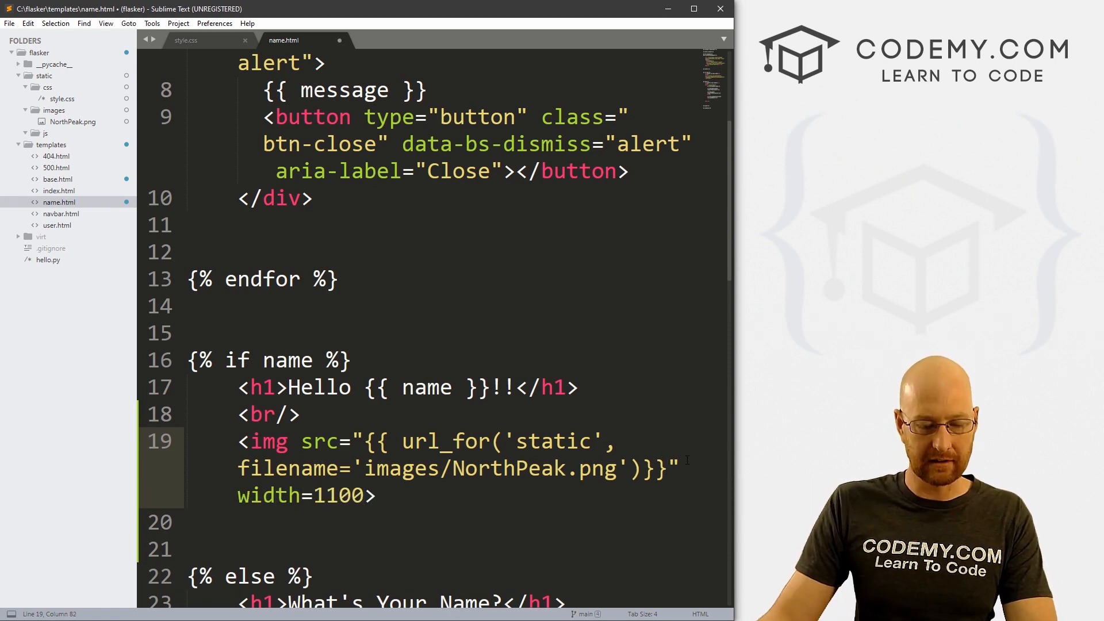
key("ctrl+s")
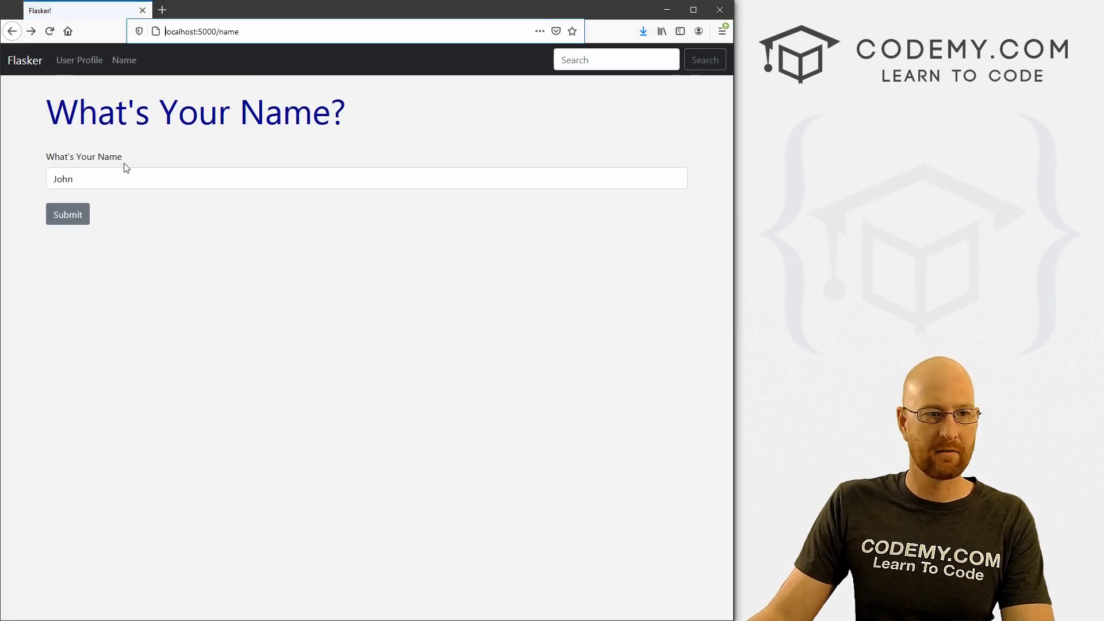
left_click(67, 214)
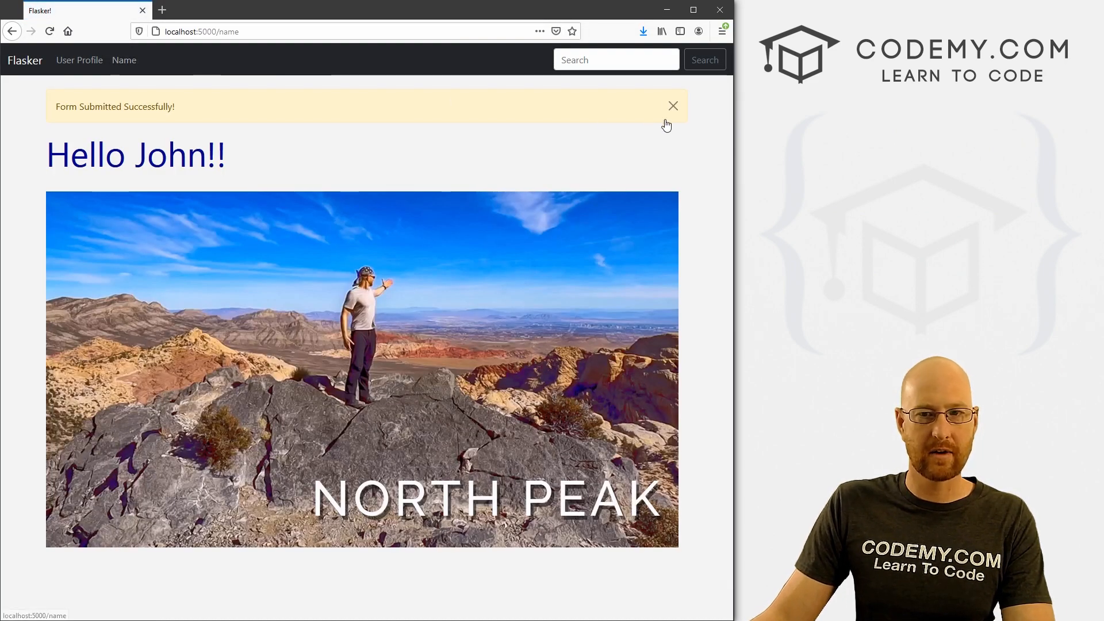
left_click(672, 106)
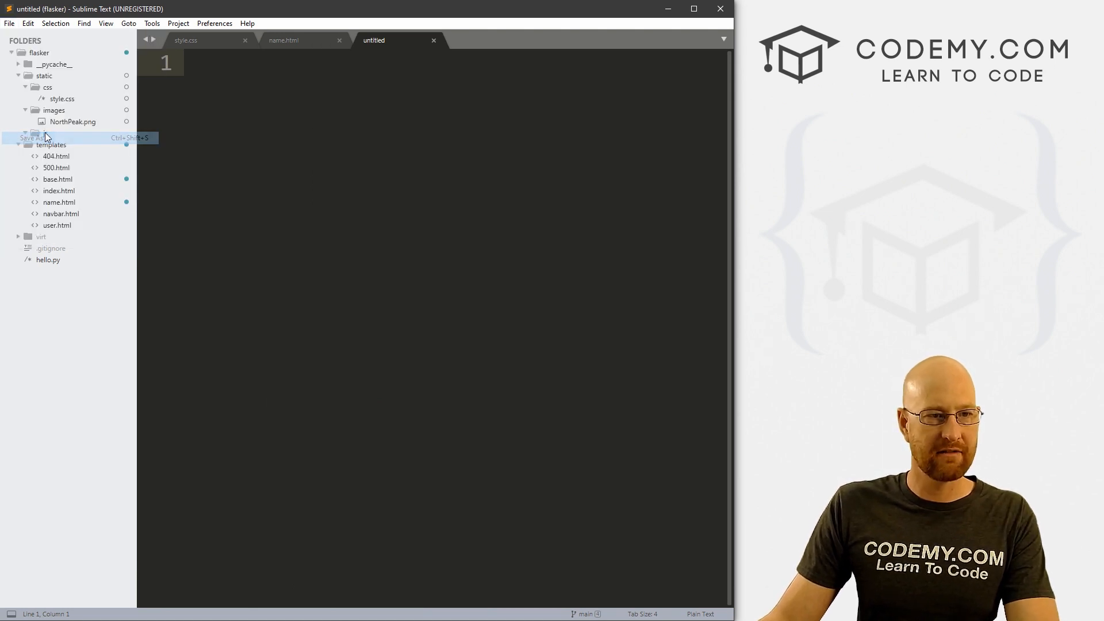
- Save the new file as myfile.js and begin with document.getElementById('demo')
left_click(32, 138)
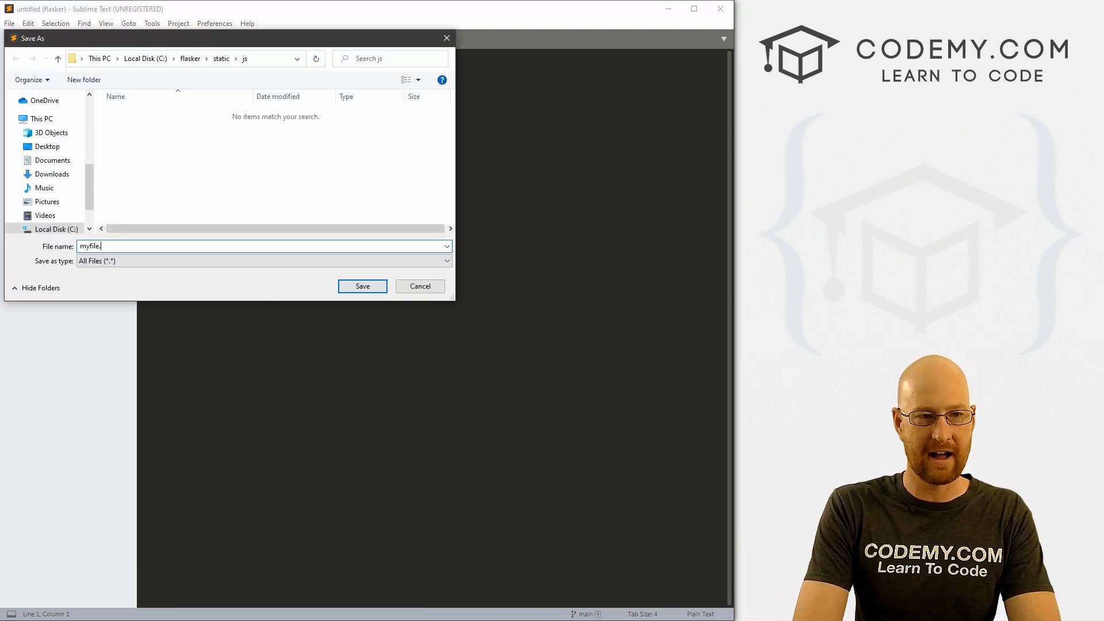
left_click(362, 286)
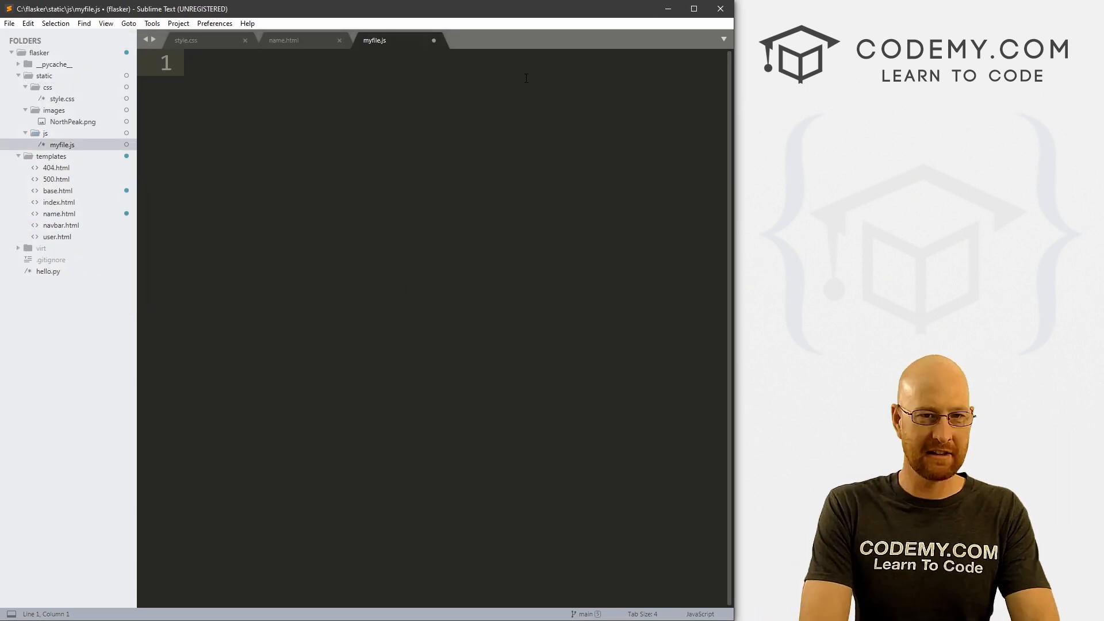
type("doc")
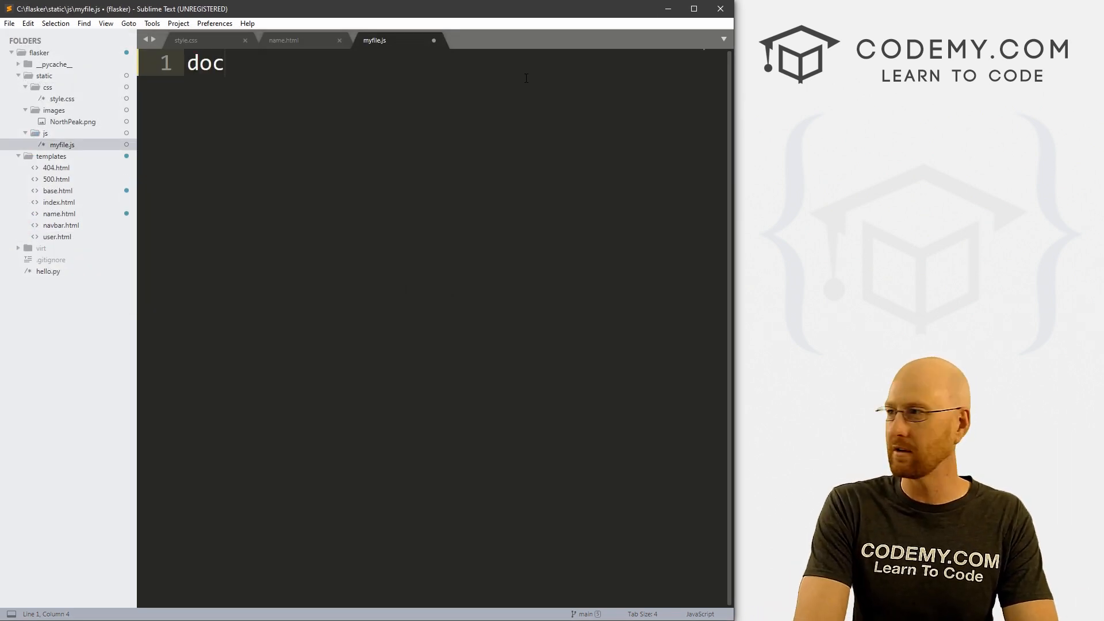
type("ument.")
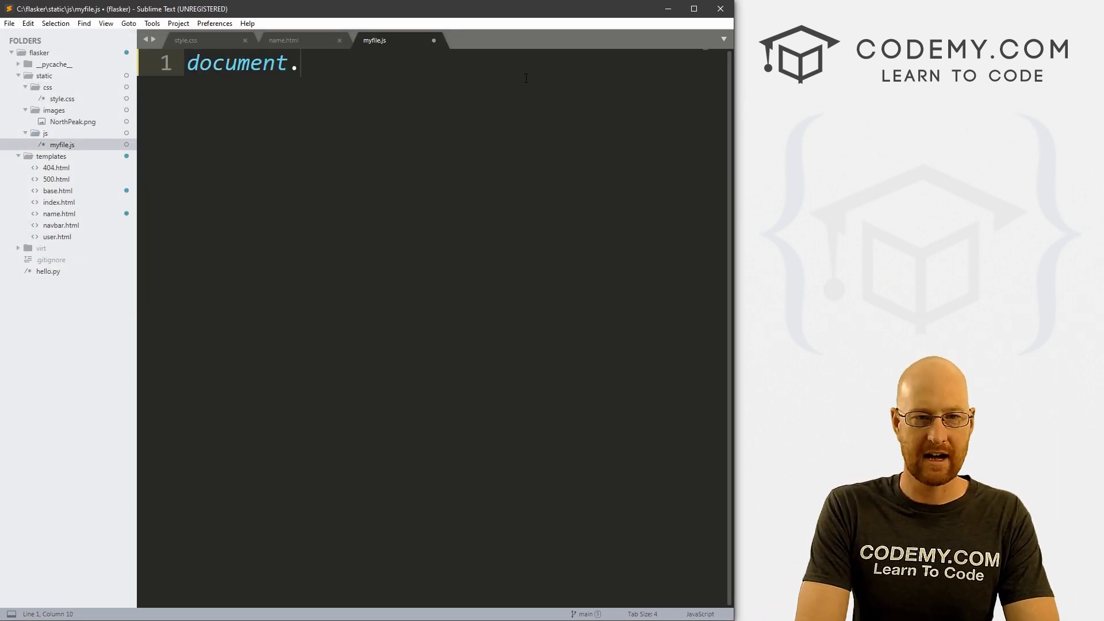
type("getElement")
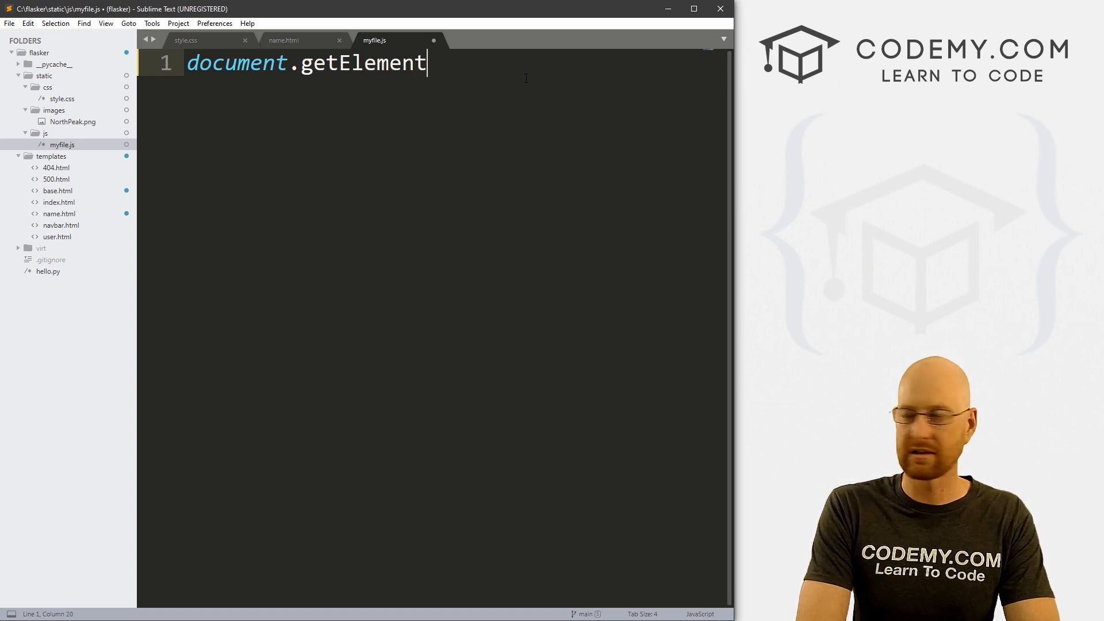
type("ById")
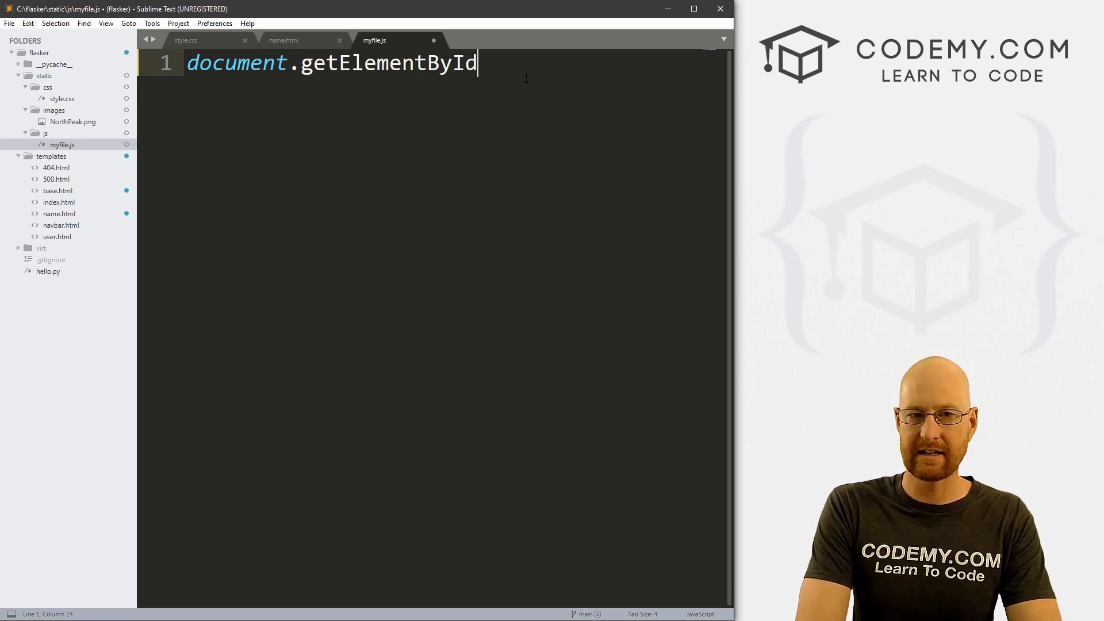
type("('demo')")
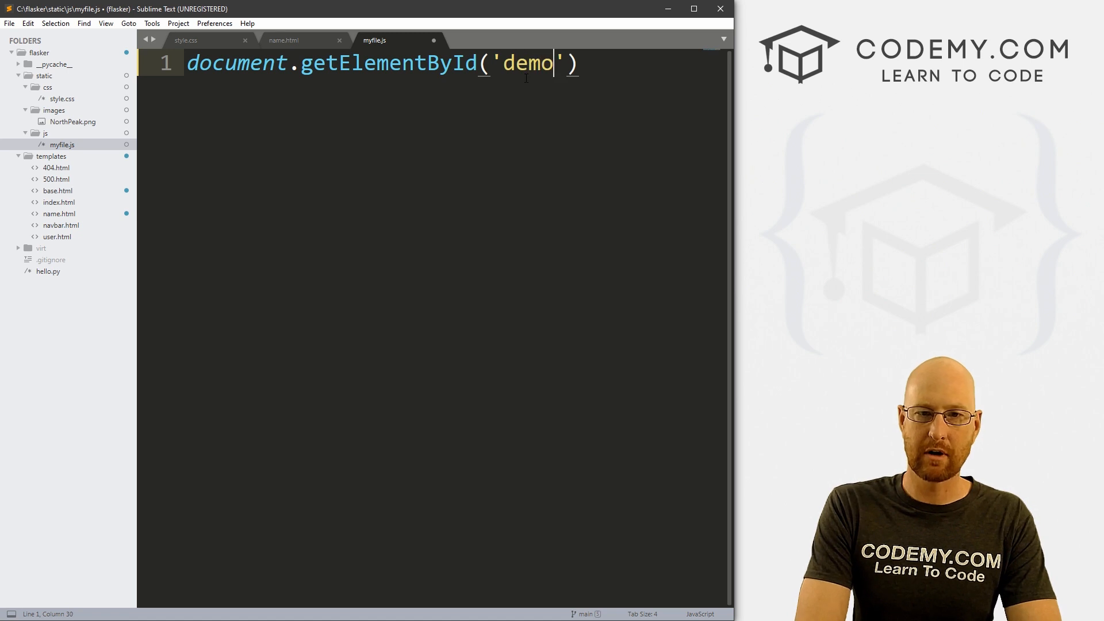
- Set the demo element's innerHTML to "This was created with Javascript" and save myfile.js
type(".innerHT")
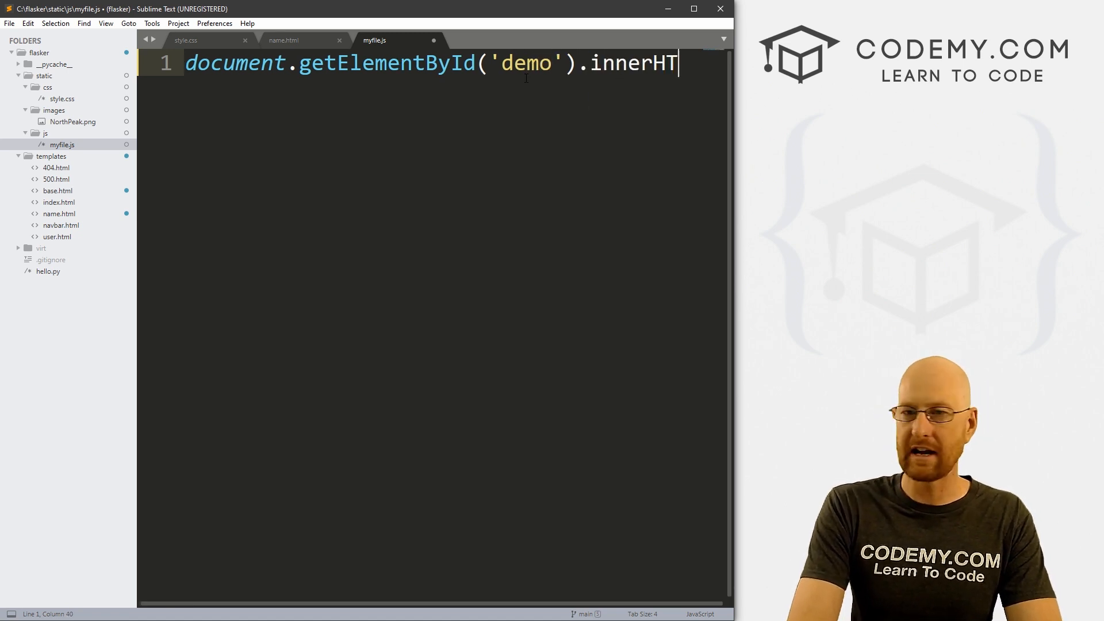
type("ML = \"\"")
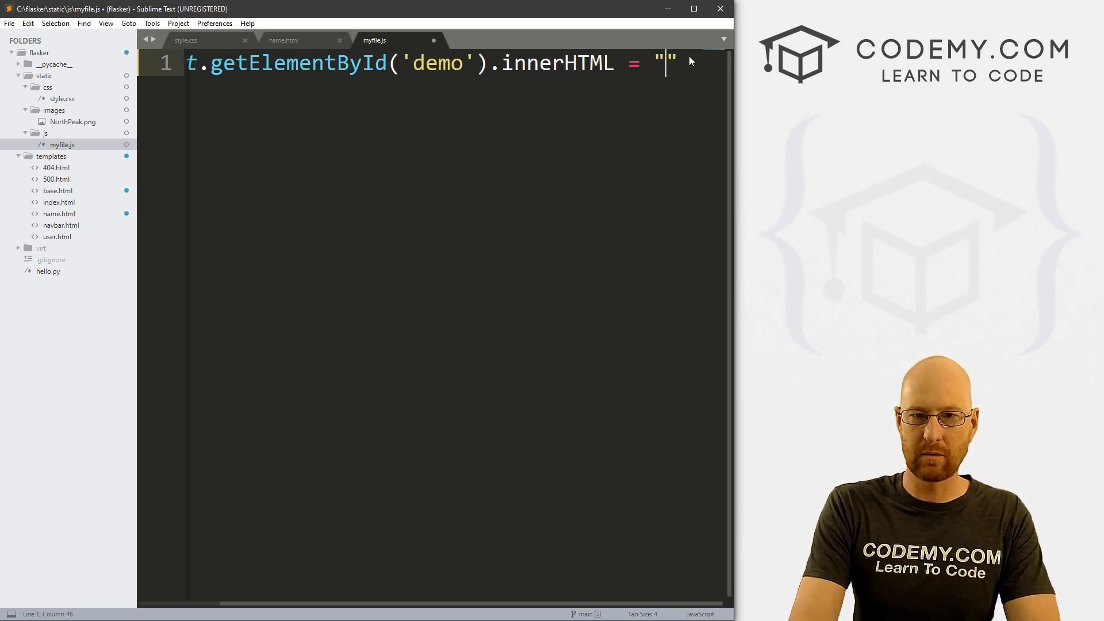
type("This was created with Java\"")
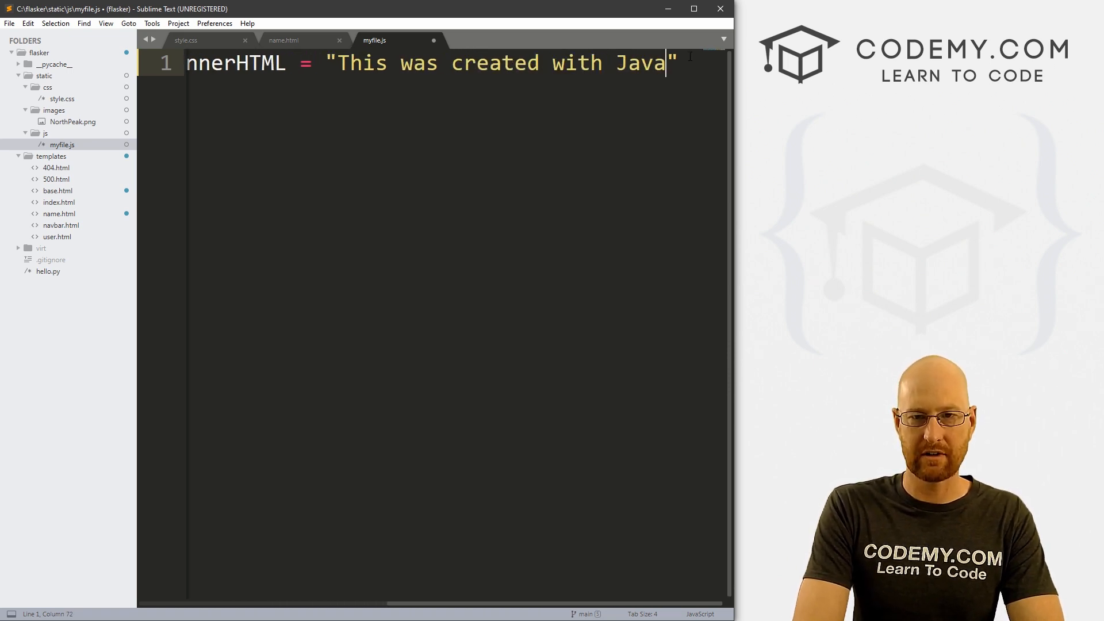
type("script\";")
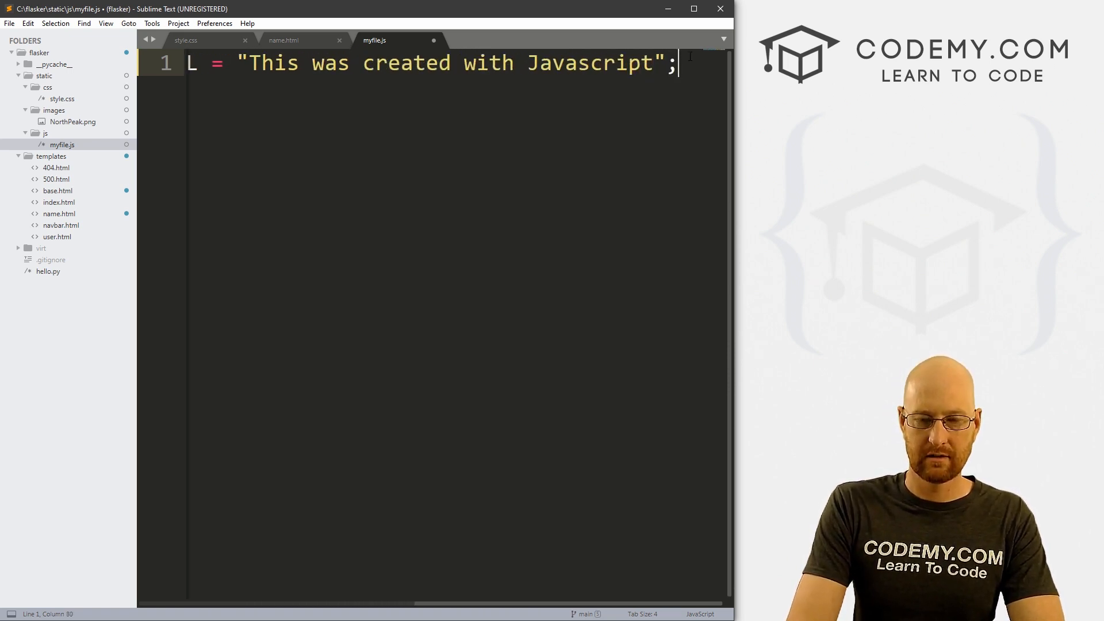
type("document.getElementById('demo').innerHTML")
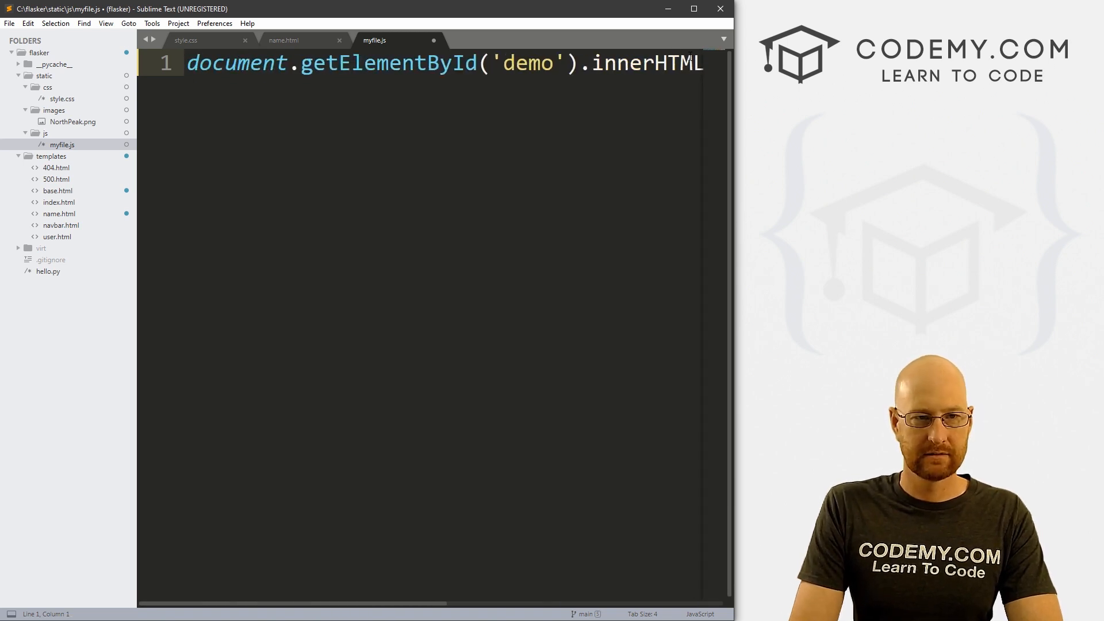
key("ctrl+s")
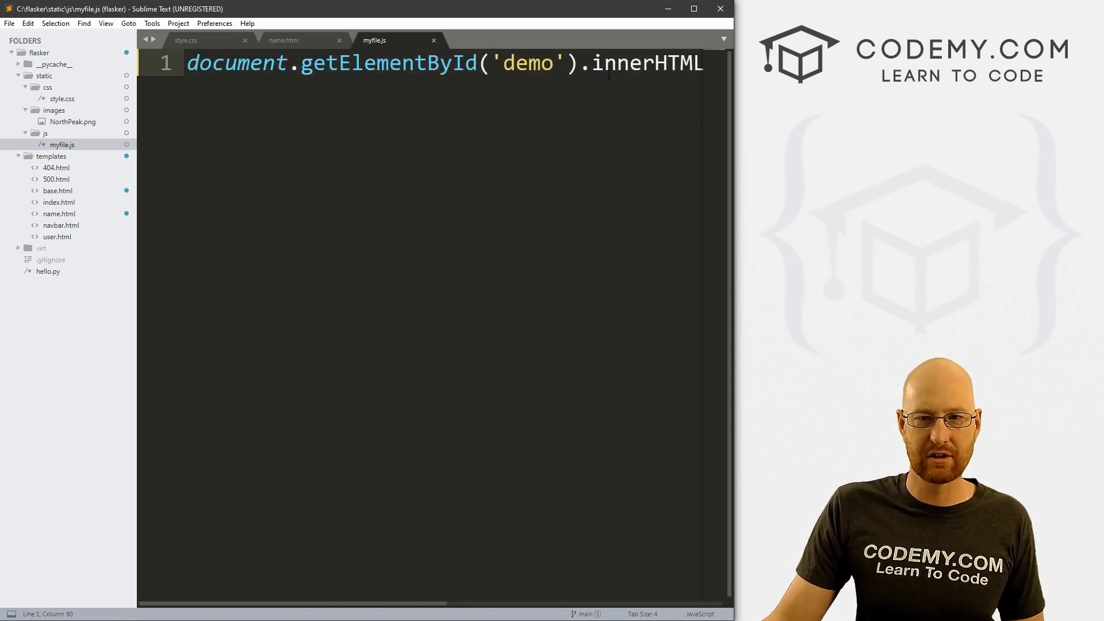
left_click(282, 41)
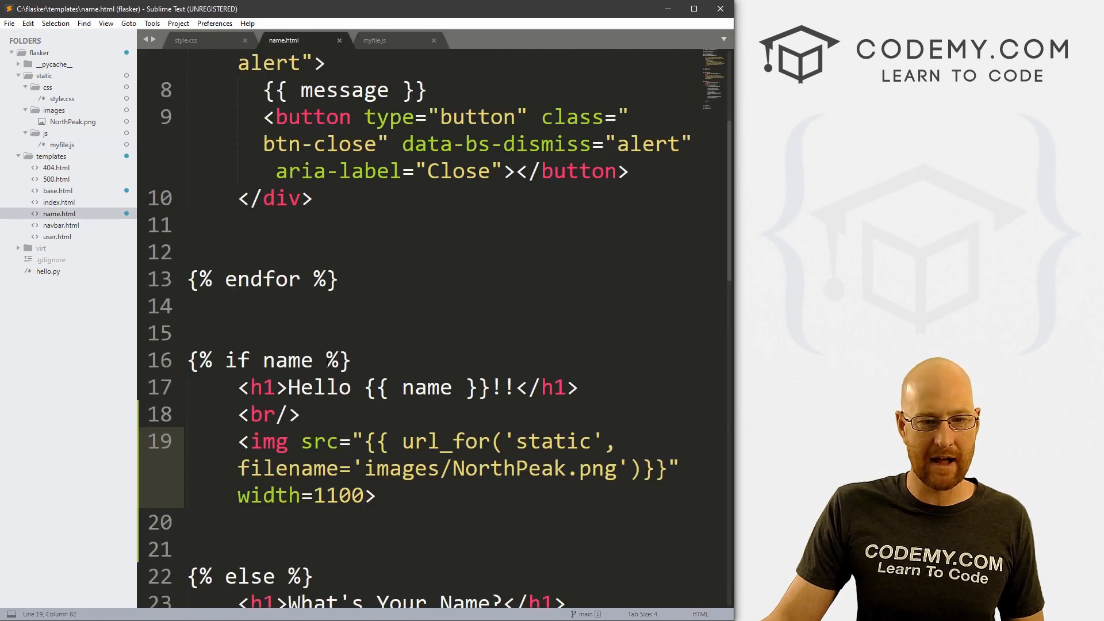
- Add two <br/> tags and <p id="demo">This is stuff...</p> below the image, saved
scroll("down", 3)
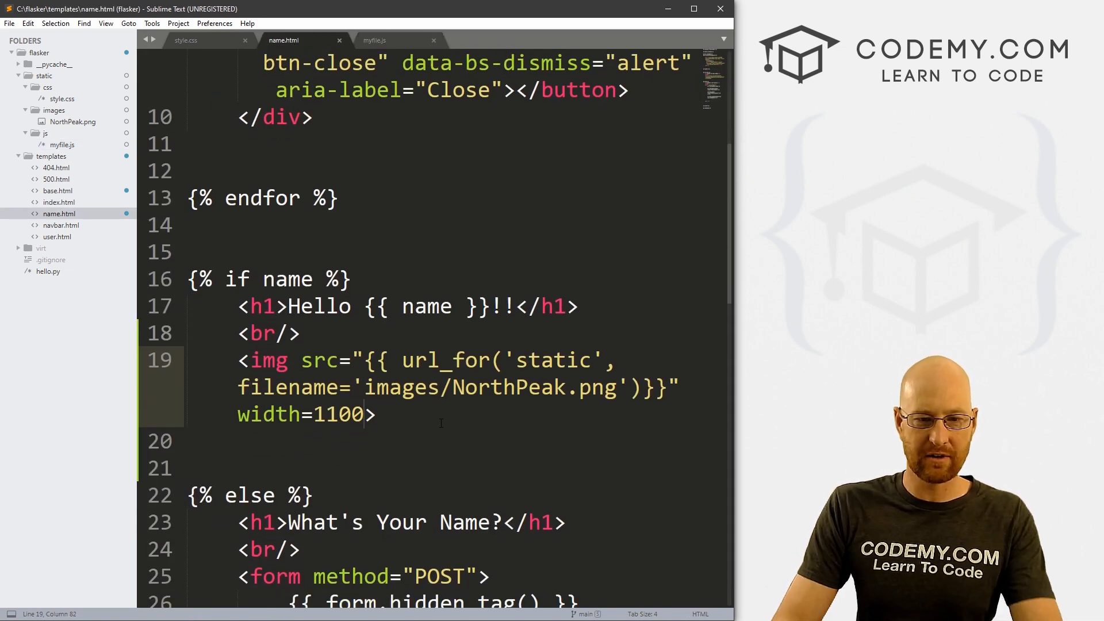
type("<br/>")
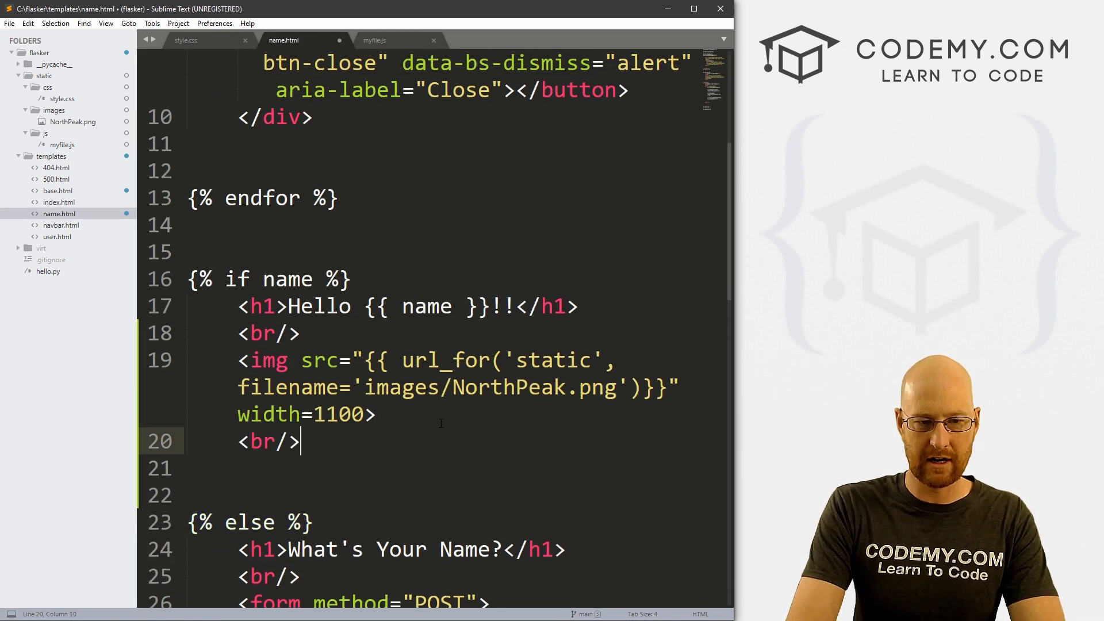
type("<br/>")
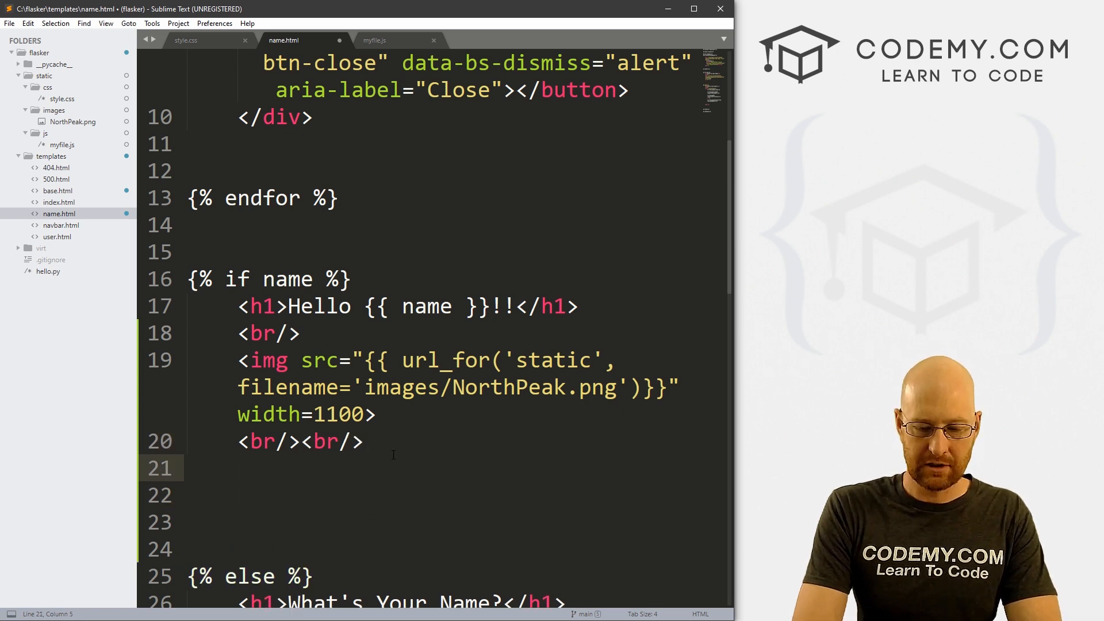
type("<p")
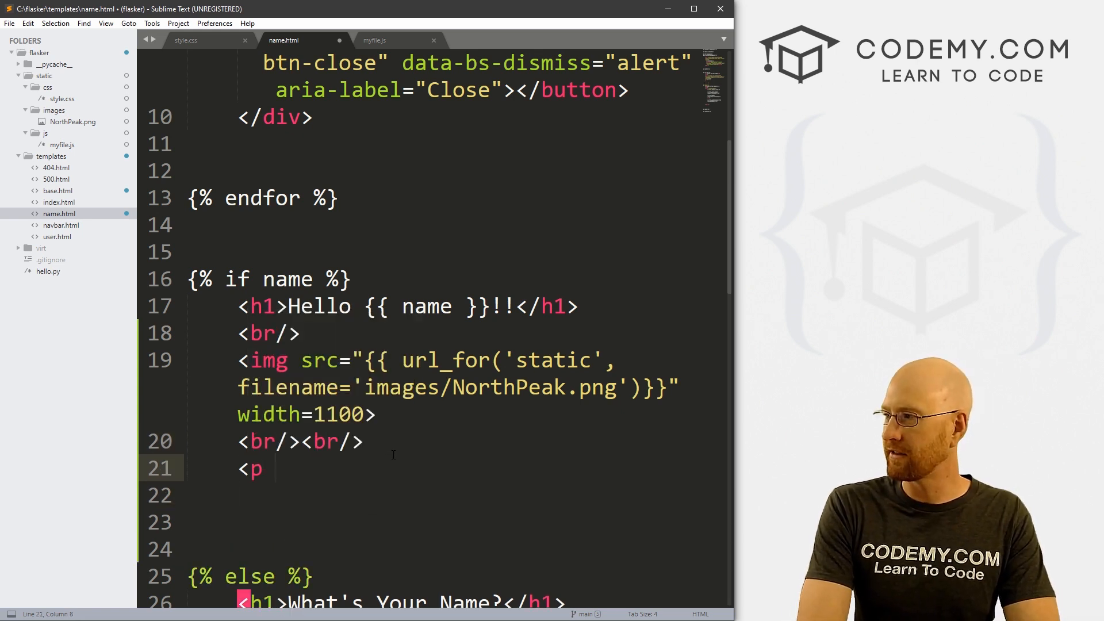
type("id=\"dem\"")
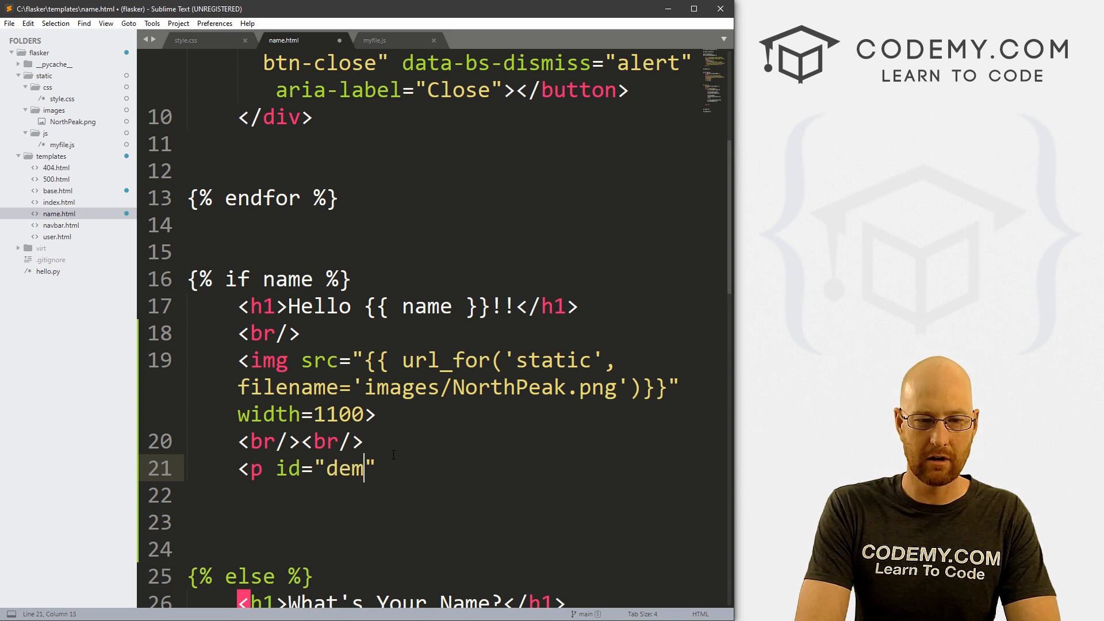
type("o\">Th")
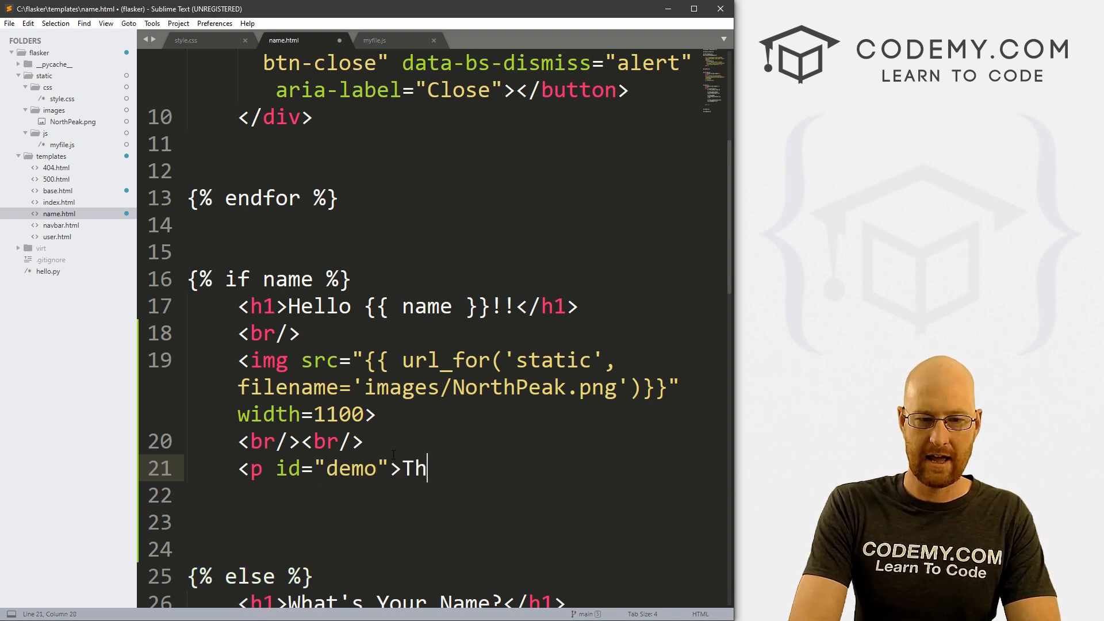
type("is is stuff...")
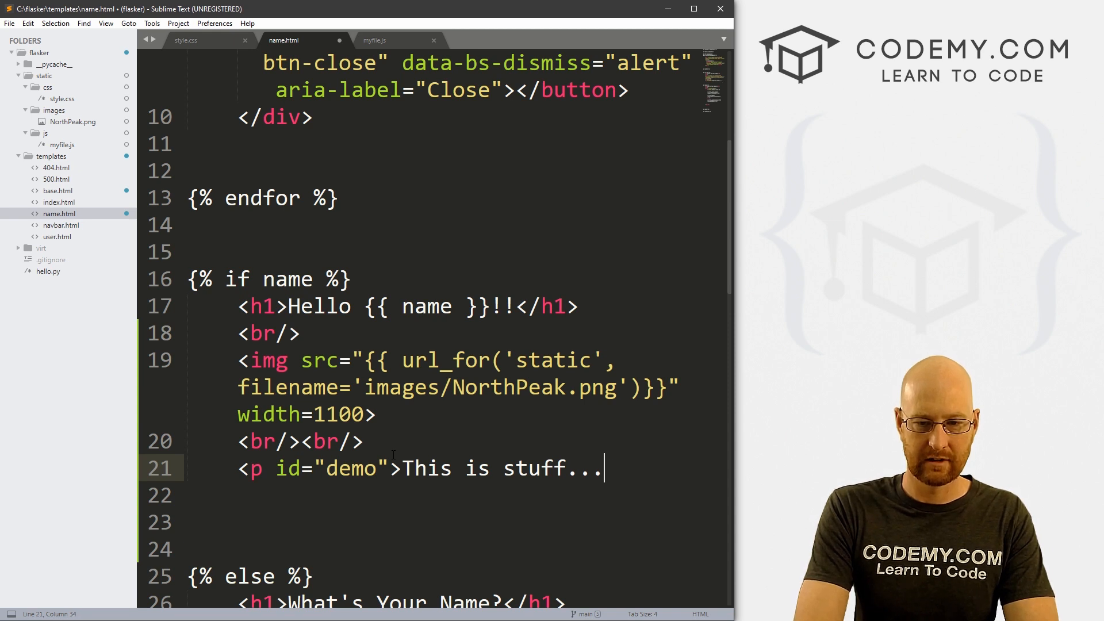
type("</p>")
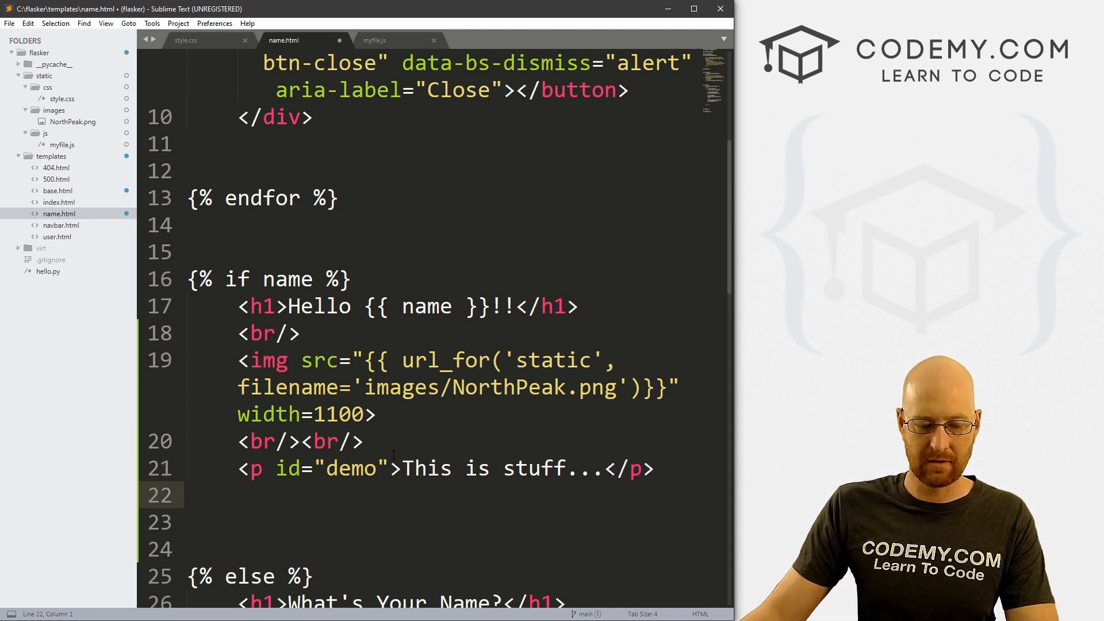
key("ctrl+s")
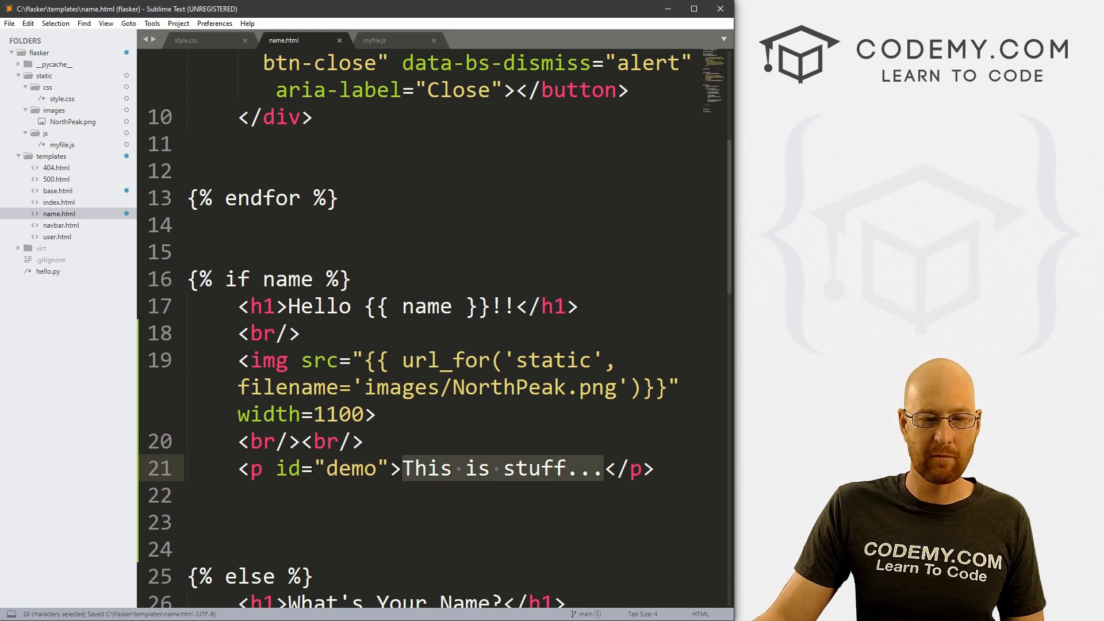
left_click(374, 40)
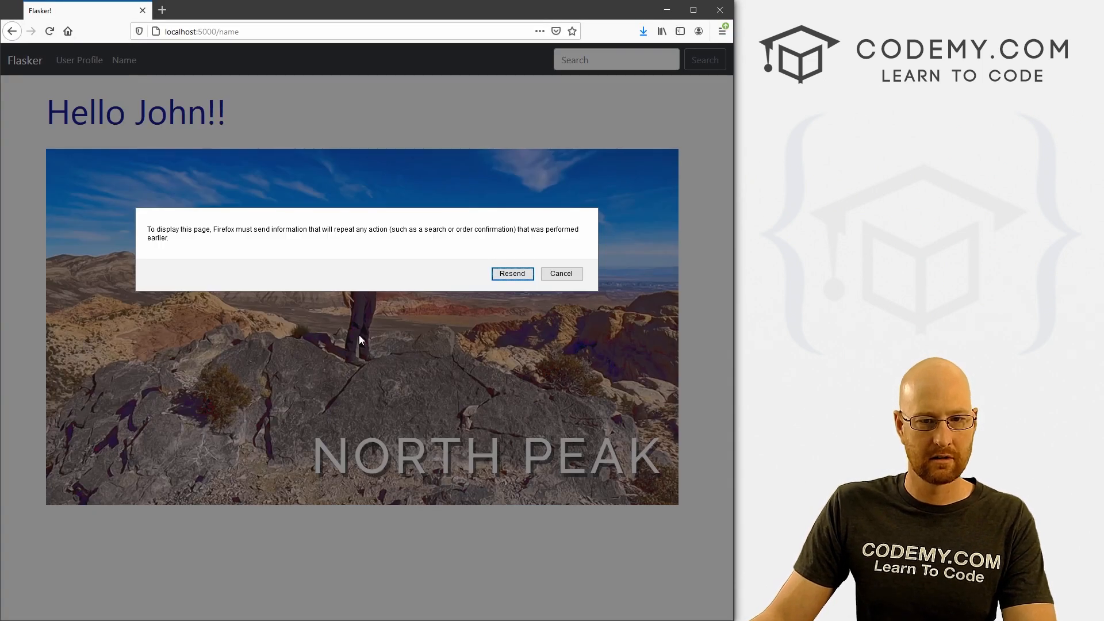
- Resend the form so the "This is stuff..." paragraph shows under the photo
left_click(512, 273)
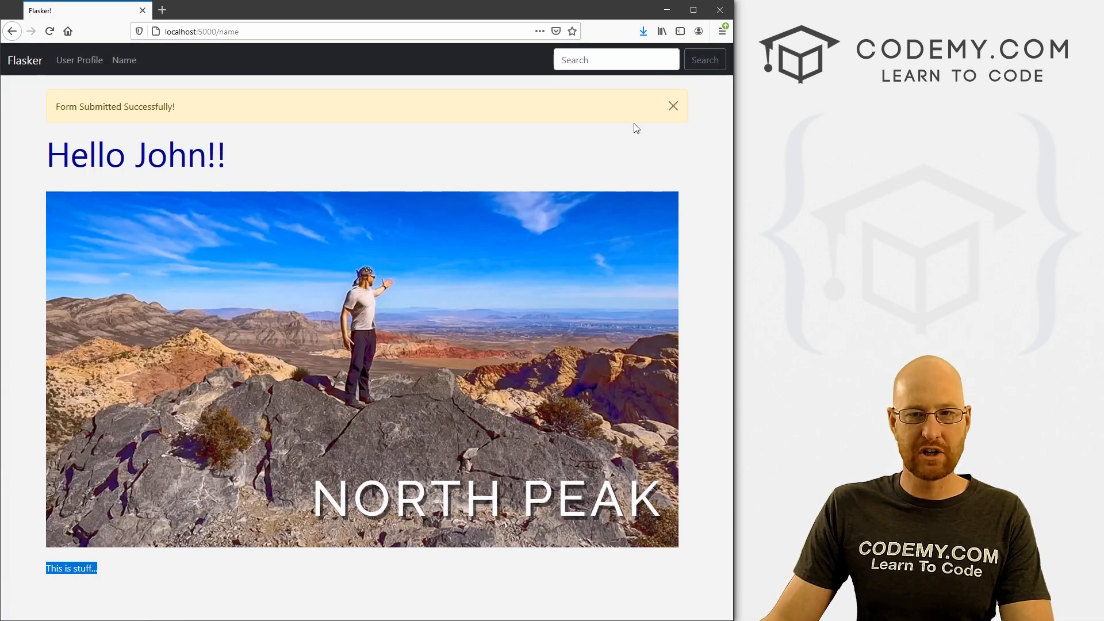
left_click(672, 106)
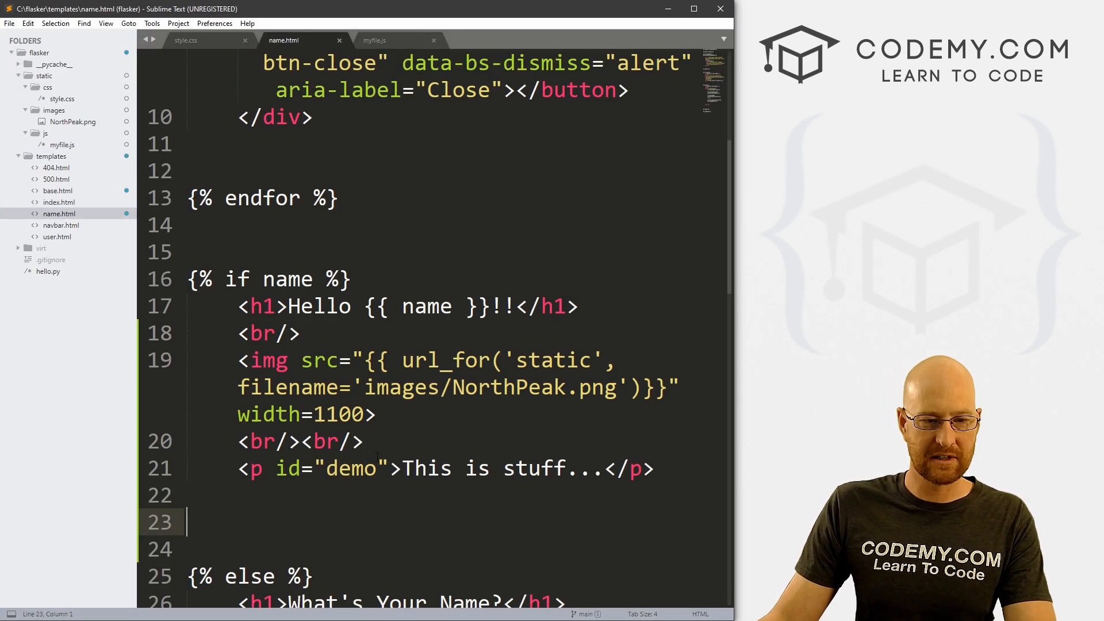
- Start a script tag whose src uses url_for('static', filename=...)
type("<")
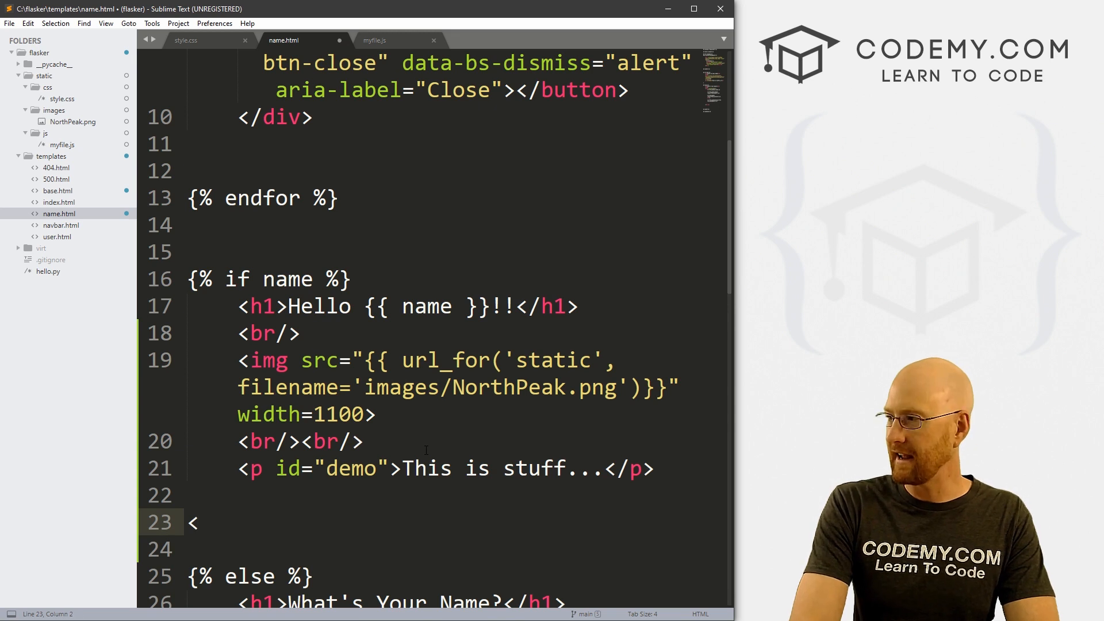
type("script")
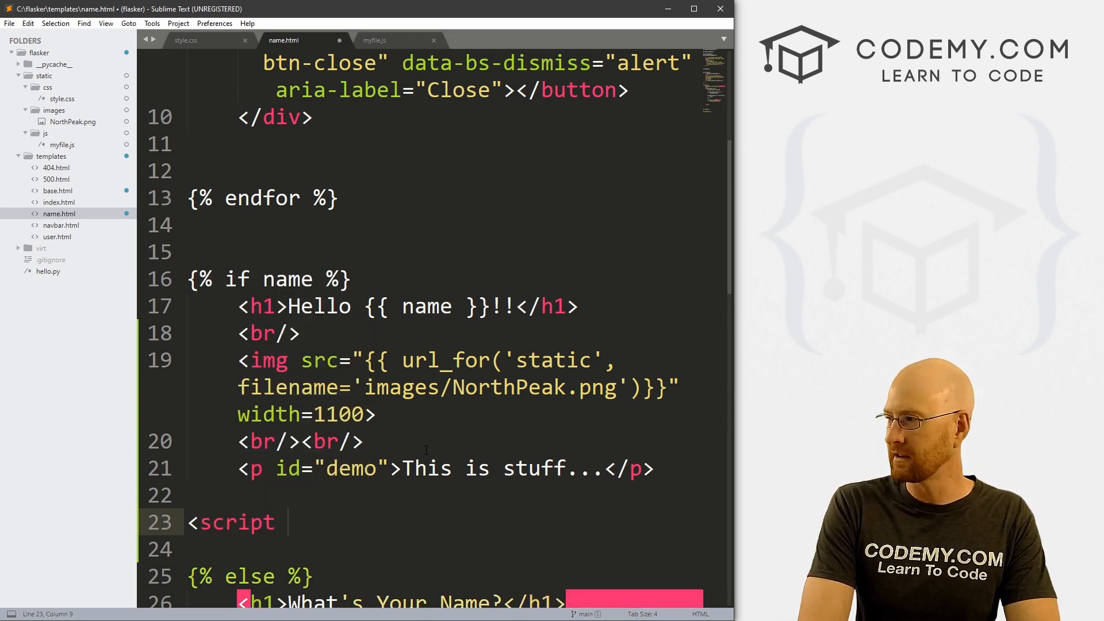
type("src=\"\"></script>")
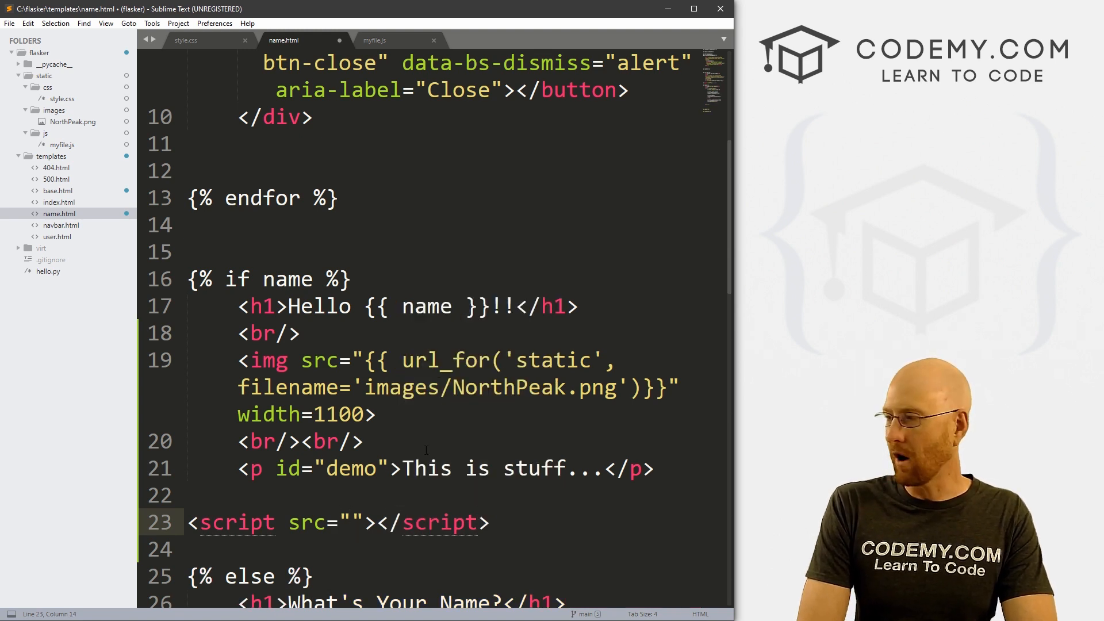
type("{{}}")
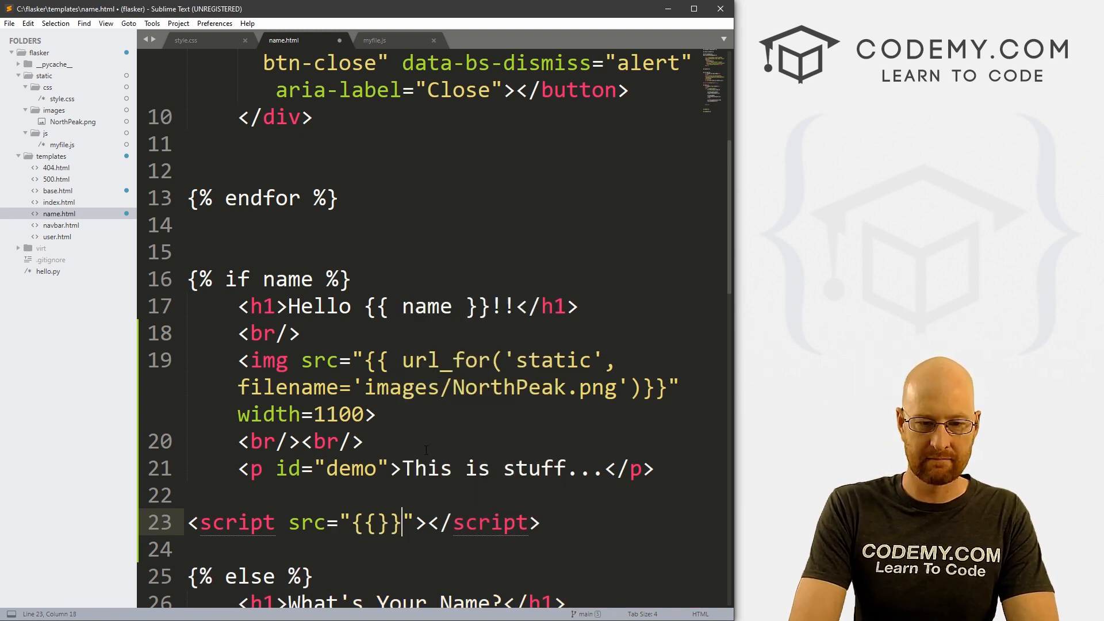
type("url_+")
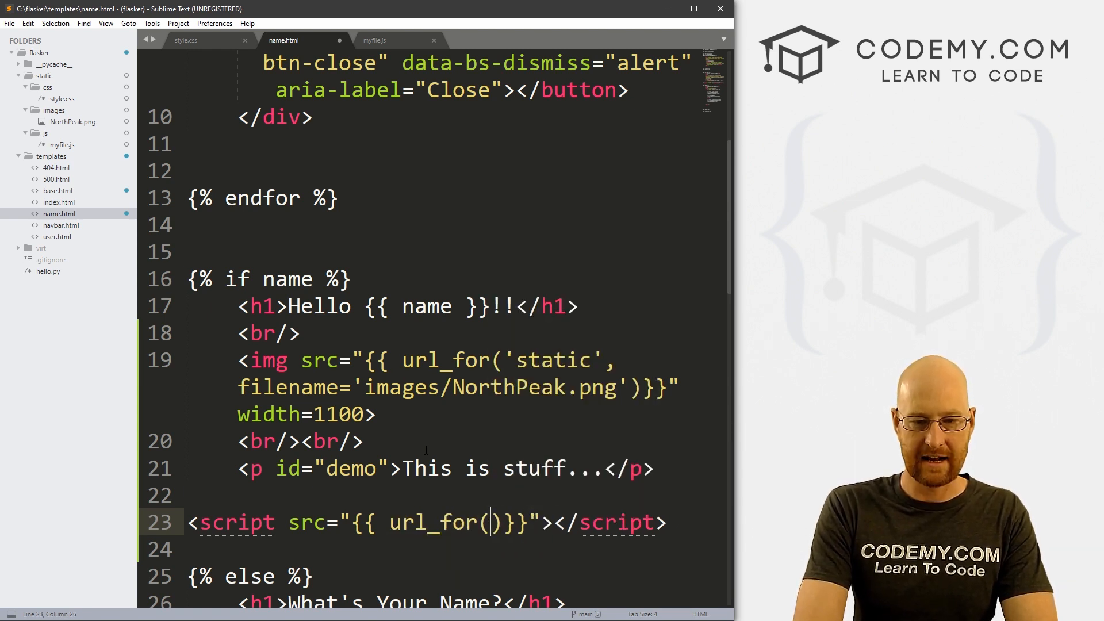
type("'static'")
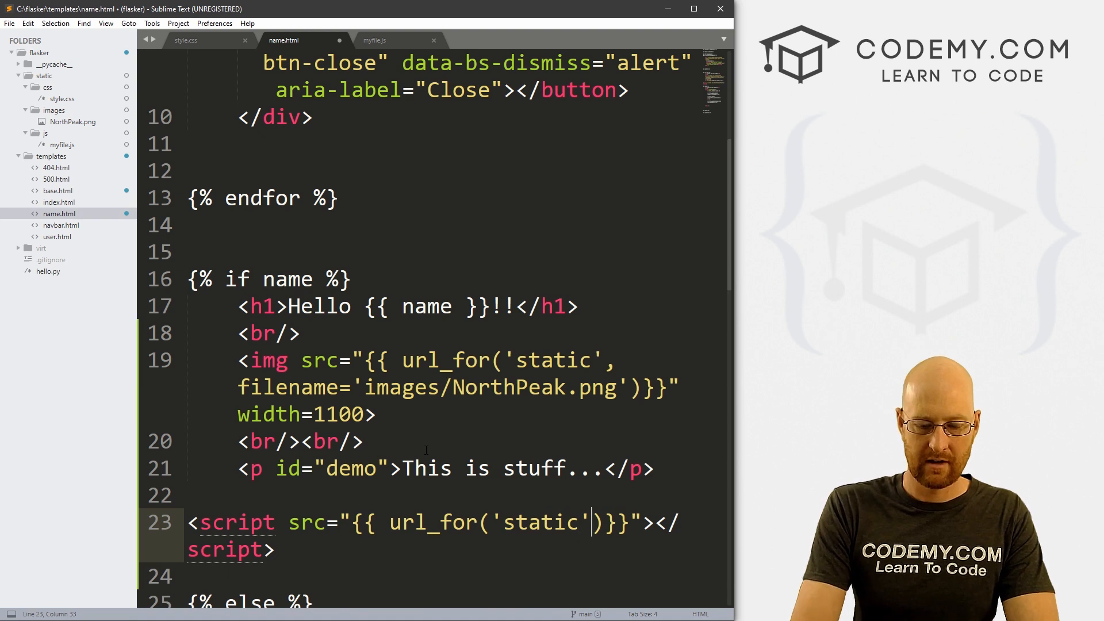
type(", filename='")
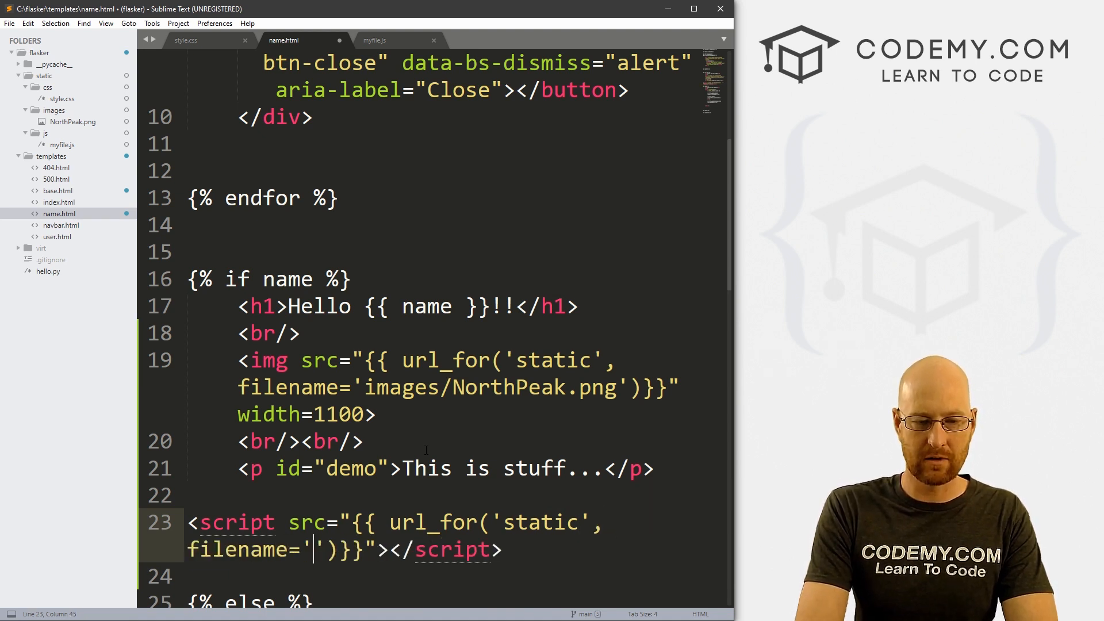
- Complete the script filename as js/myfile.js and save name.html
type("myfile.")
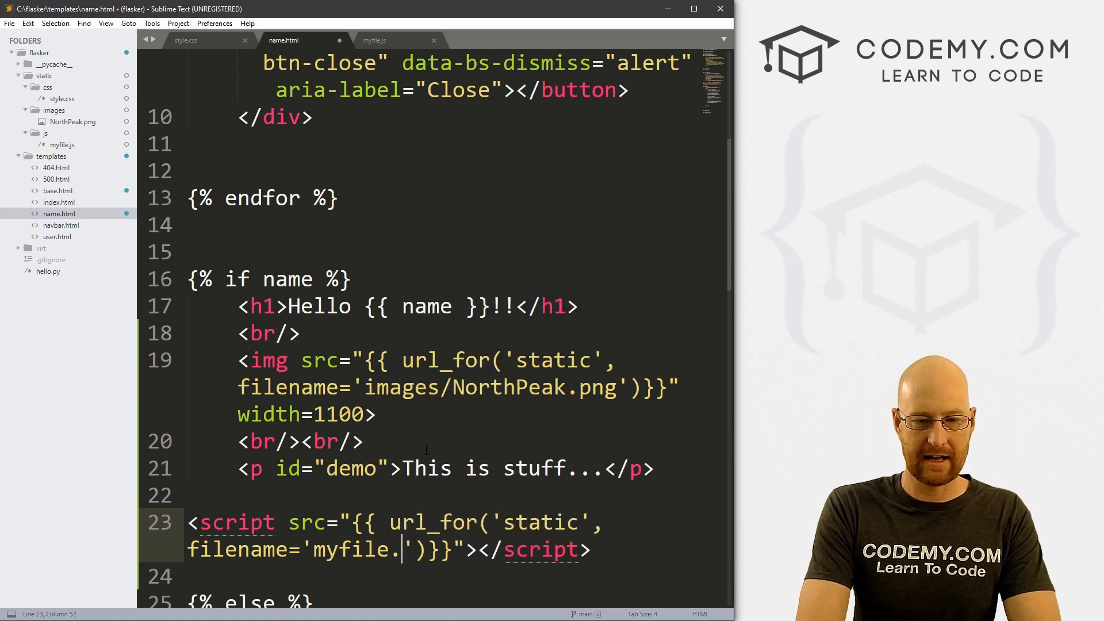
type("js")
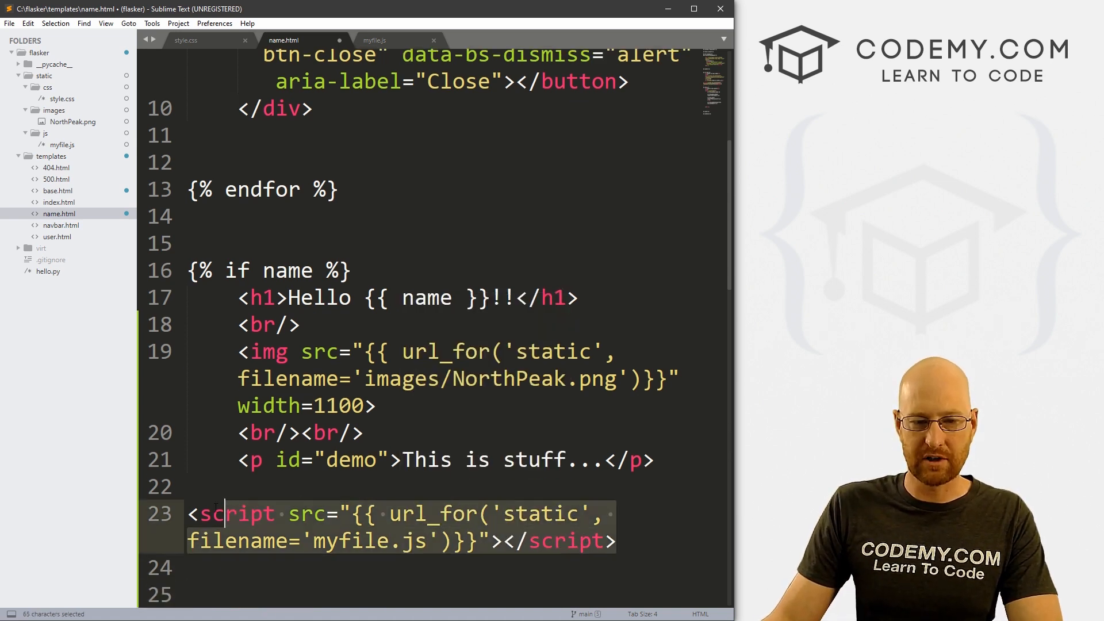
double_click(237, 514)
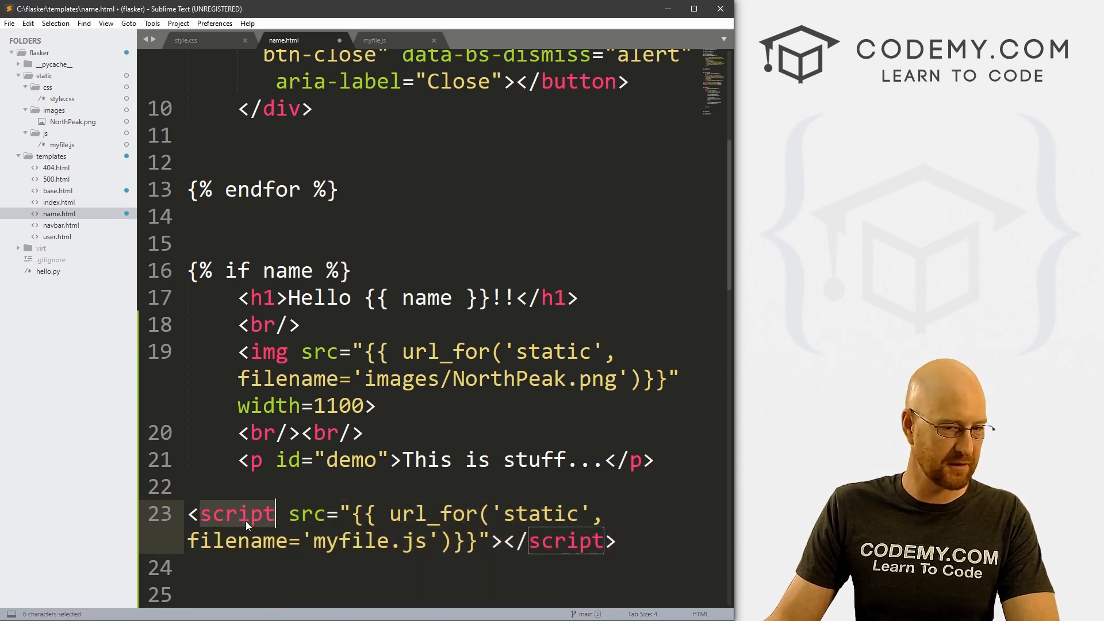
left_click(414, 514)
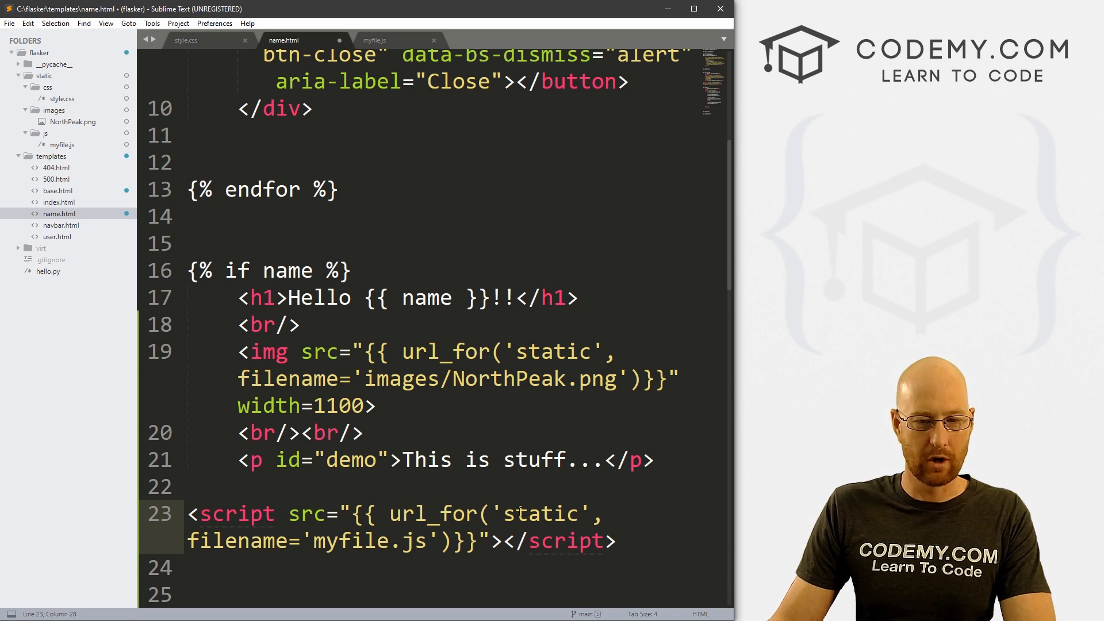
double_click(542, 514)
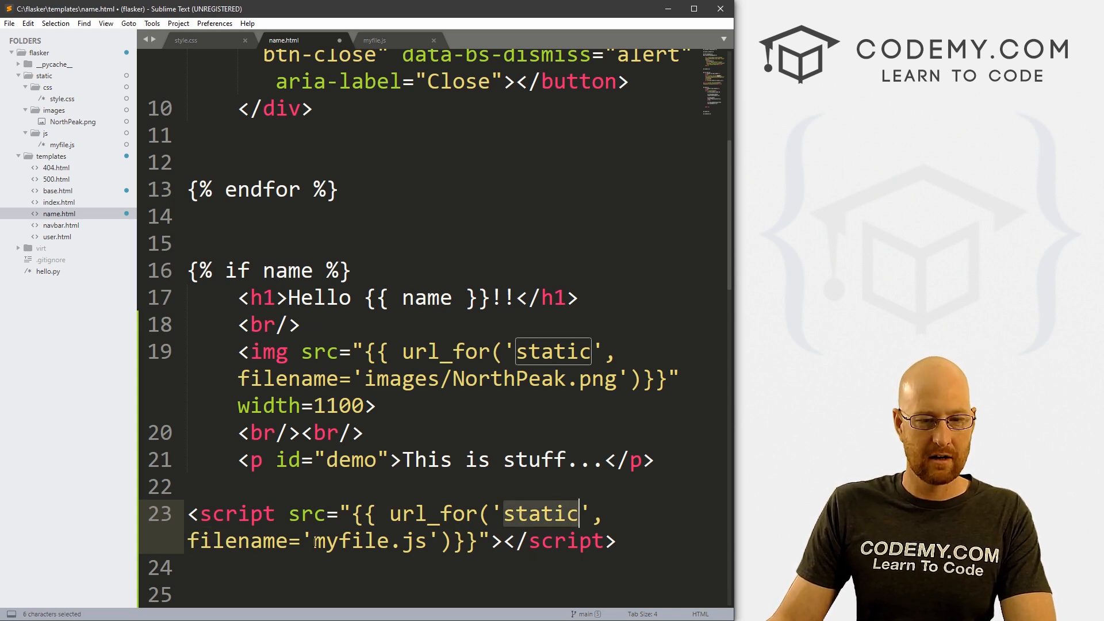
type("js/")
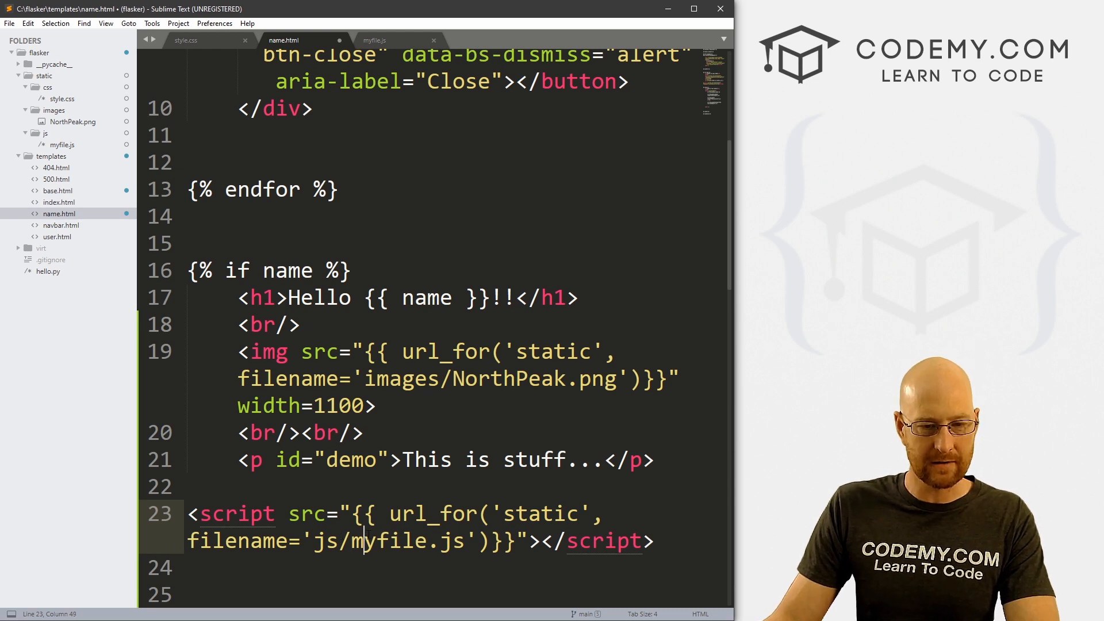
key("ctrl+s")
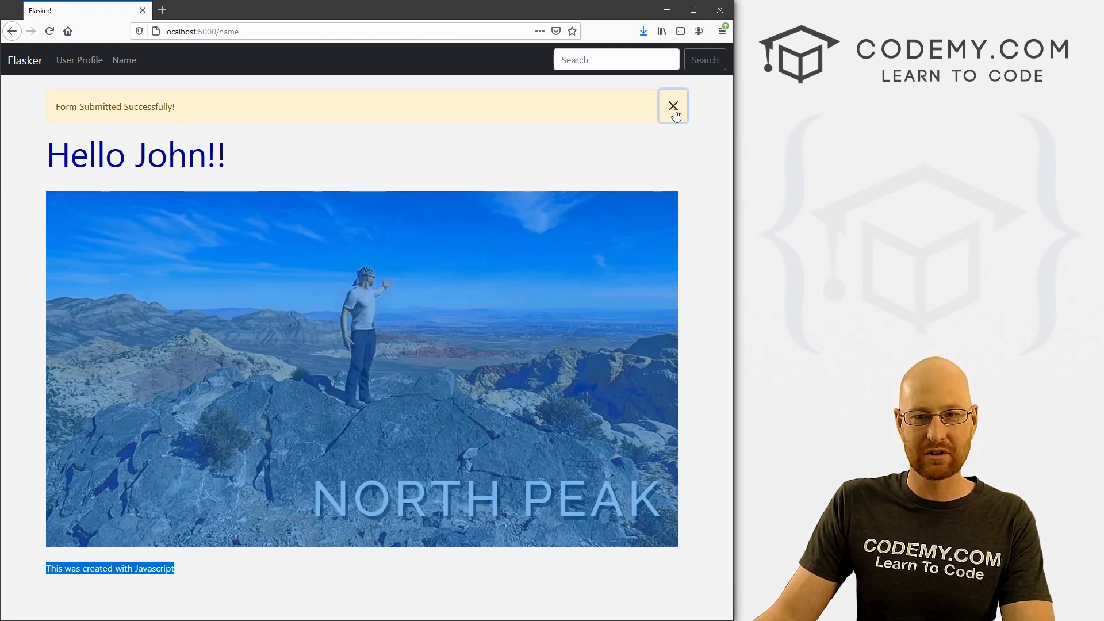
- Dismiss the form-submitted notice on the page showing the JavaScript-created line
left_click(672, 106)
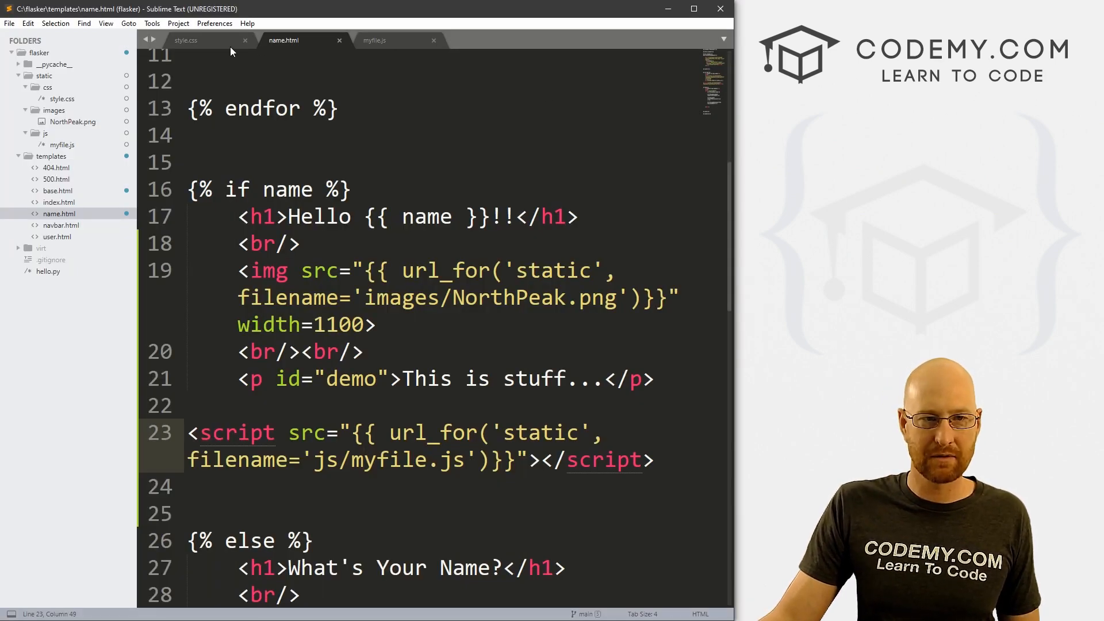
- Copy the demo id from name.html and add #demo{ font-size: 12px; } to style.css
left_click(186, 40)
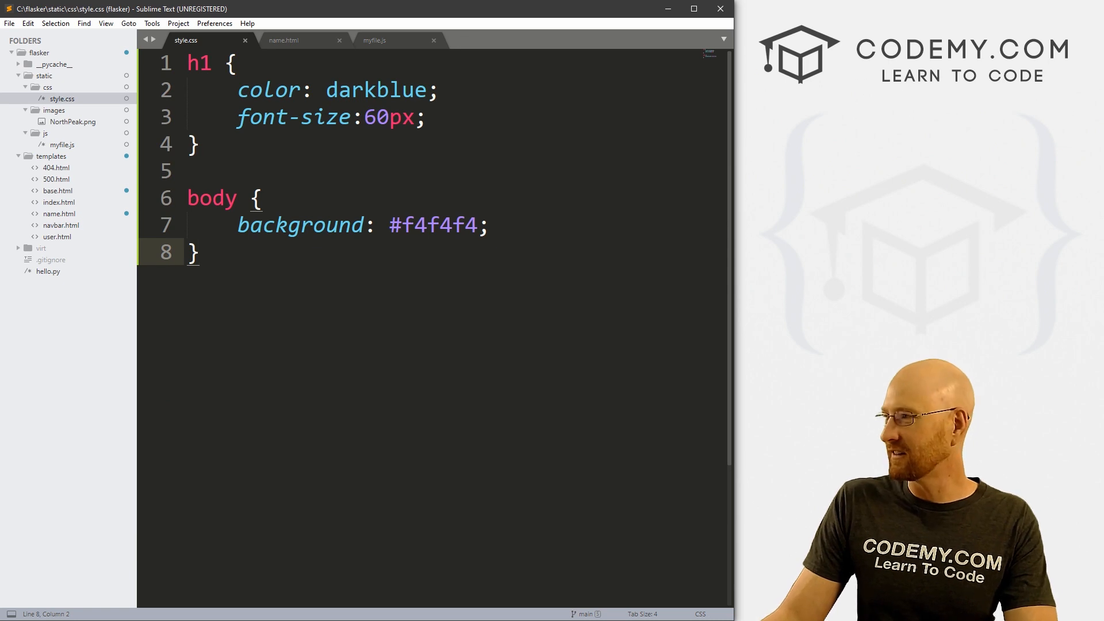
left_click(284, 41)
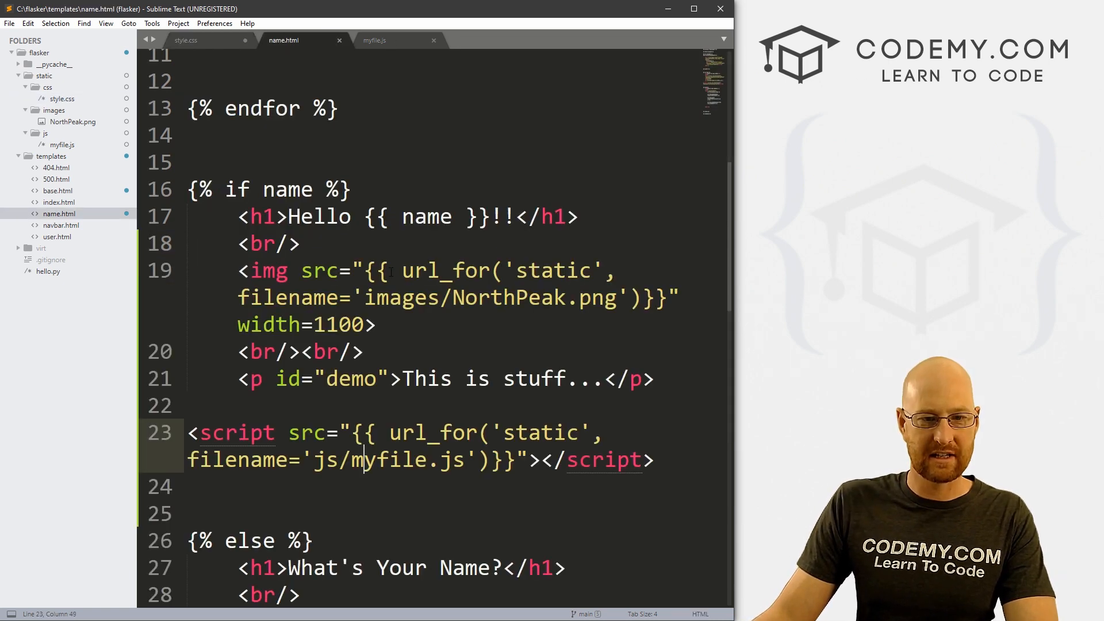
double_click(350, 379)
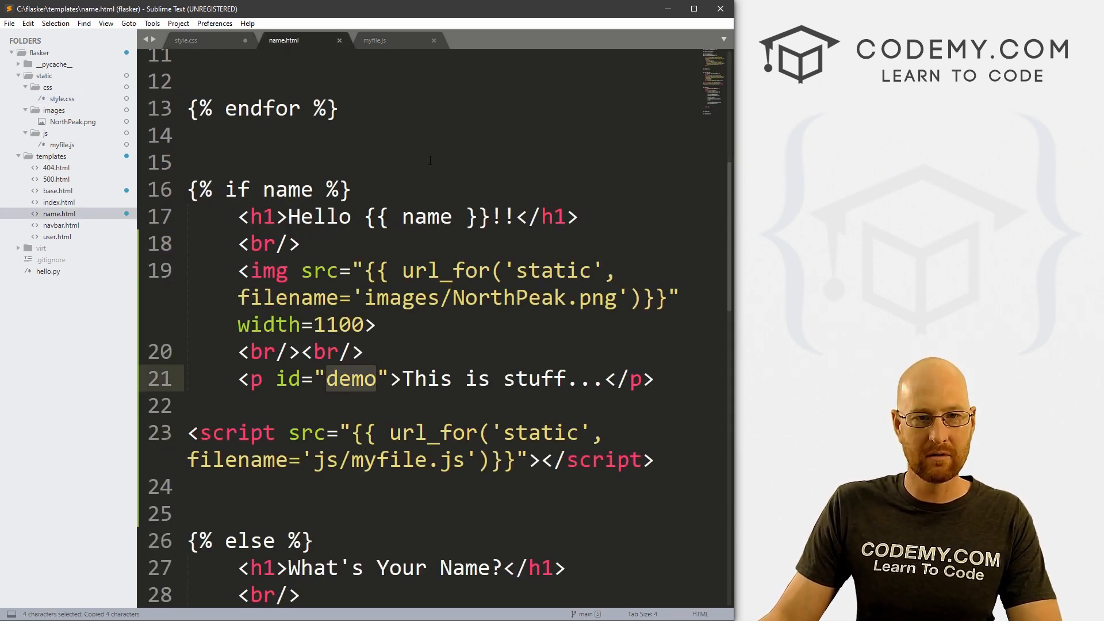
left_click(186, 41)
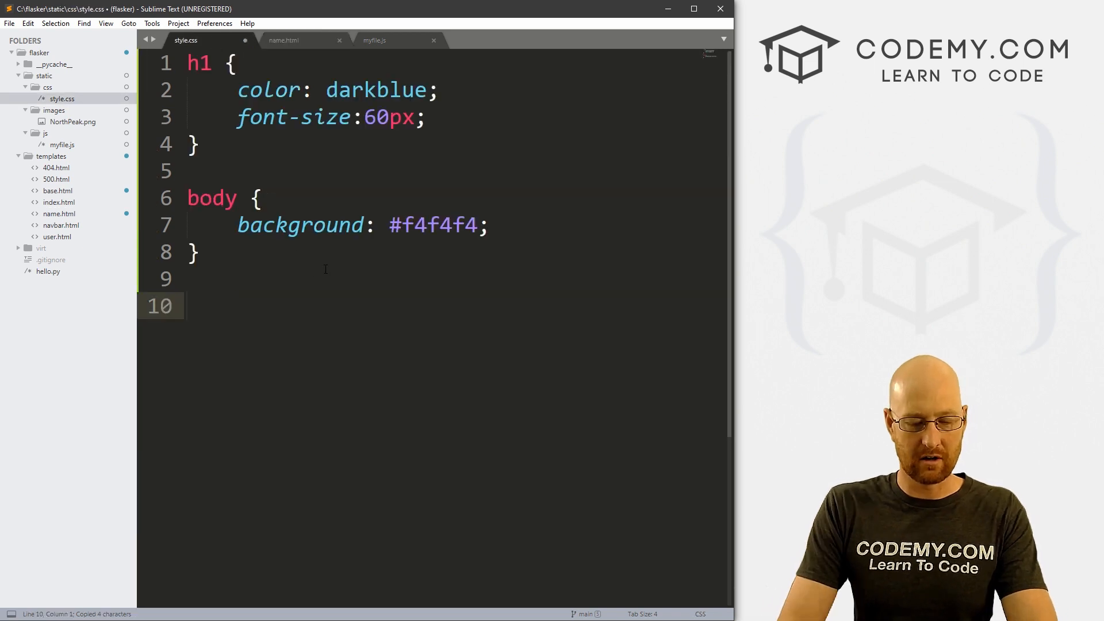
type("#demo{")
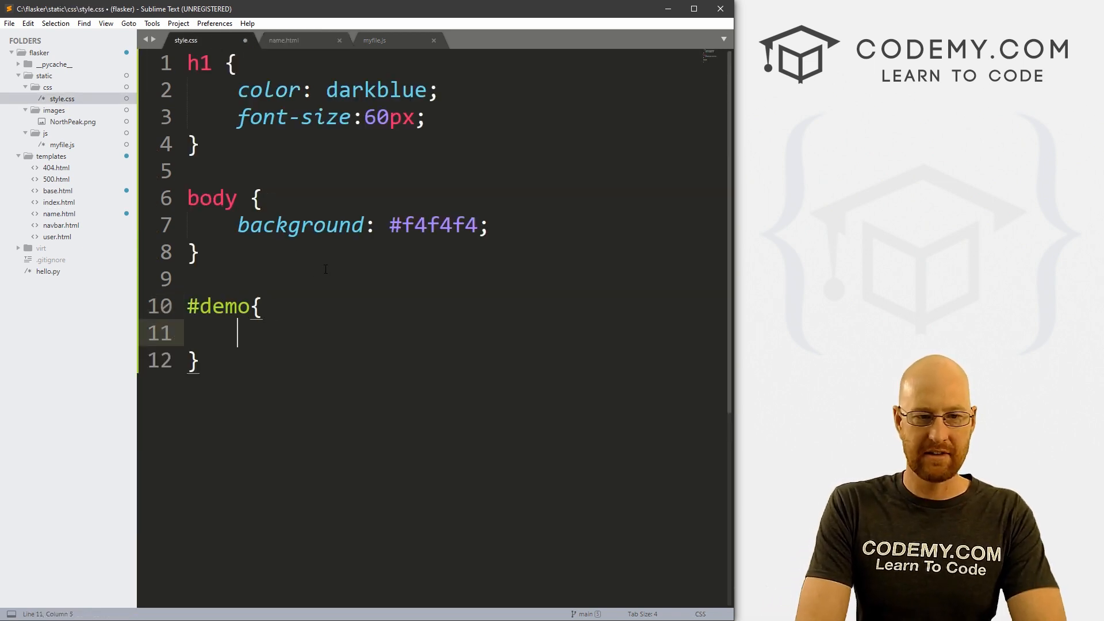
type("font-size:;")
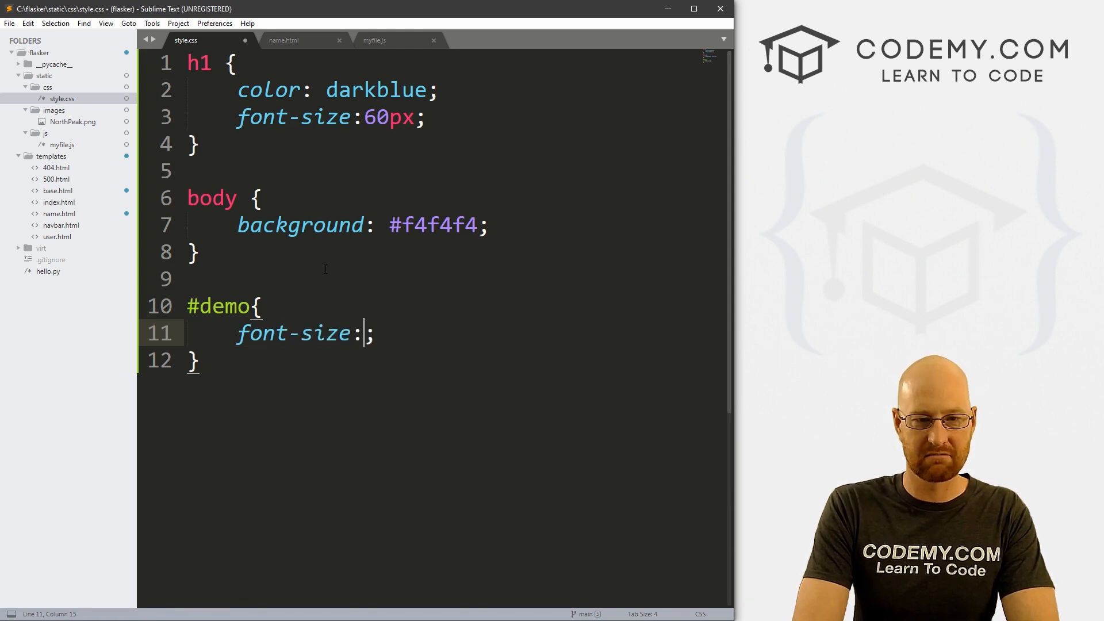
type("12p")
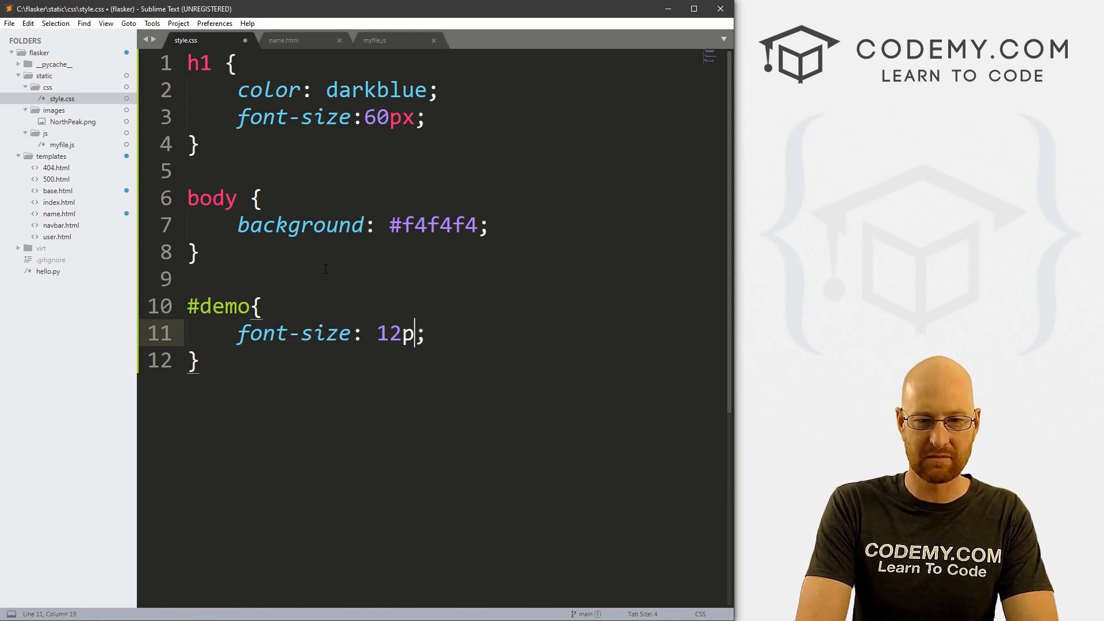
type("x")
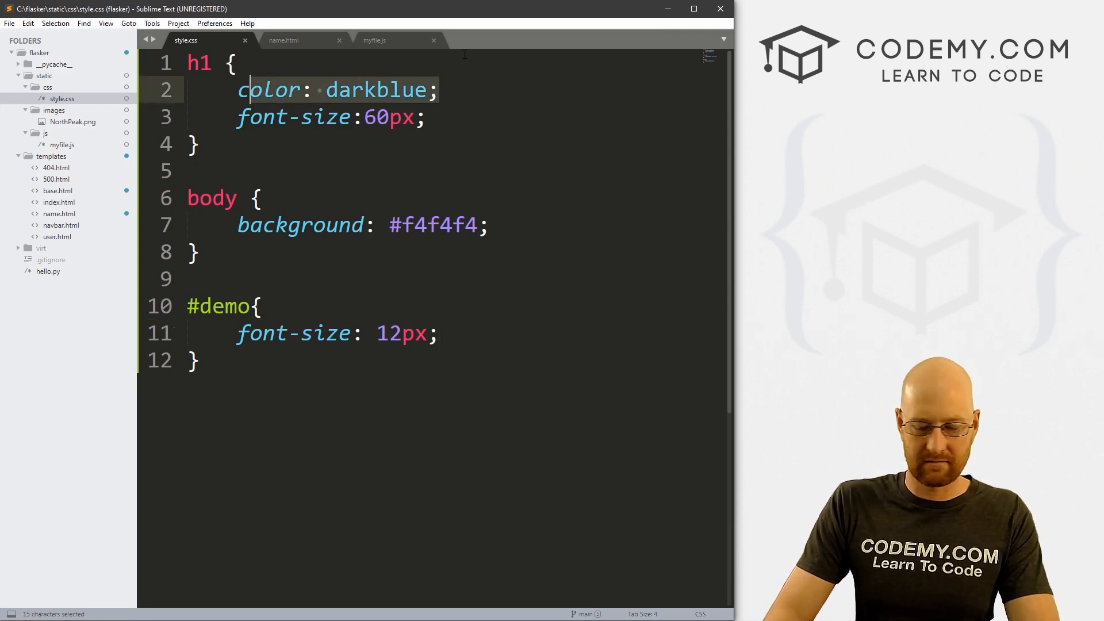
left_click(436, 333)
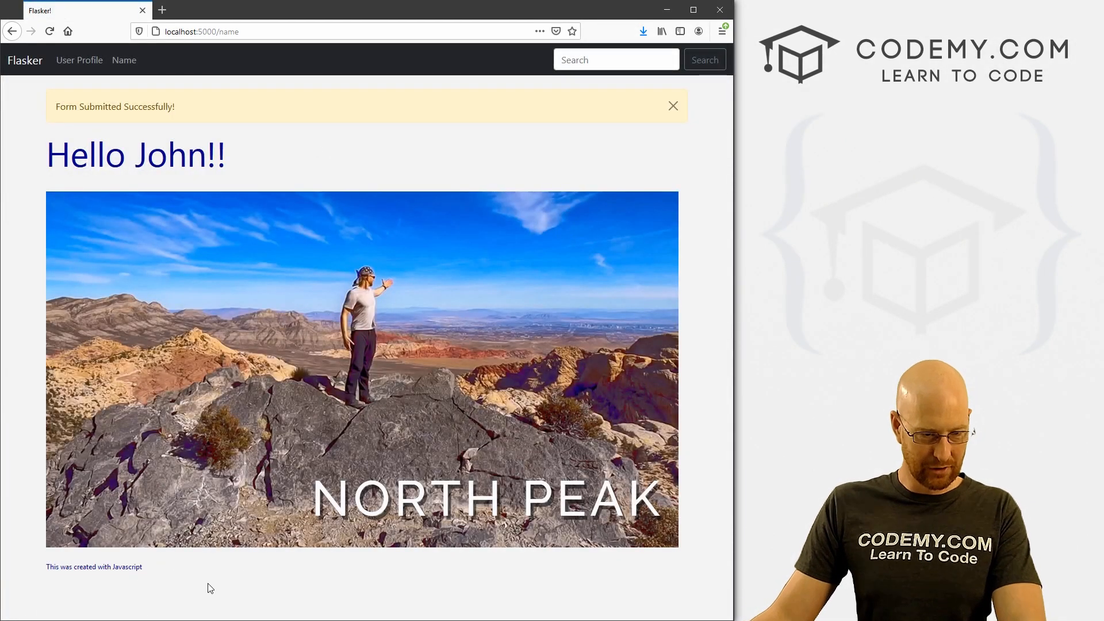
- Drag-select text in the #demo rule of style.css
left_click_drag(103, 567, 142, 567)
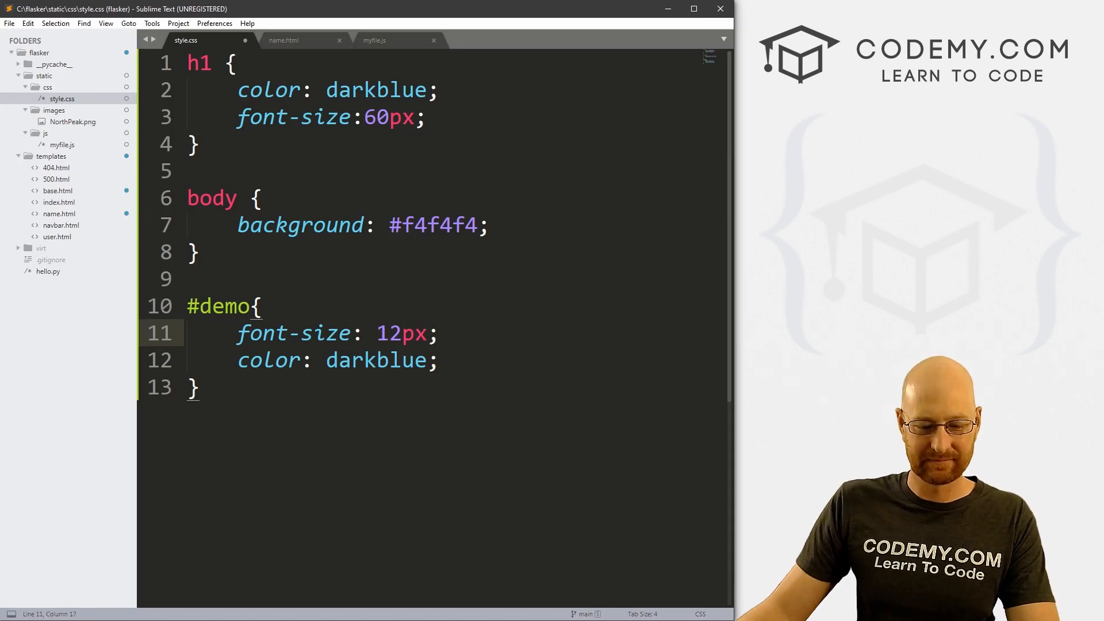
- Save style.css with the darkblue #demo colour, collapse the css and images folders, and return to name.html
key("ctrl+s")
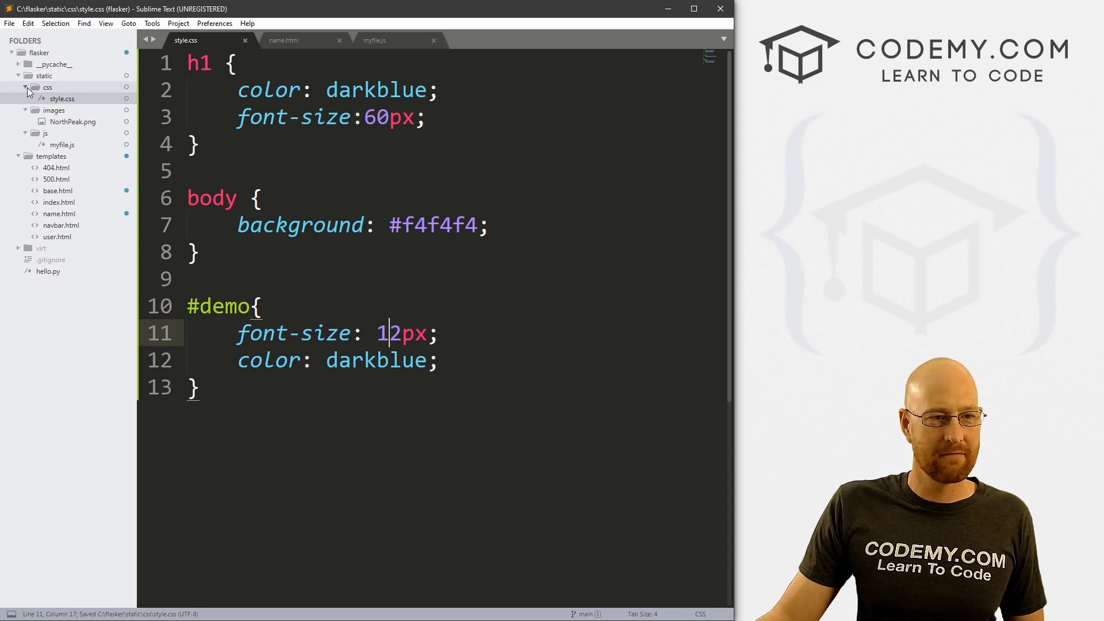
left_click(47, 87)
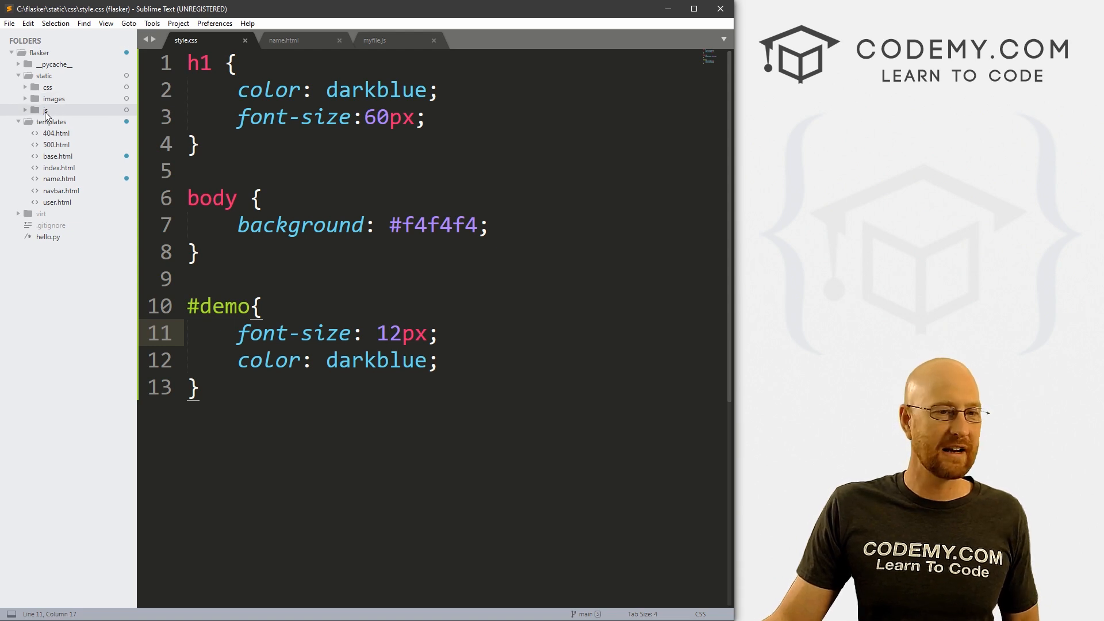
left_click(54, 98)
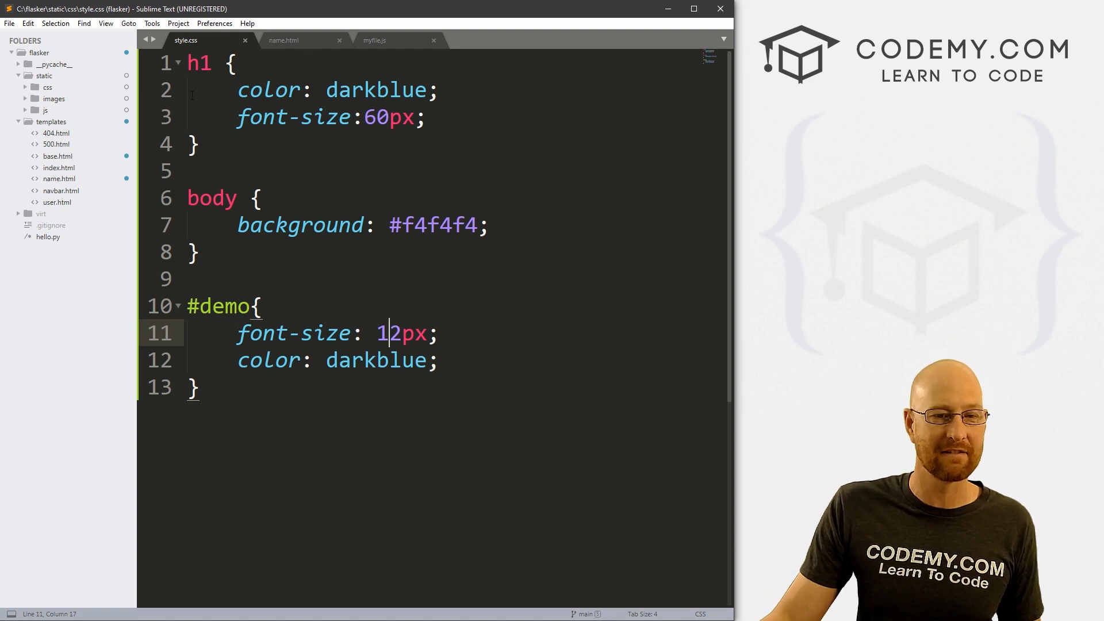
left_click(283, 41)
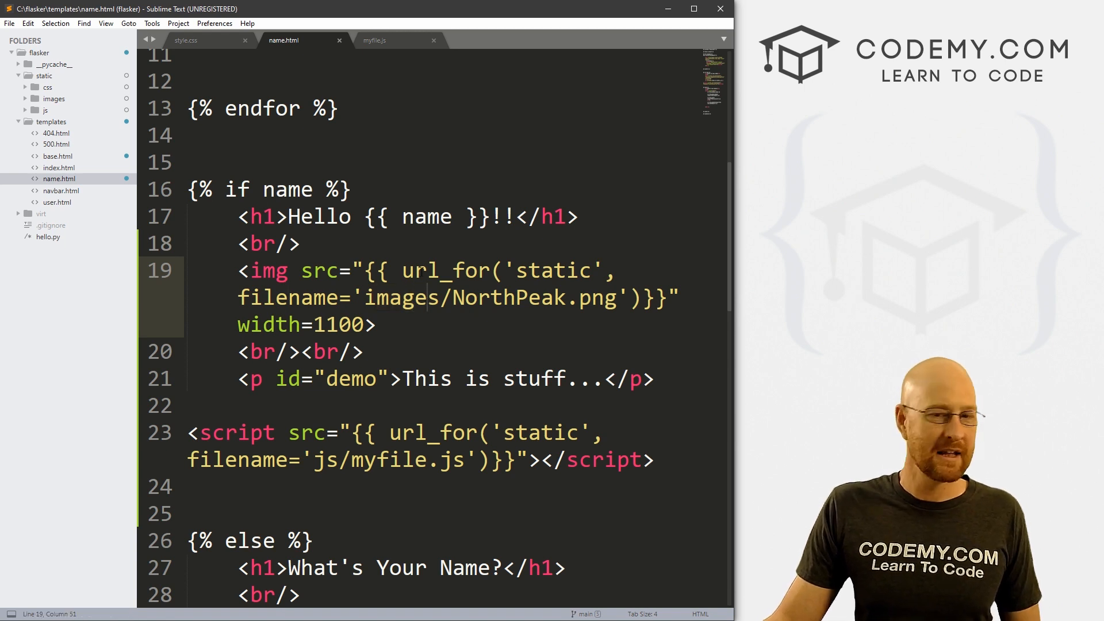
- Highlight url_for and the filename argument in name.html's image line for review
double_click(445, 270)
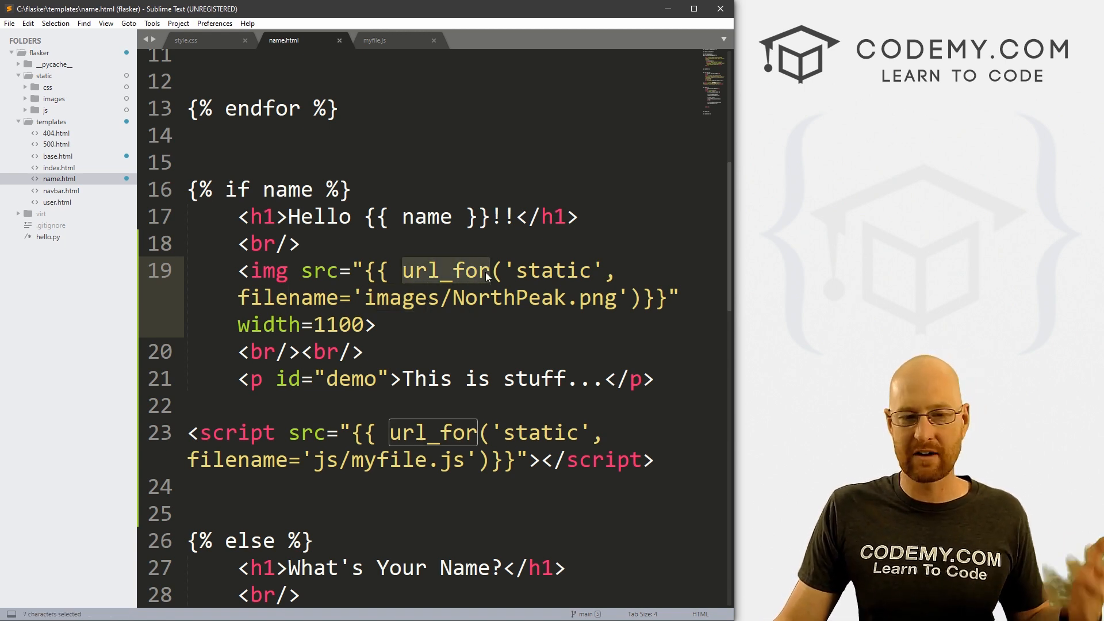
left_click(506, 270)
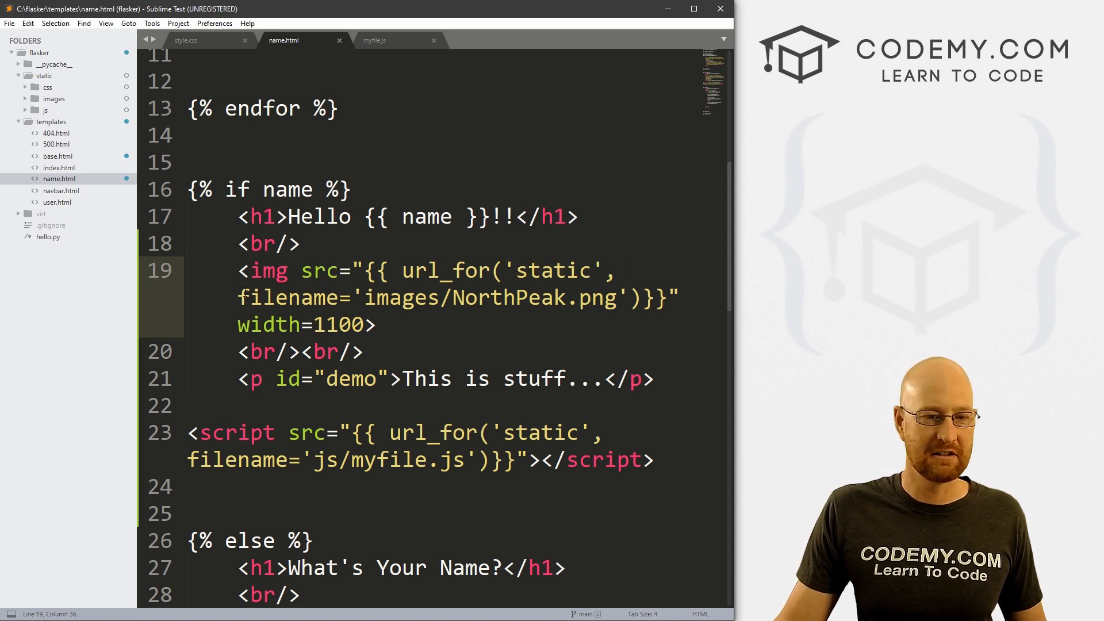
double_click(293, 298)
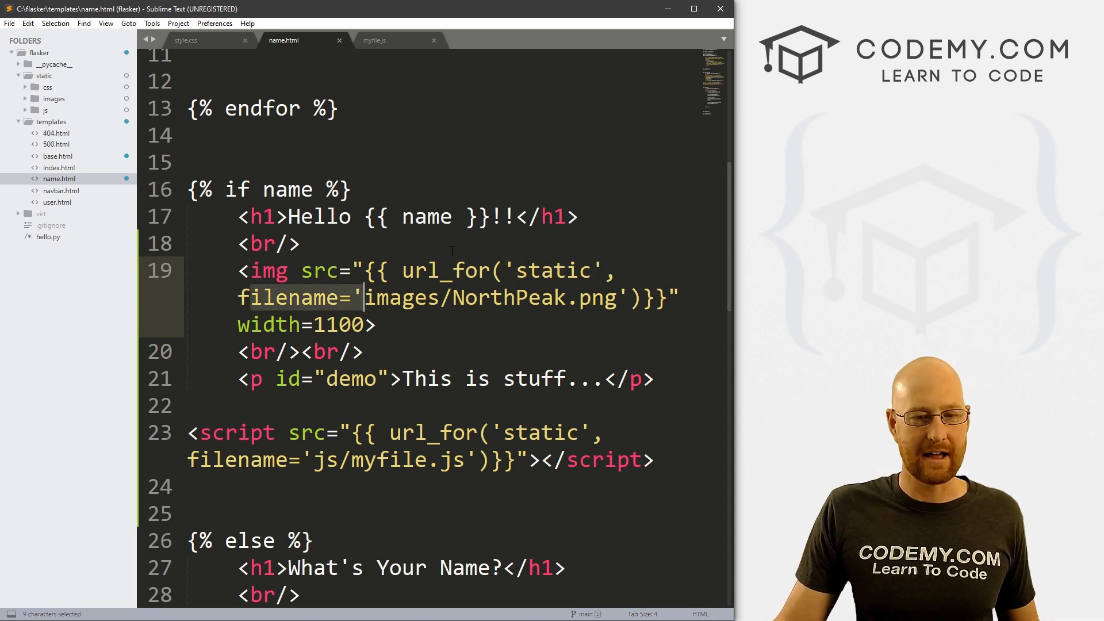